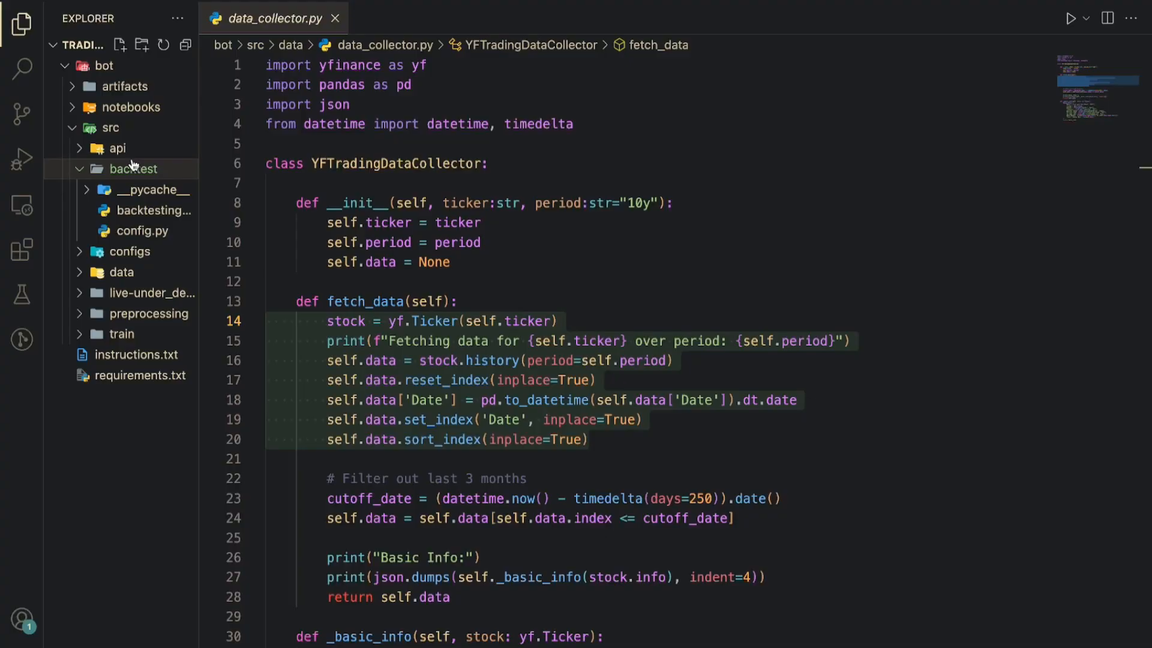
Switch Explorer to the data folder and review fetch_data's to_datetime call and Industry key.
click(133, 169)
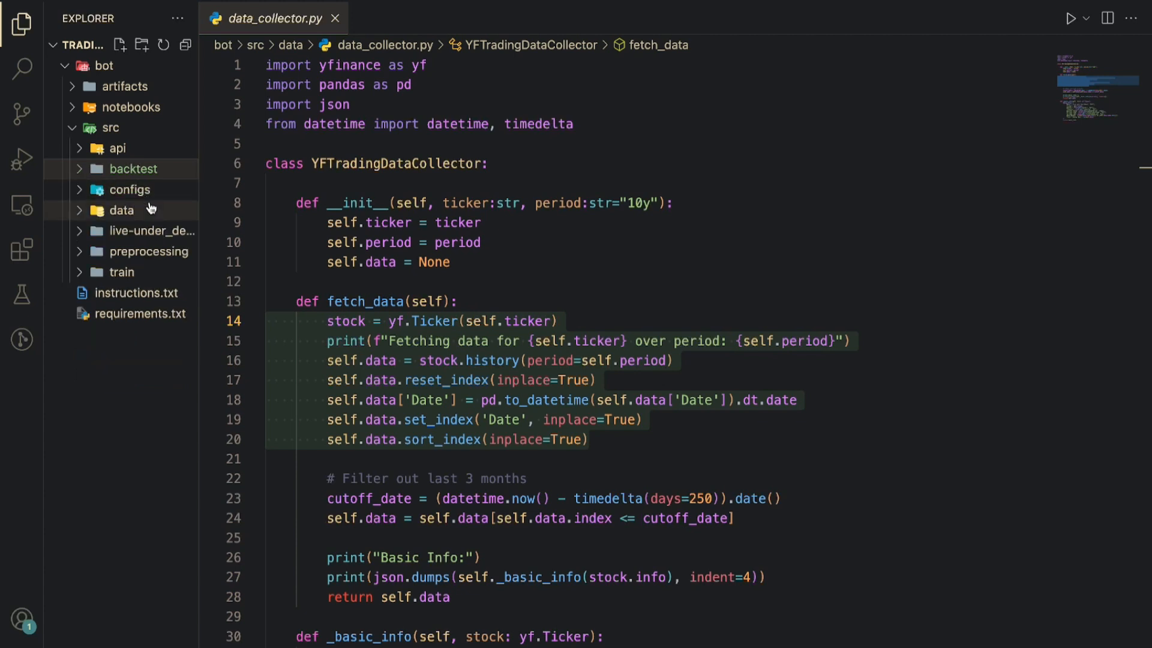
click(122, 210)
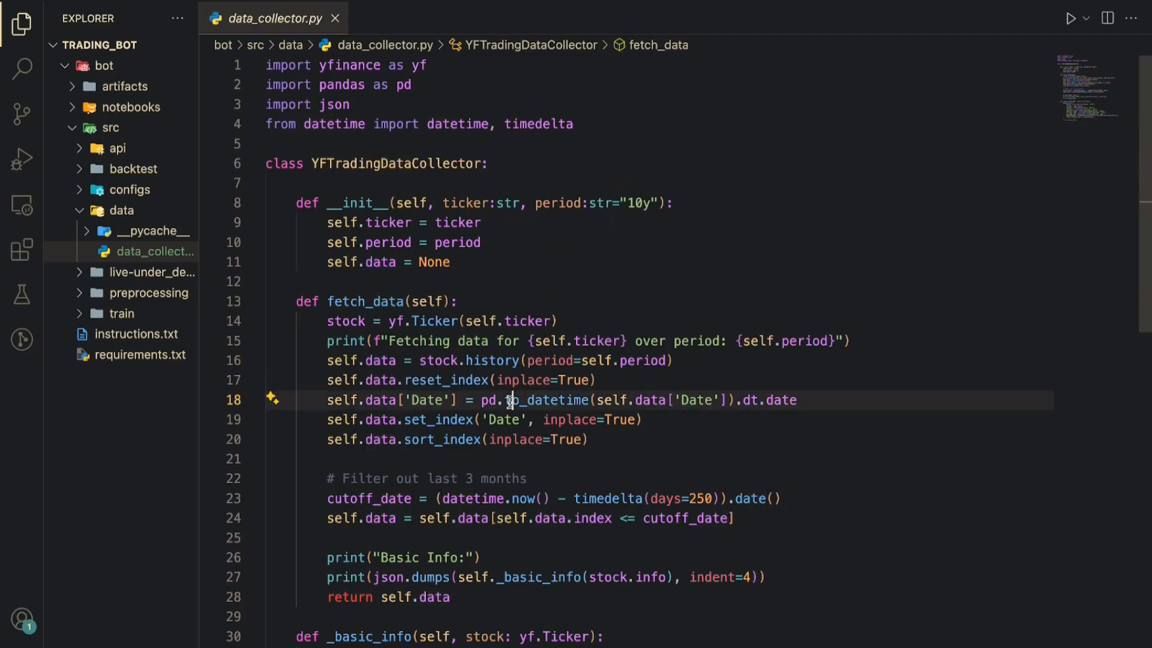
double_click(544, 400)
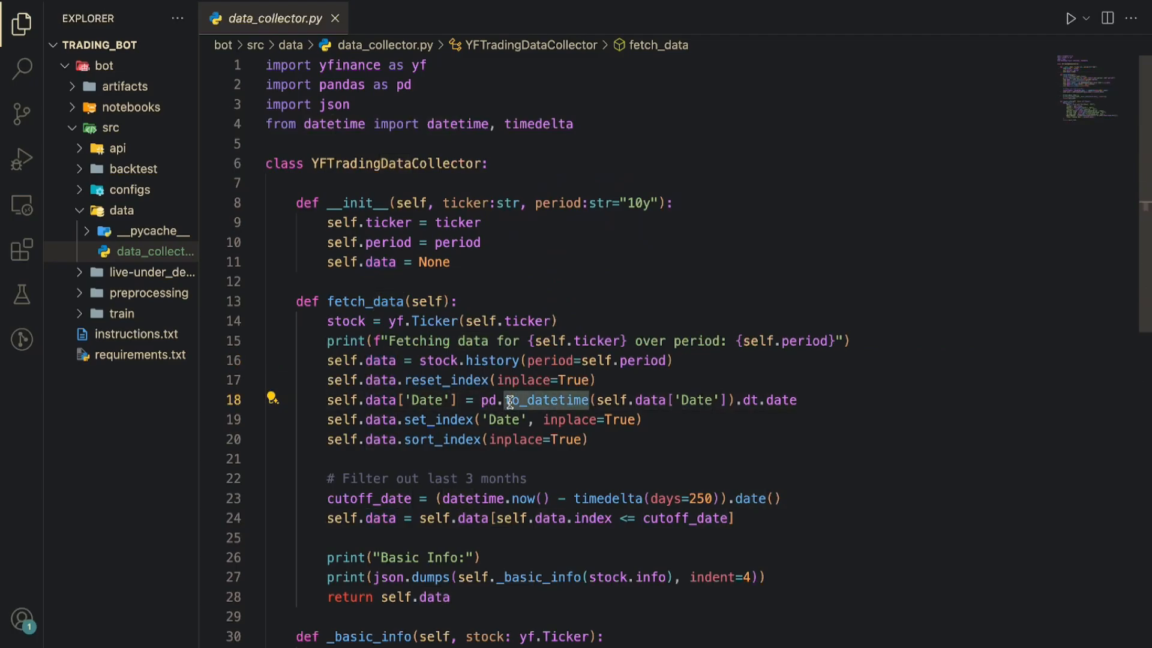
mouse_move(444, 420)
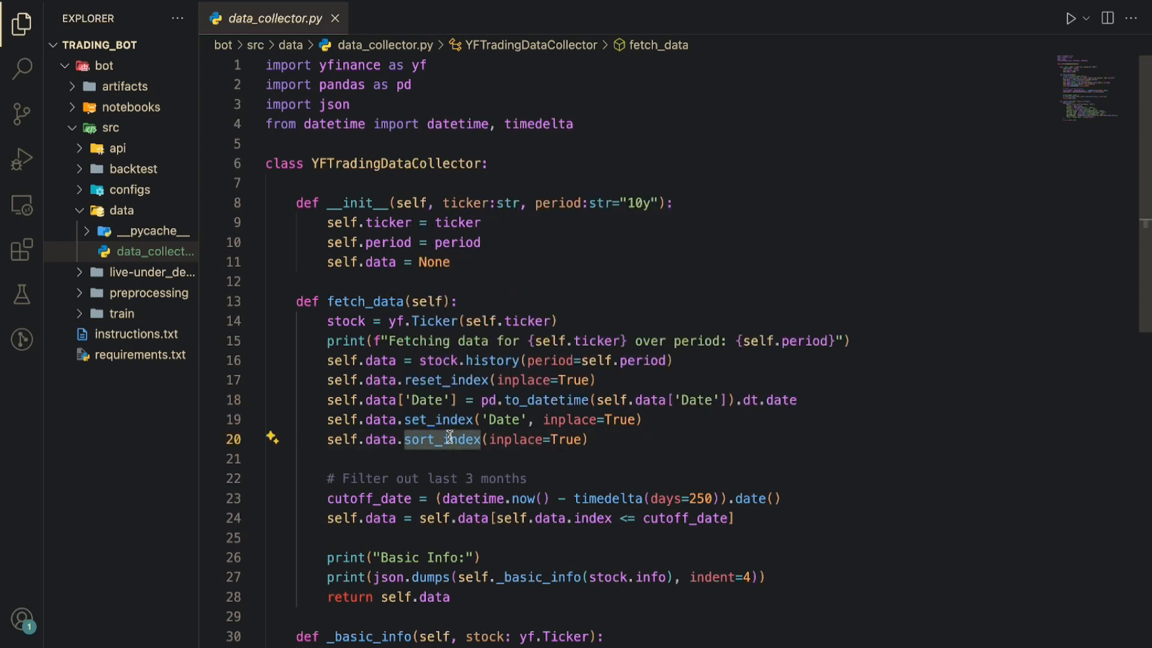
scroll(down, 3)
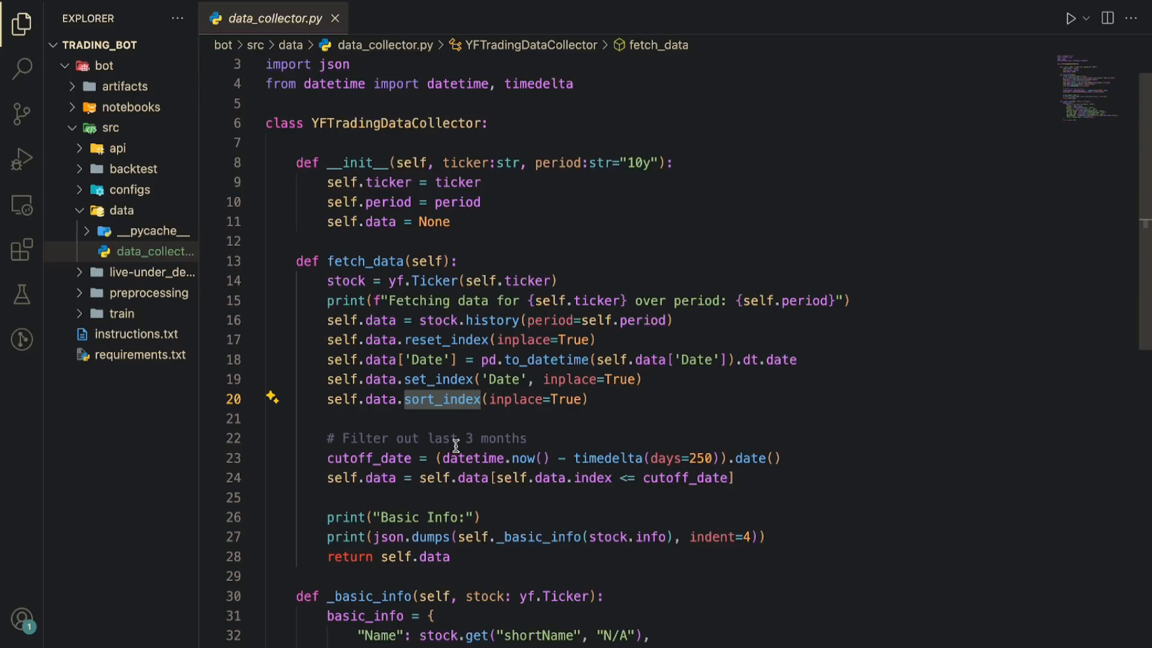
mouse_move(606, 460)
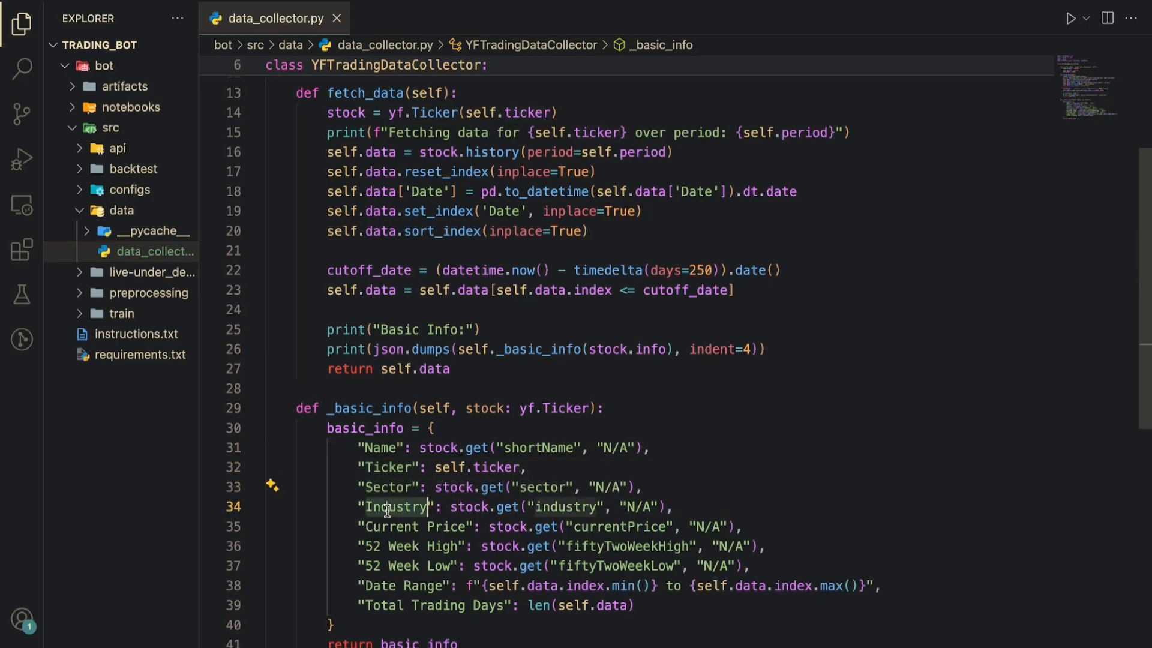
double_click(389, 507)
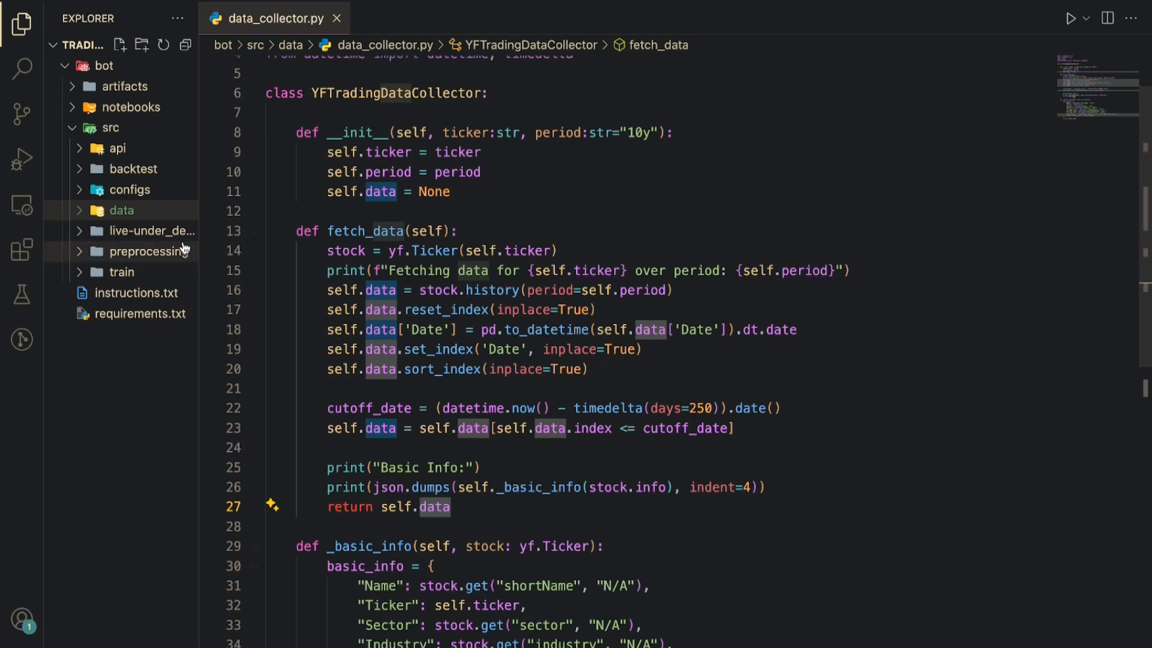
Open feature_engineer.py from src/preprocessing and scroll through its technical indicator and target methods.
click(149, 251)
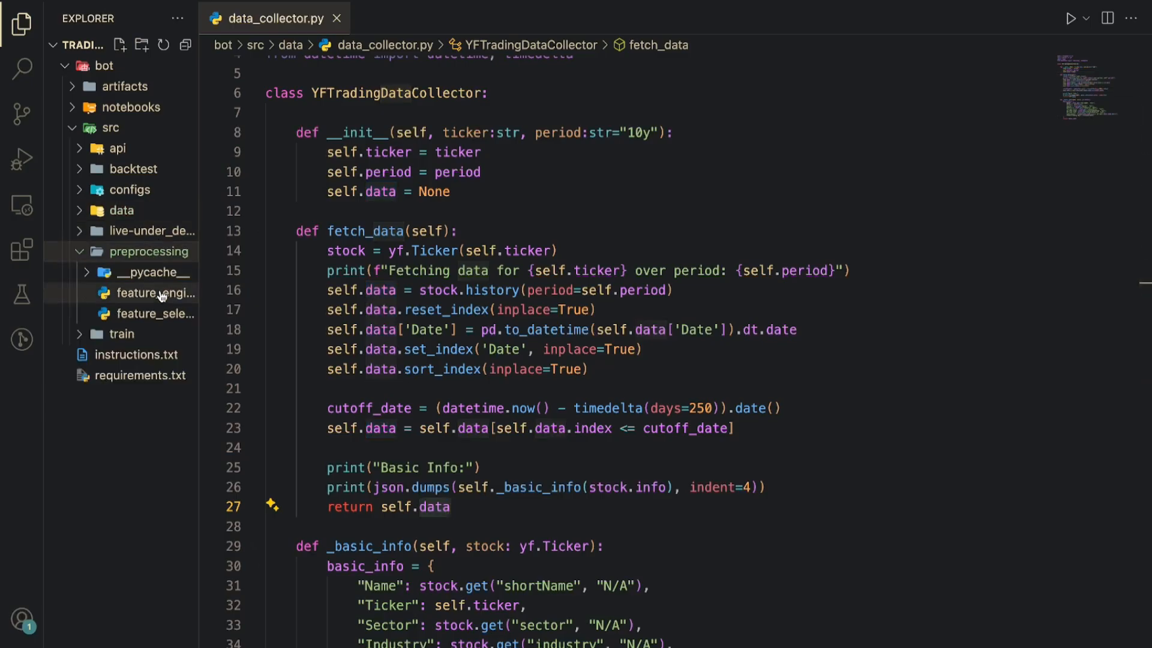
click(155, 293)
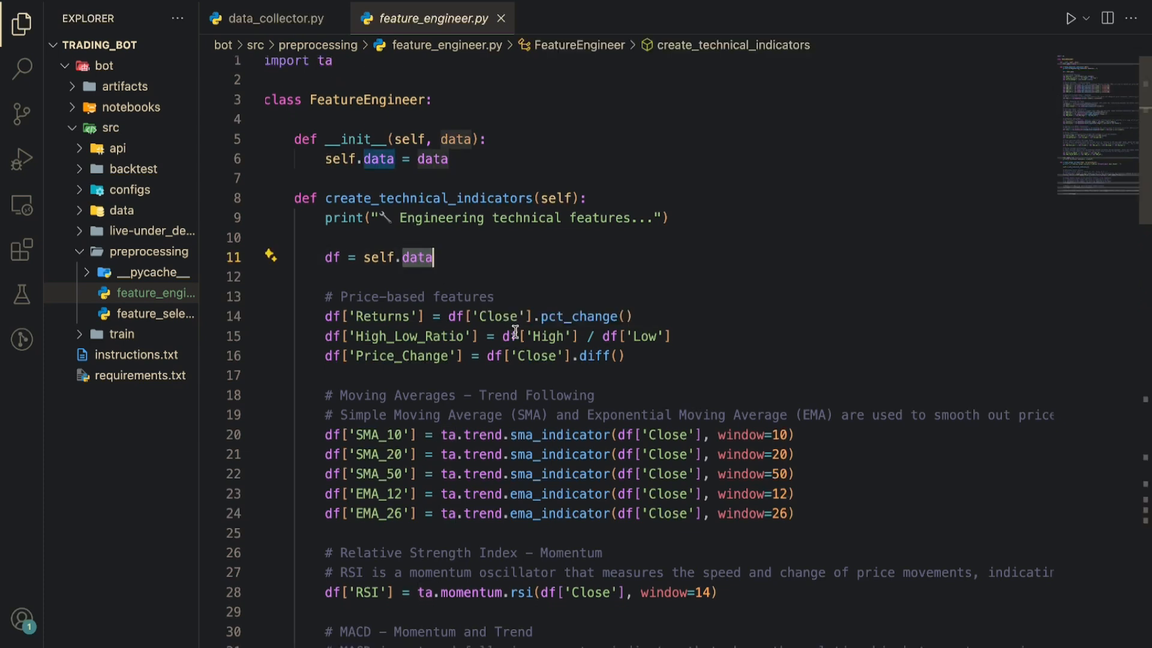
scroll(down, 3)
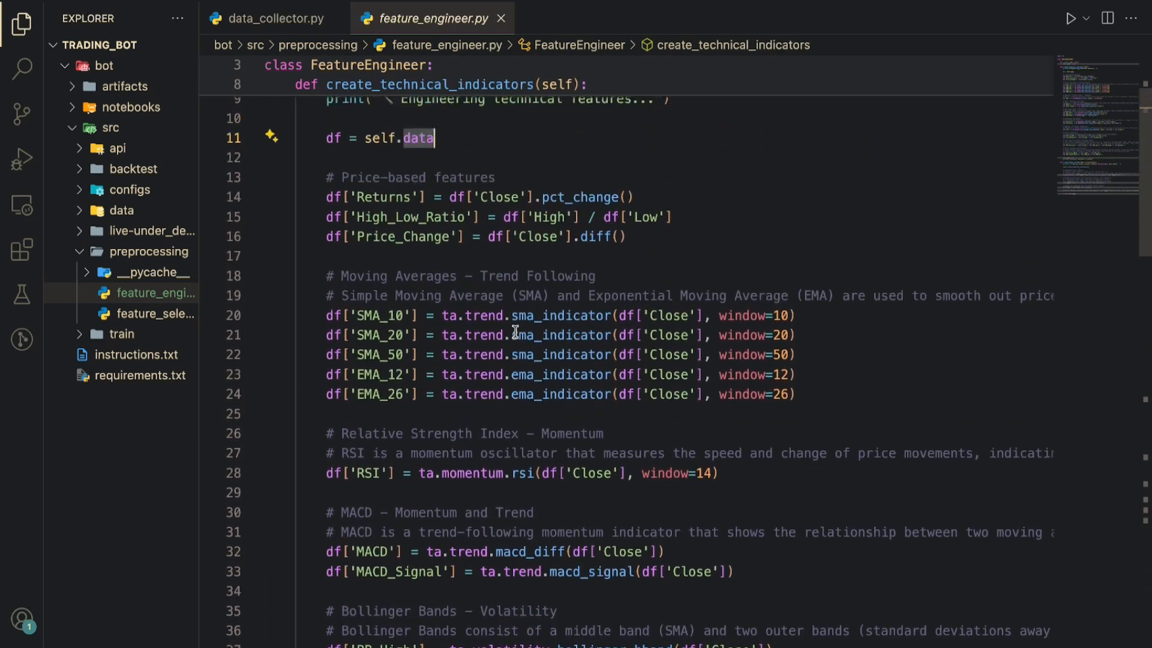
scroll(down, 3)
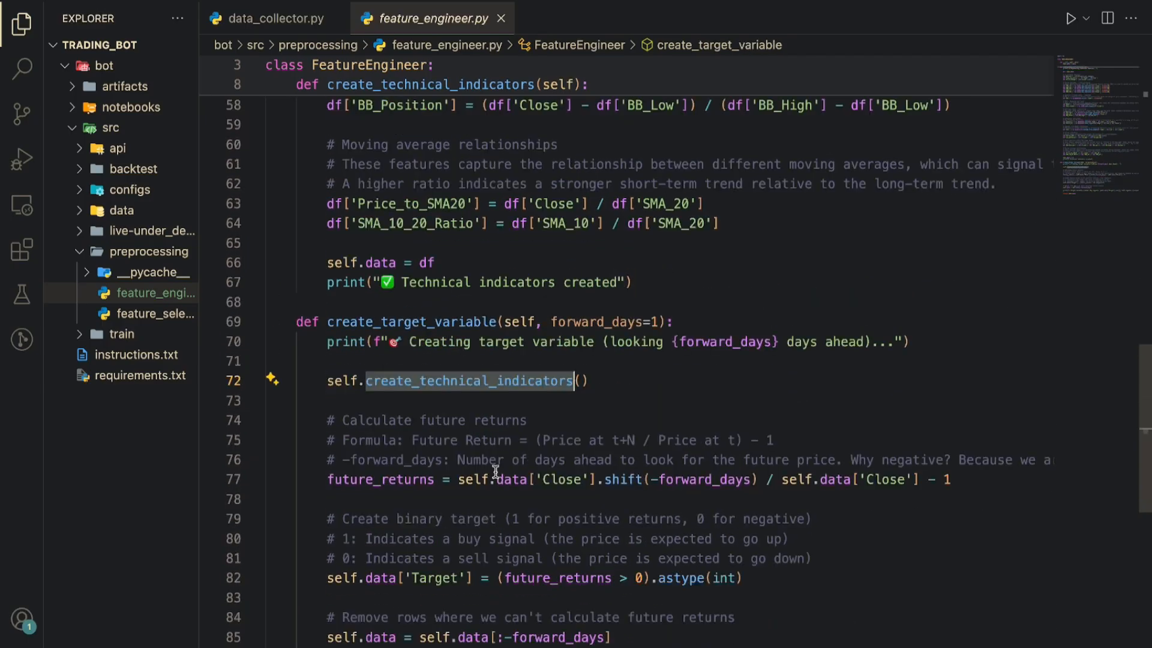
mouse_move(804, 508)
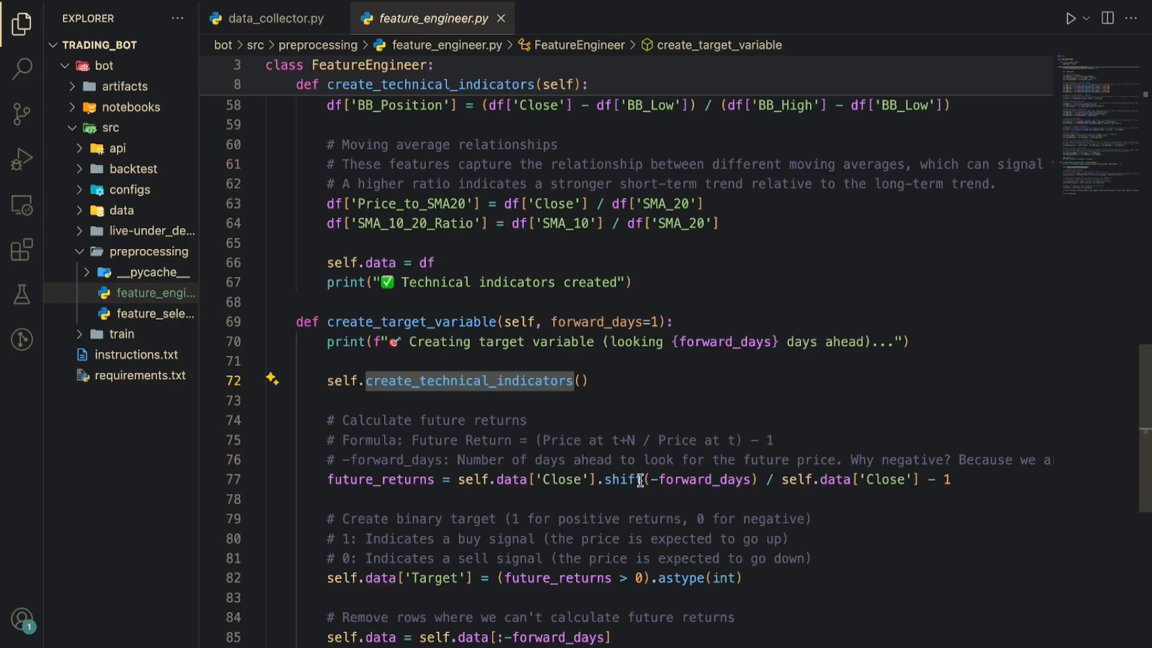
mouse_move(638, 480)
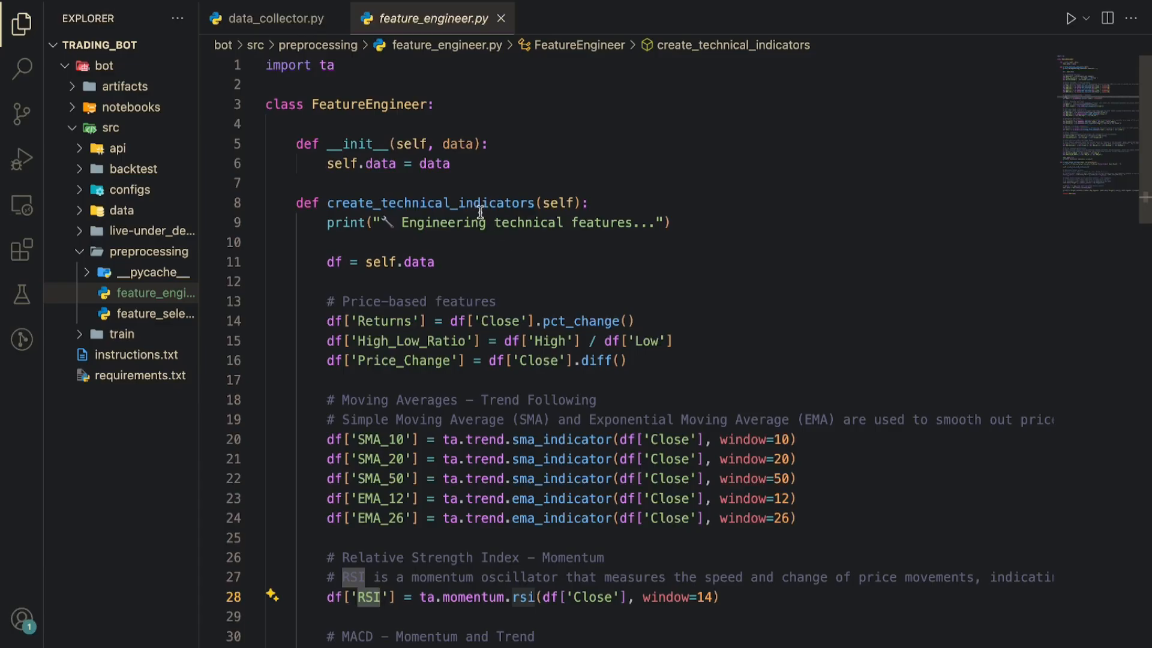
mouse_move(478, 211)
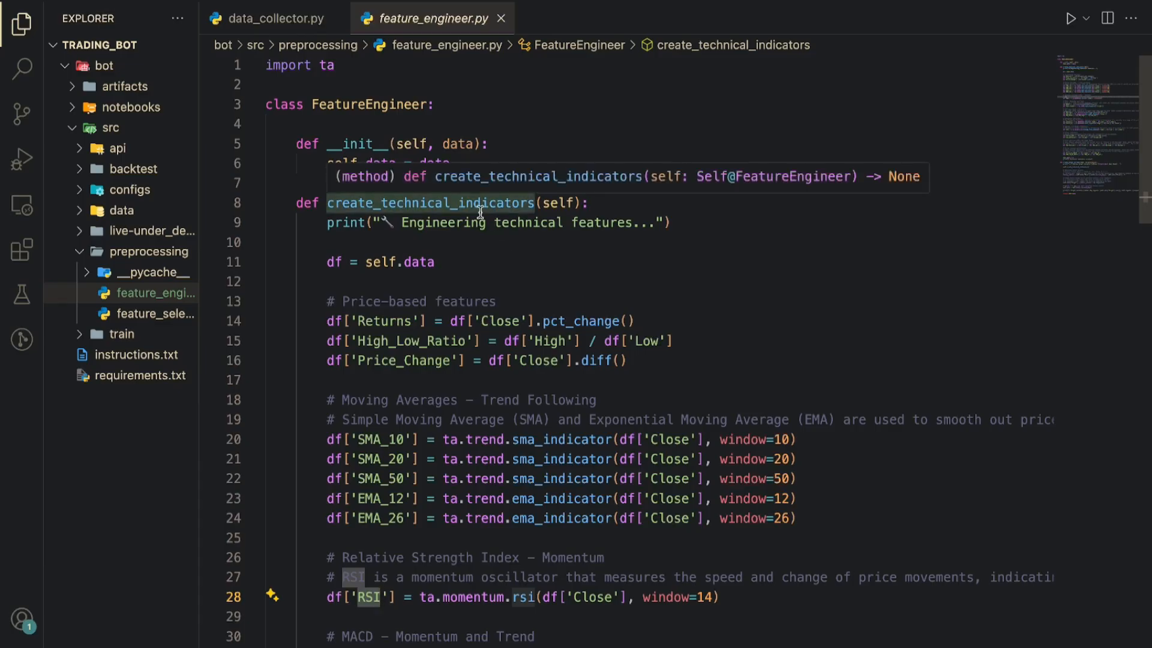
scroll(down, 3)
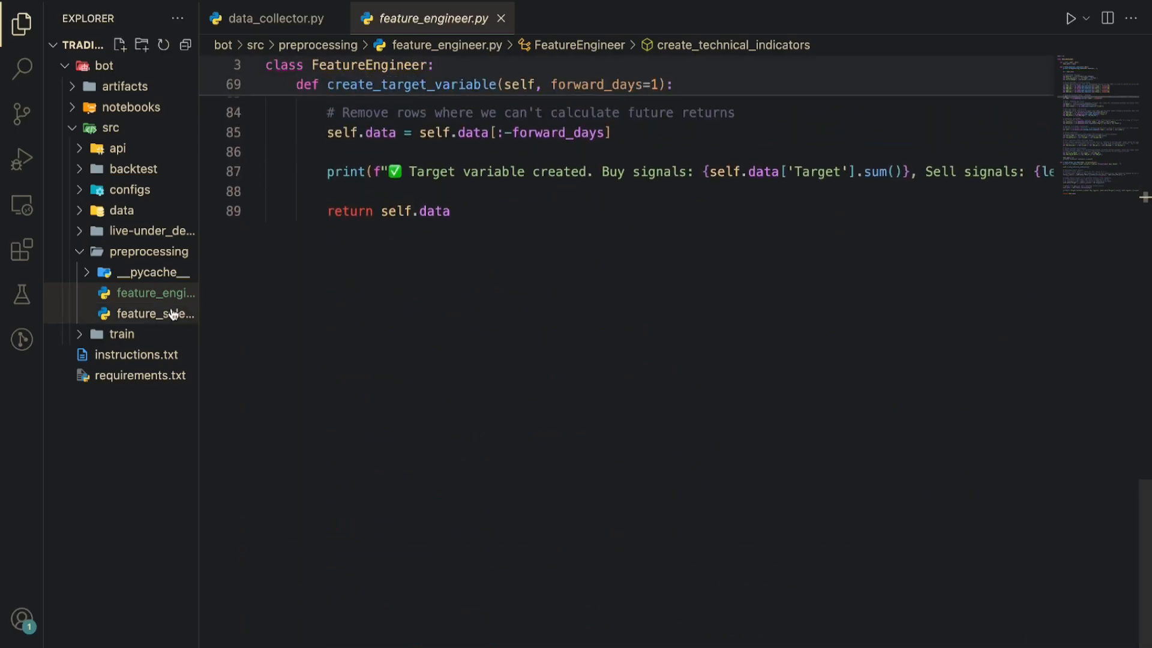
Open feature_selector.py to show its imports and plot_feature_importance function.
click(155, 314)
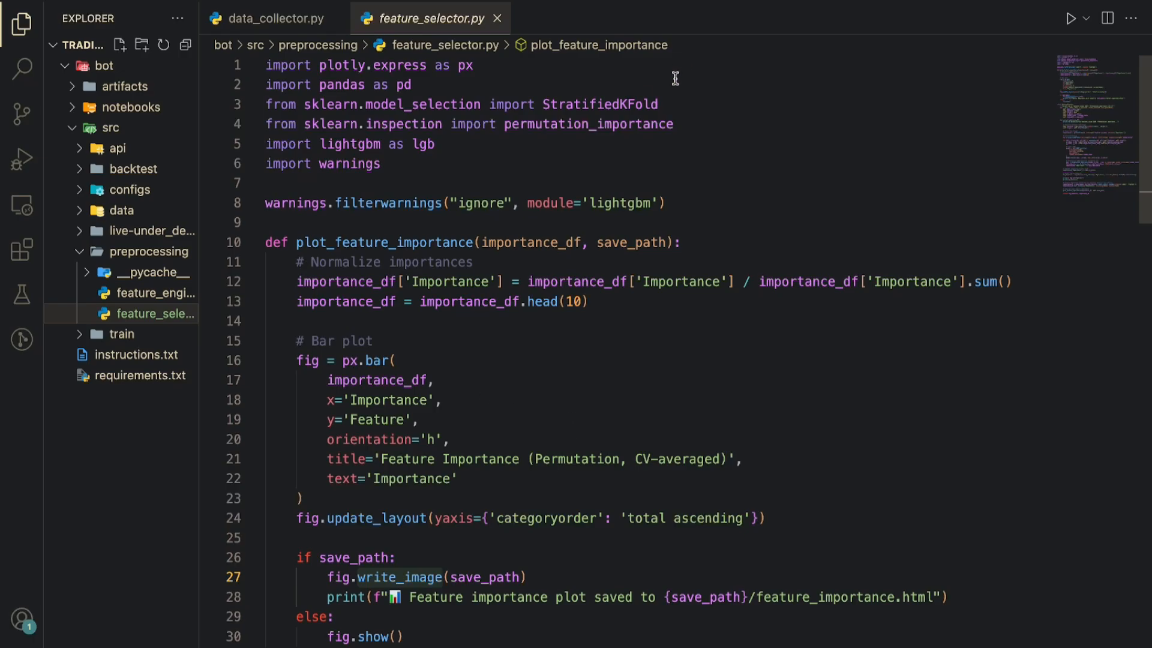
Scroll to the FeatureSelector class, inspecting the lgb alias and n_splits constructor parameter.
double_click(588, 124)
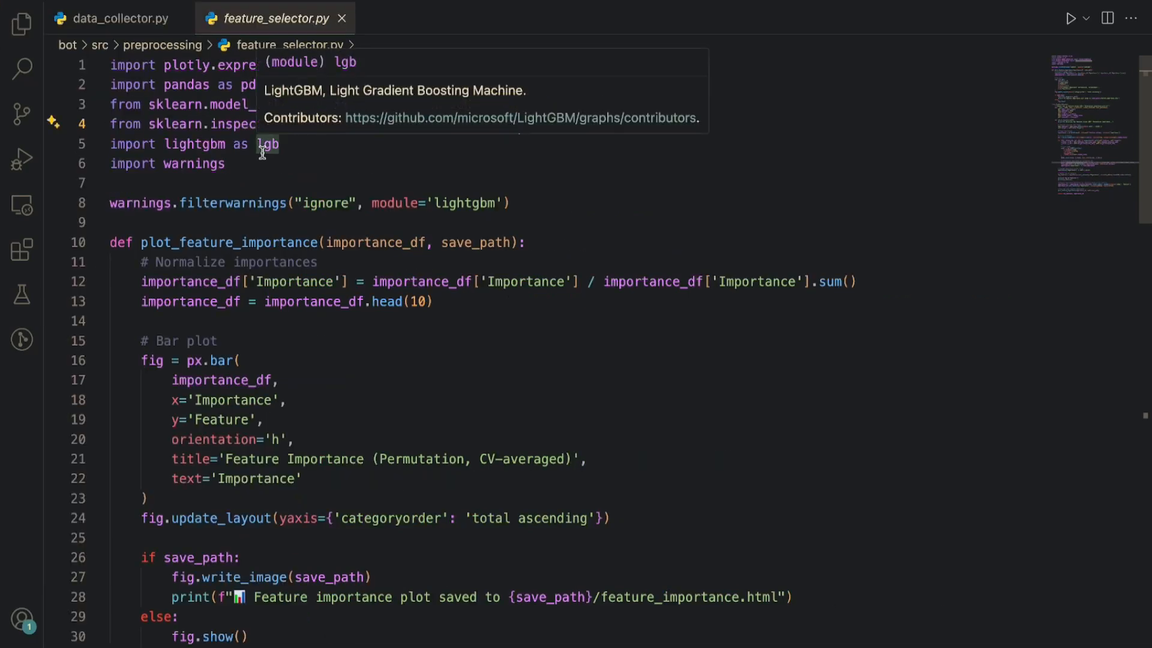
scroll(down, 3)
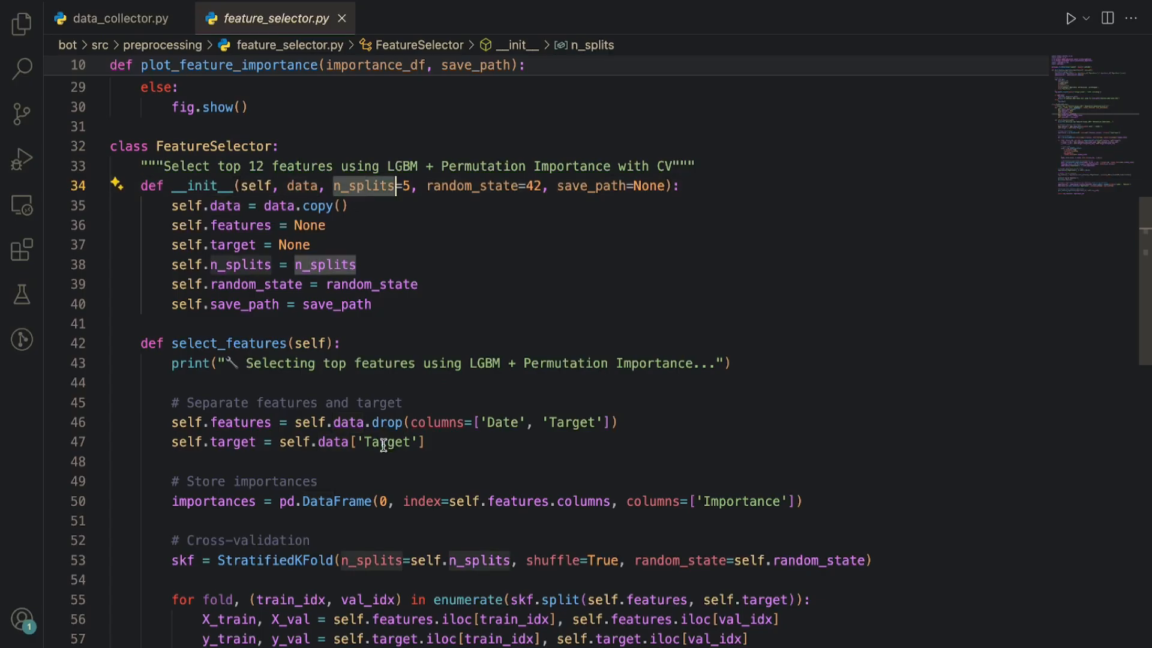
click(486, 186)
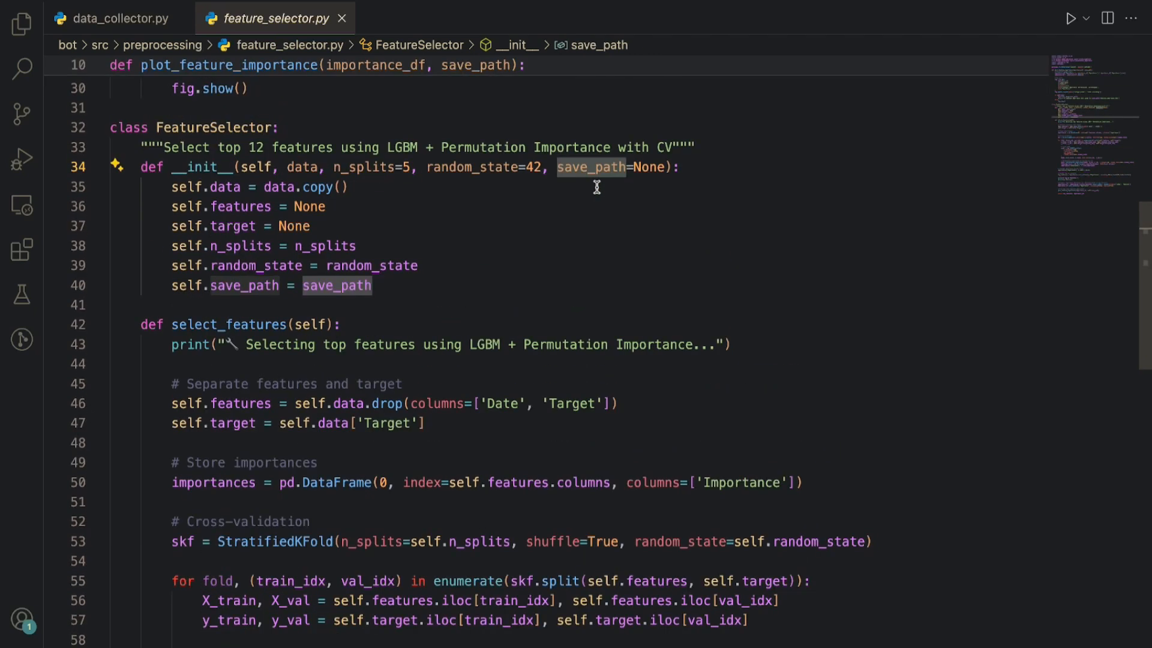
scroll(down, 3)
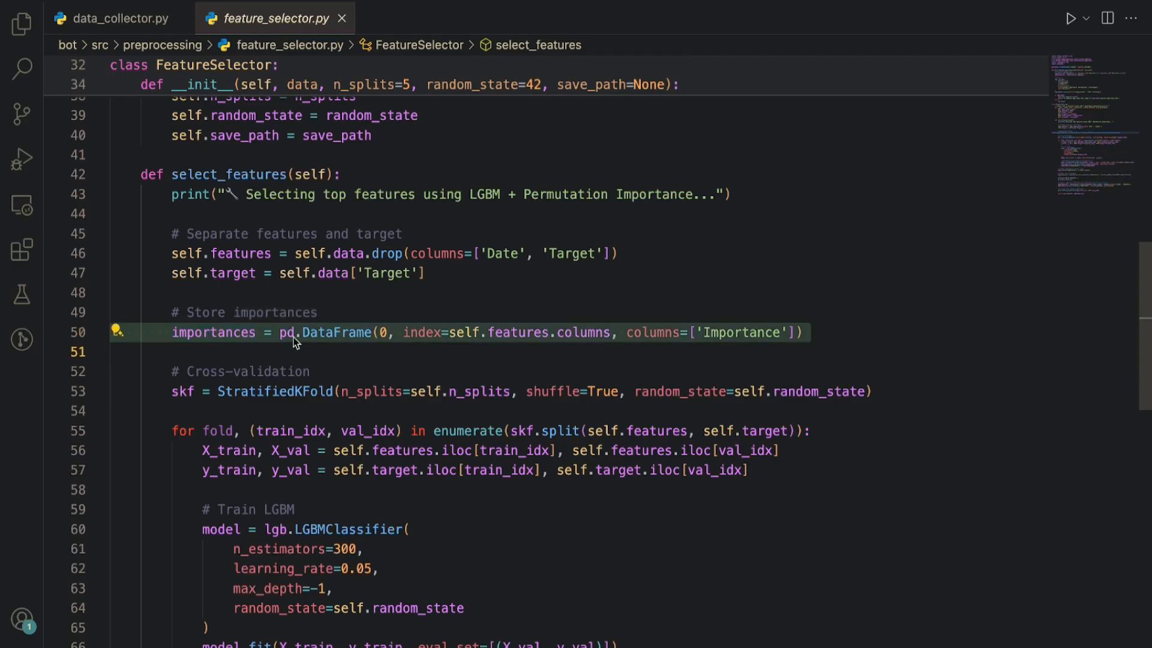
Step through select_features' StratifiedKFold, model fit with eval_set, permutation_importance and random_state.
double_click(740, 333)
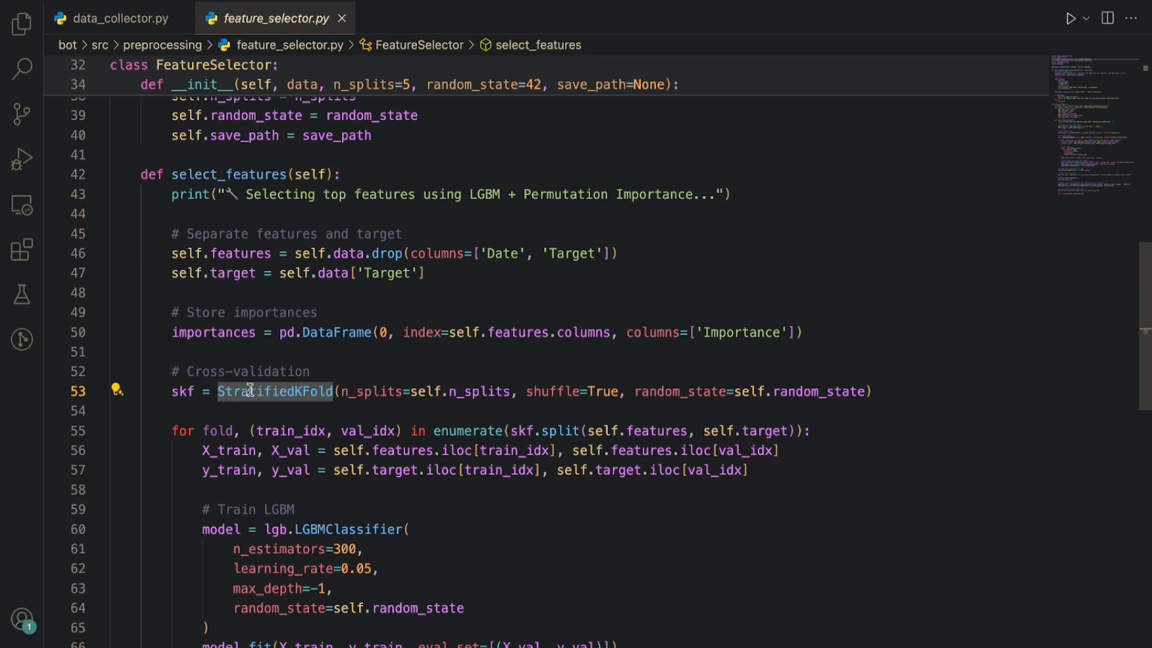
mouse_move(358, 397)
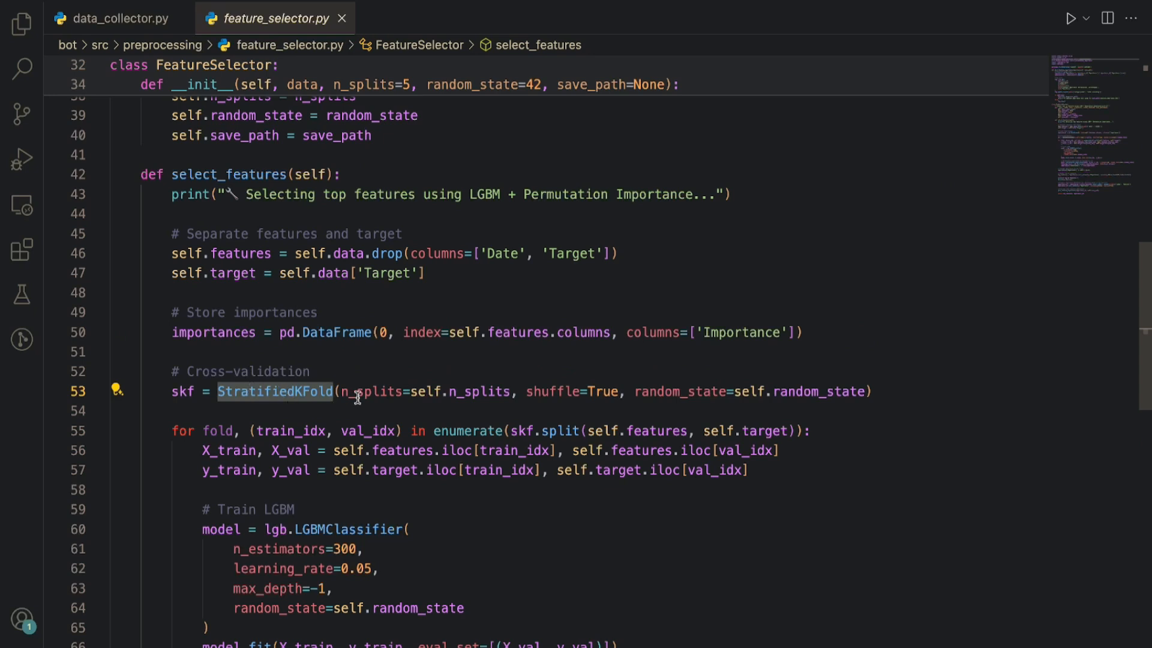
mouse_move(614, 396)
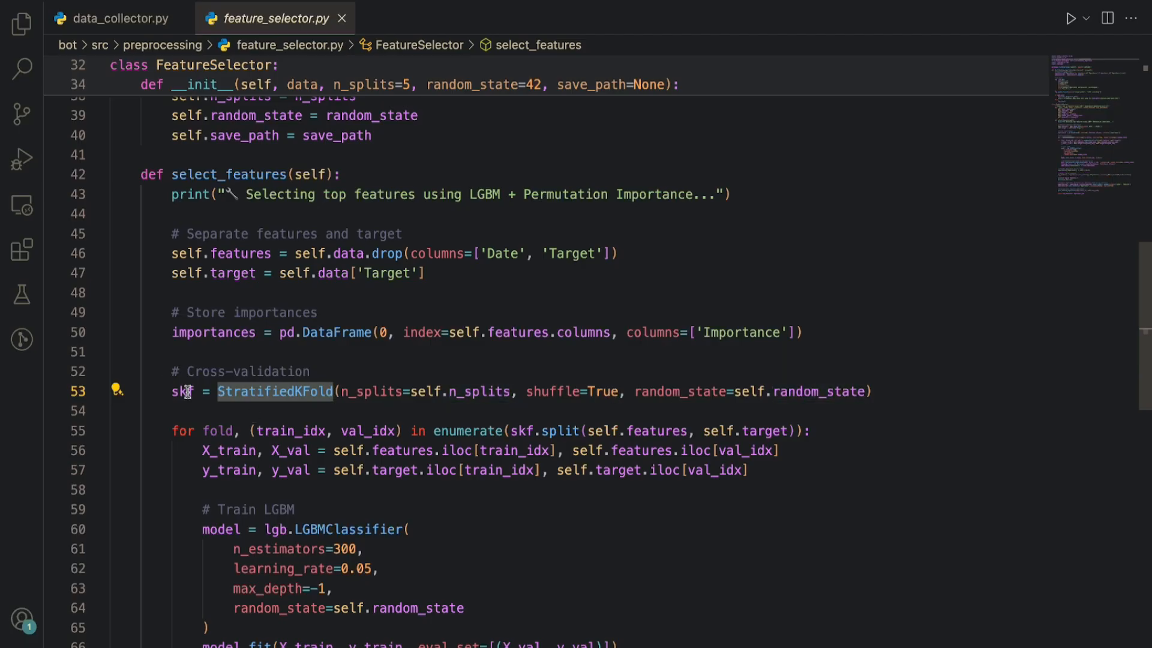
mouse_move(627, 425)
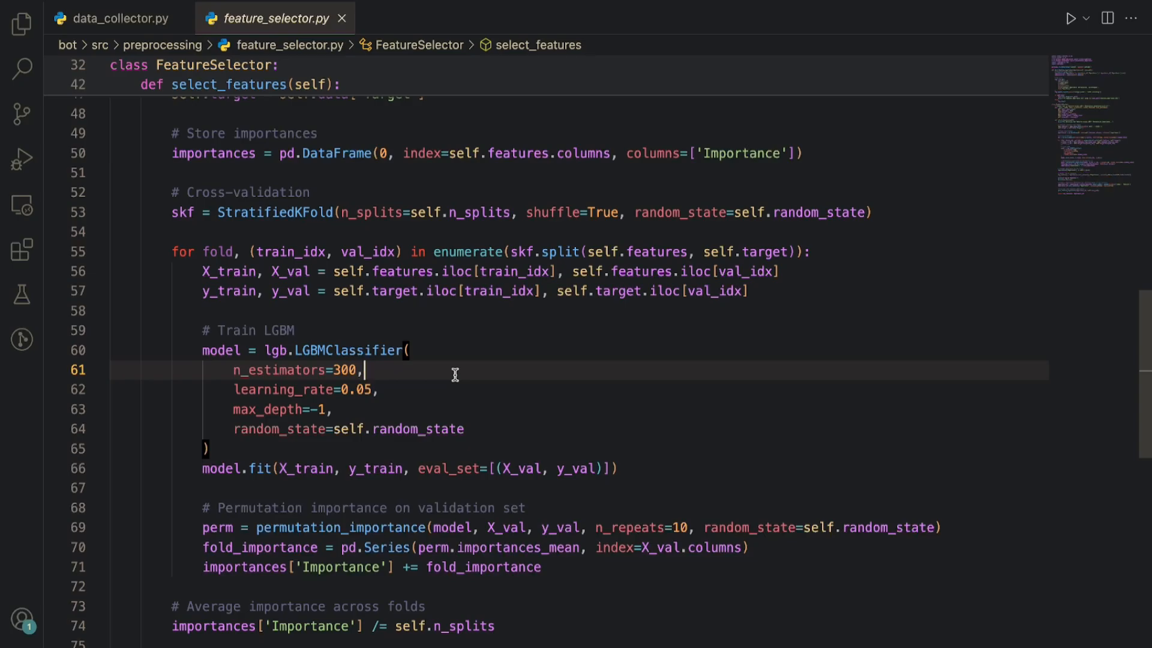
double_click(348, 351)
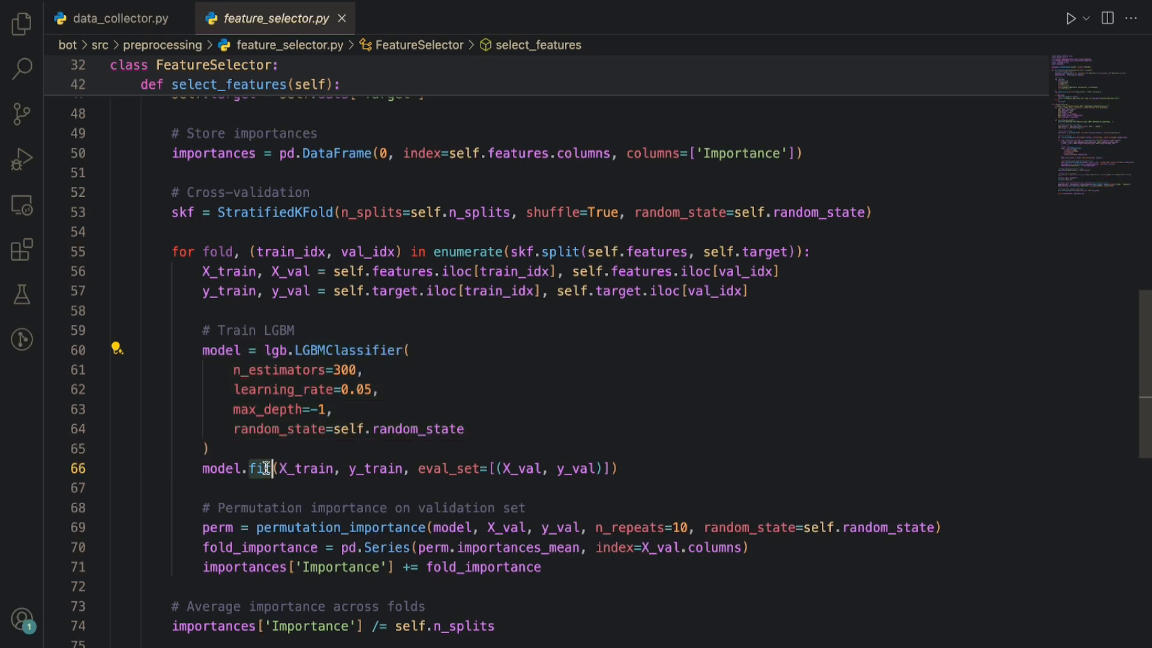
double_click(449, 468)
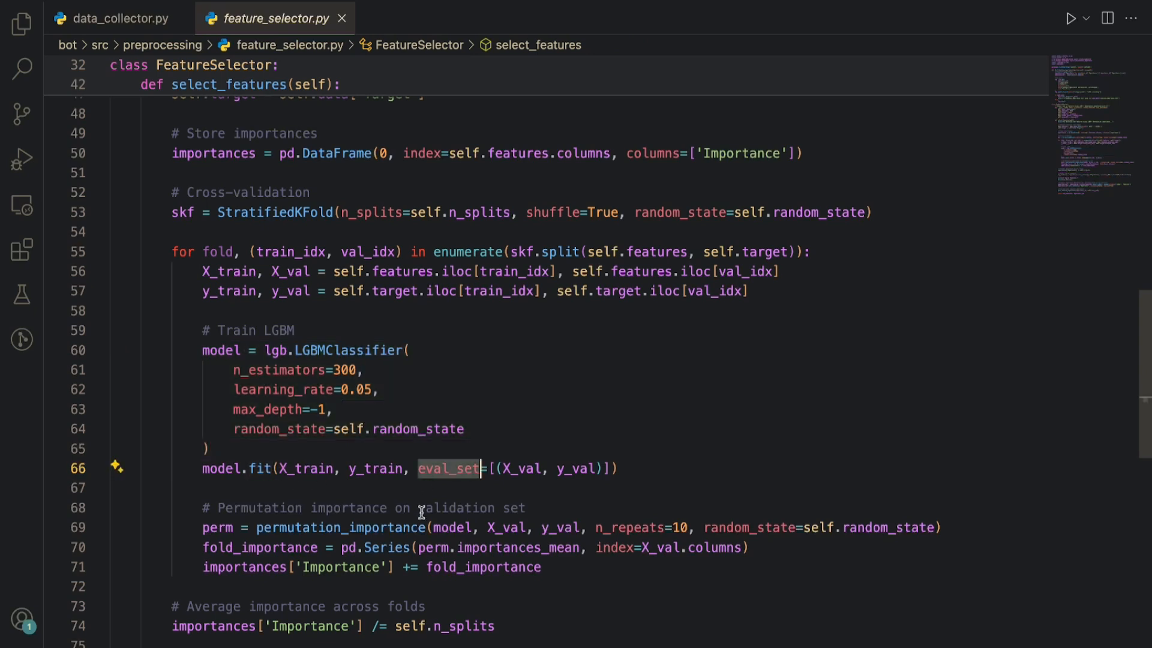
double_click(341, 528)
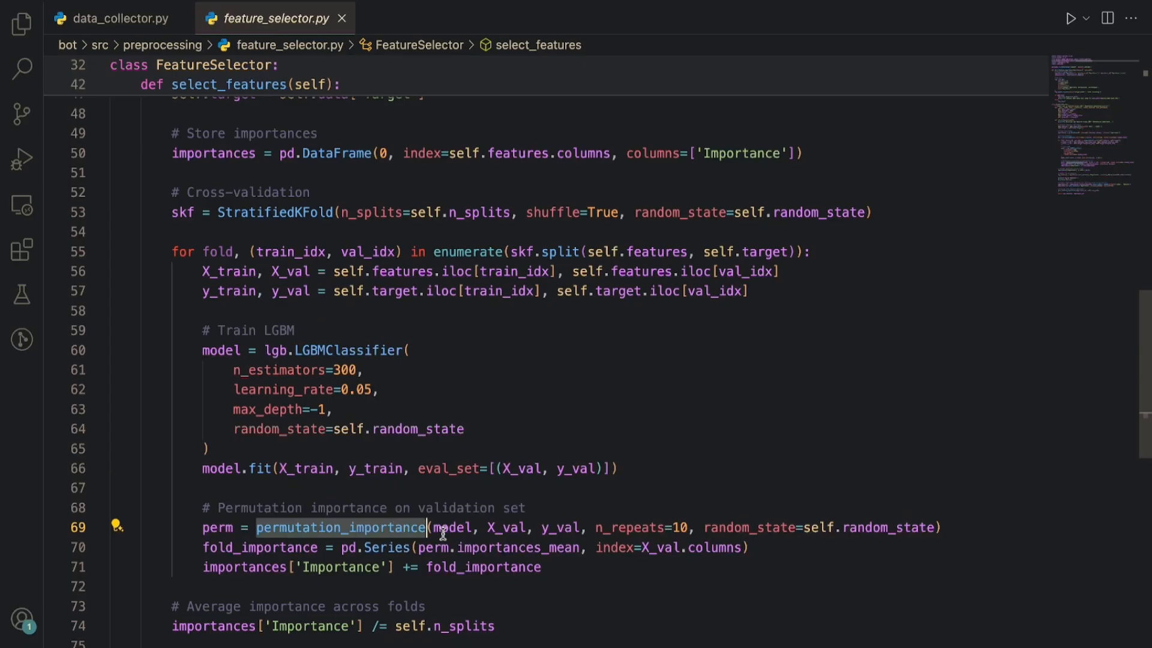
mouse_move(500, 527)
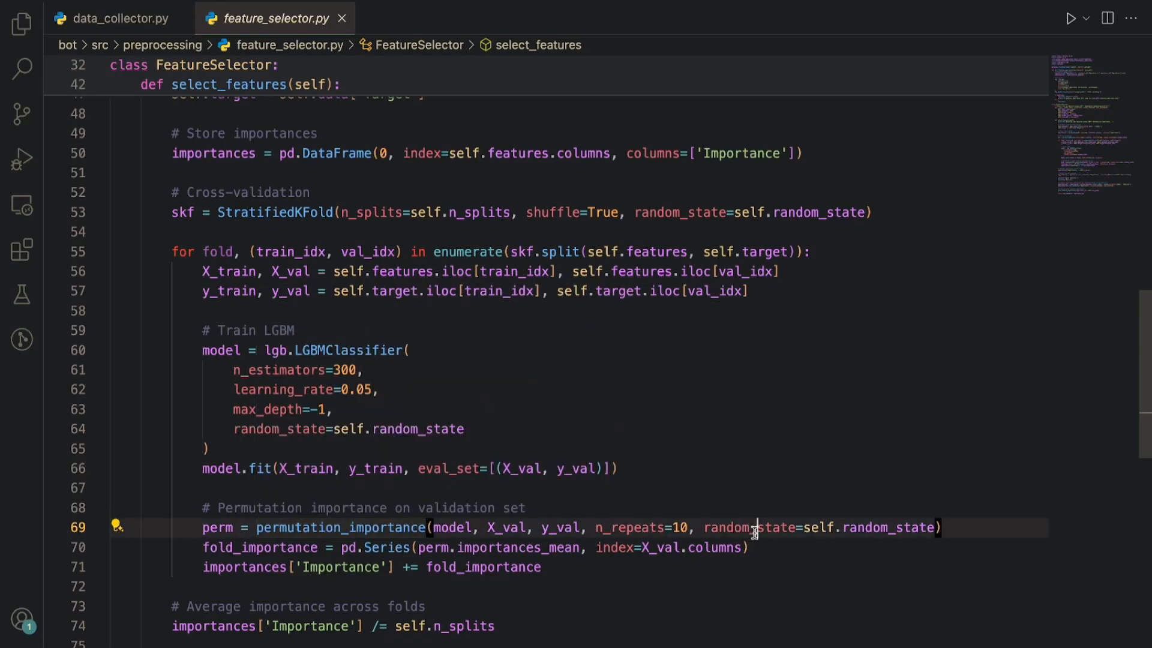
double_click(749, 528)
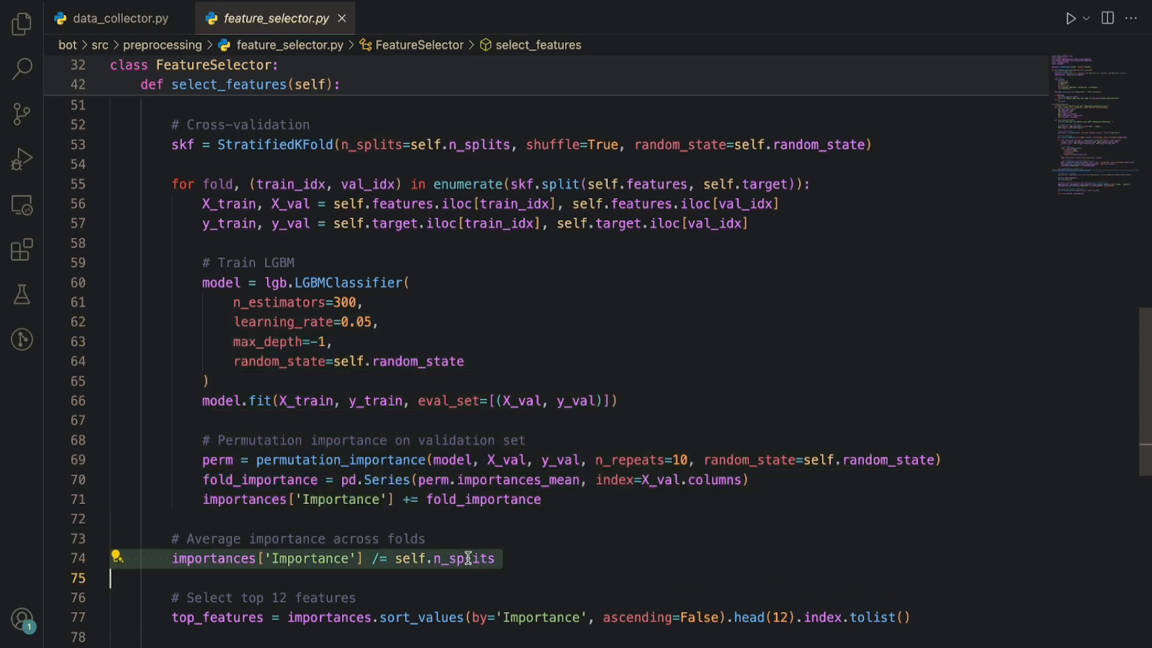
mouse_move(468, 548)
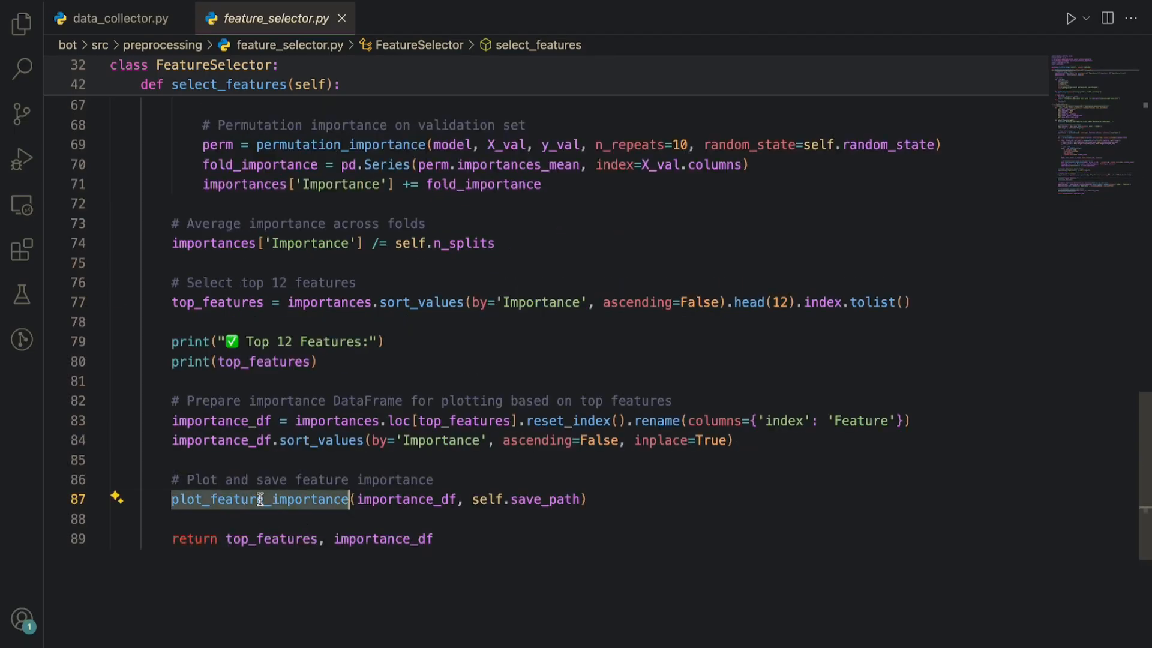
Jump to the plot_feature_importance definition with its normalization, bar plot and save logic.
click(260, 499)
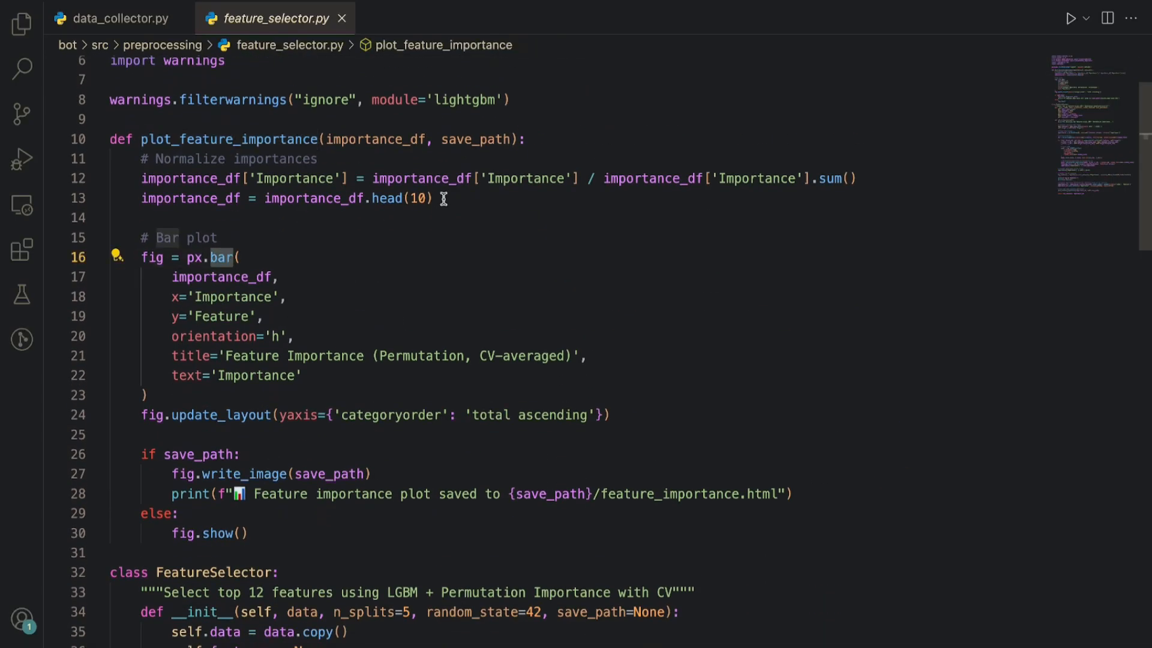
click(254, 474)
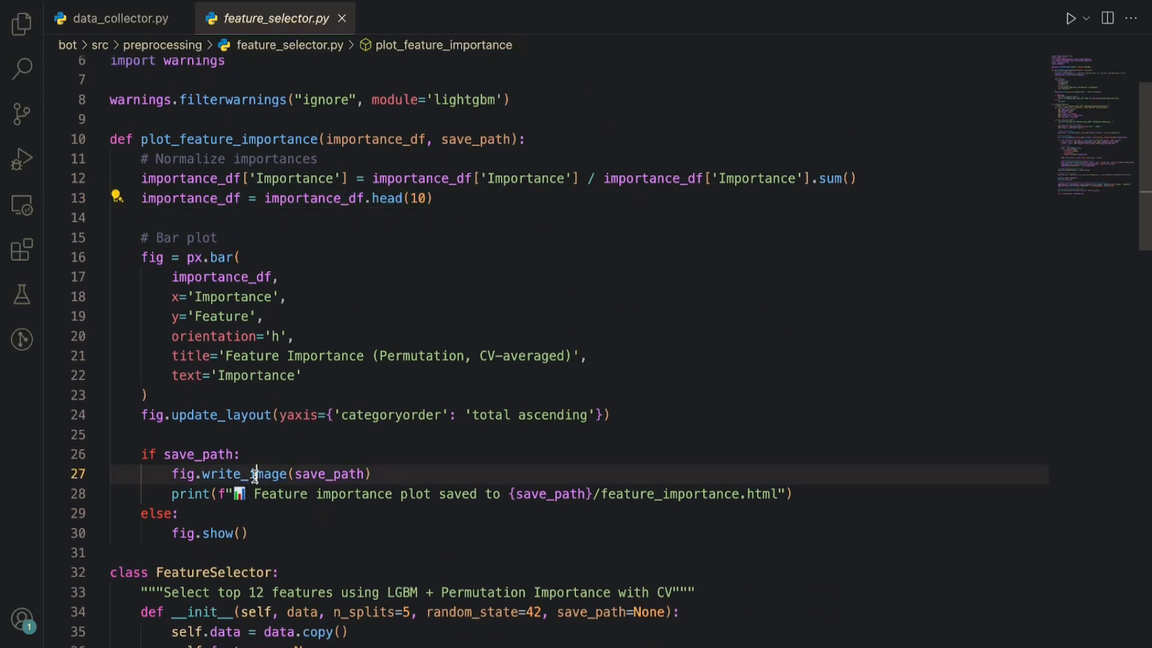
mouse_move(319, 474)
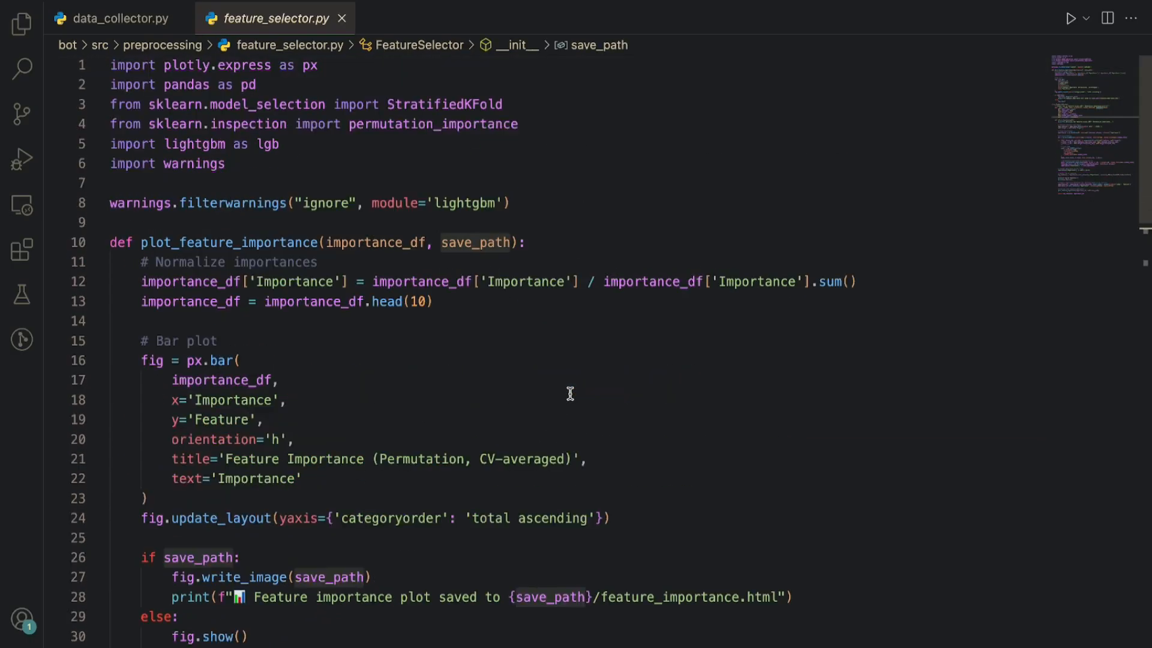
mouse_move(433, 224)
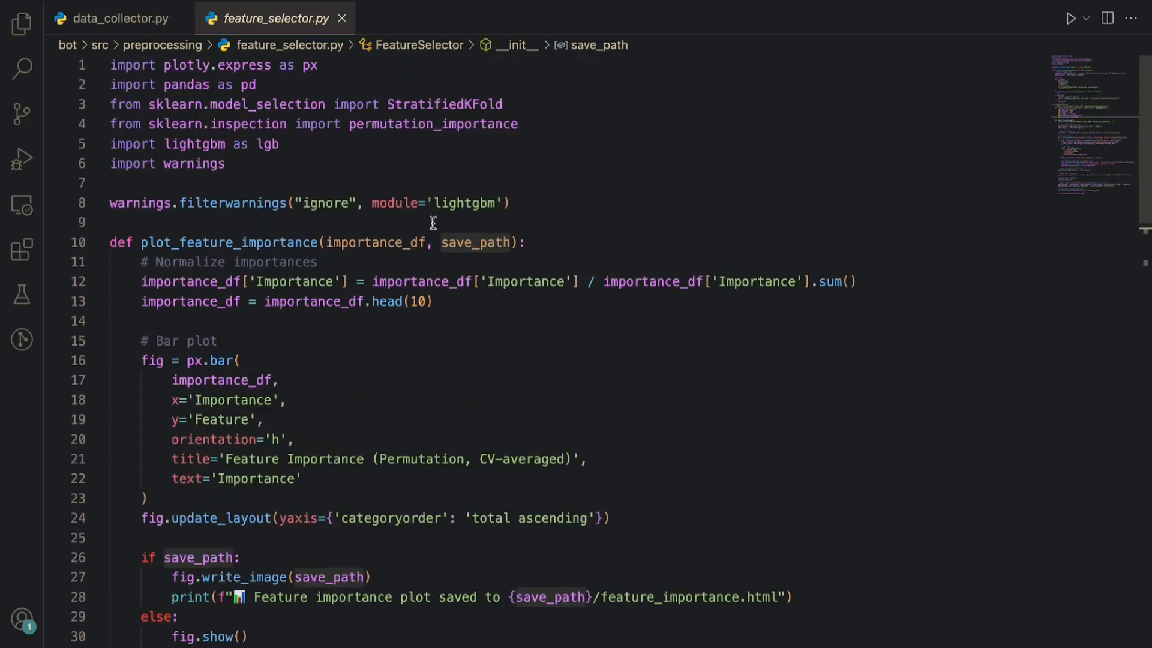
Show the Explorer, expand src/train, browse basic_trainer.py, then open trainer.py.
click(21, 21)
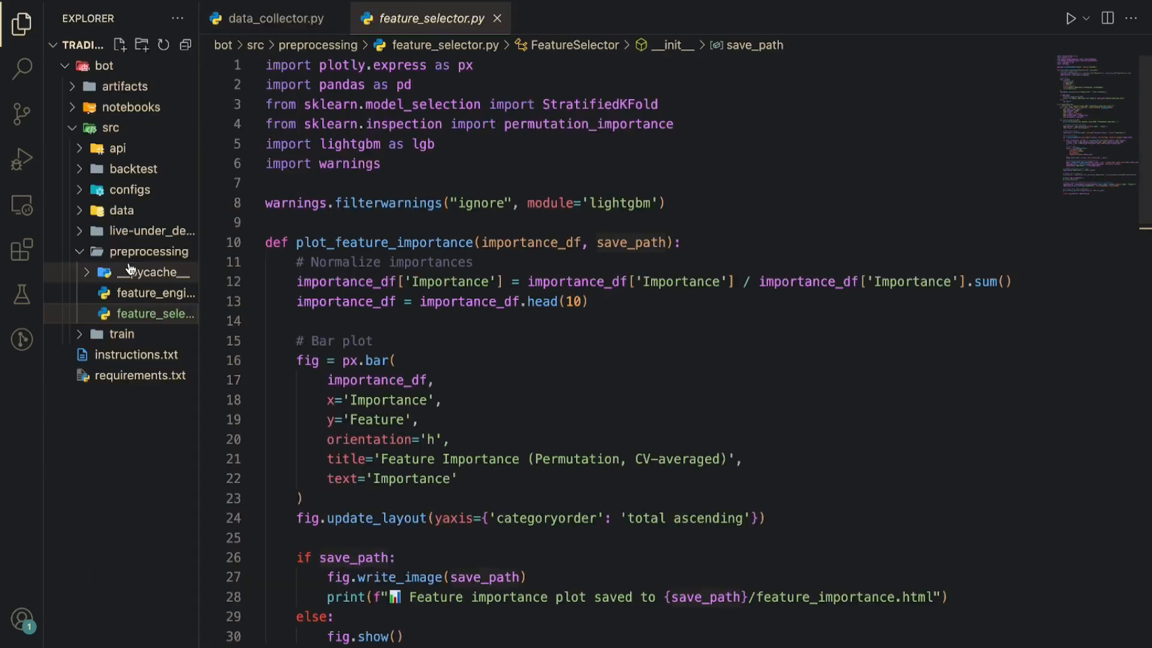
click(156, 313)
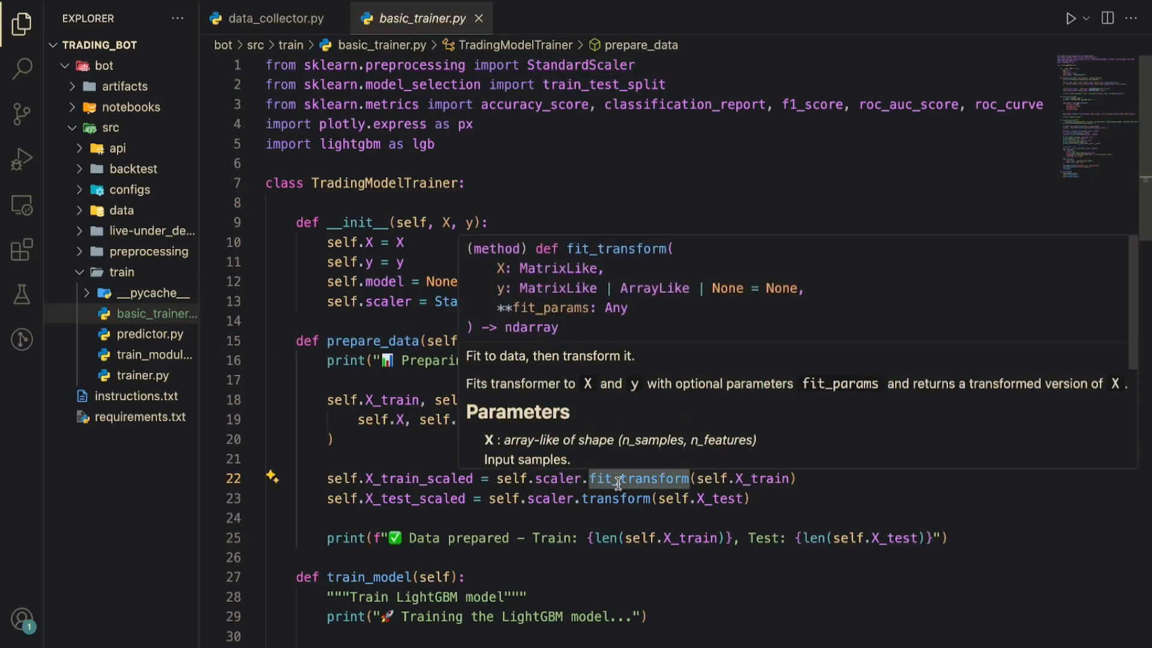
mouse_move(640, 481)
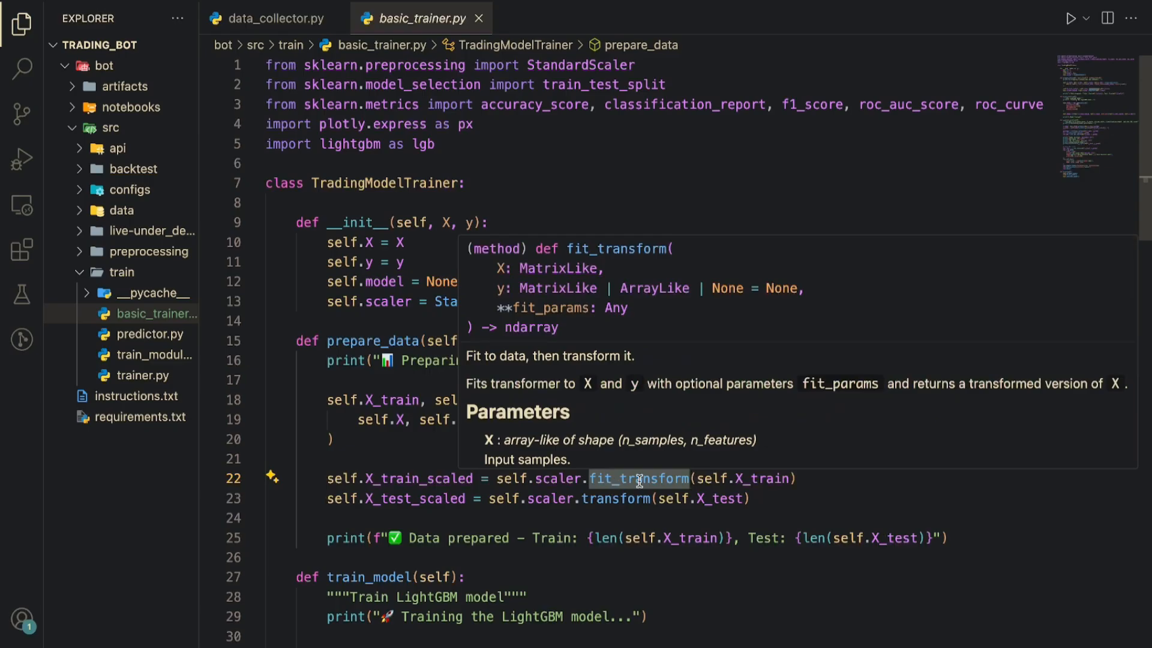
mouse_move(616, 498)
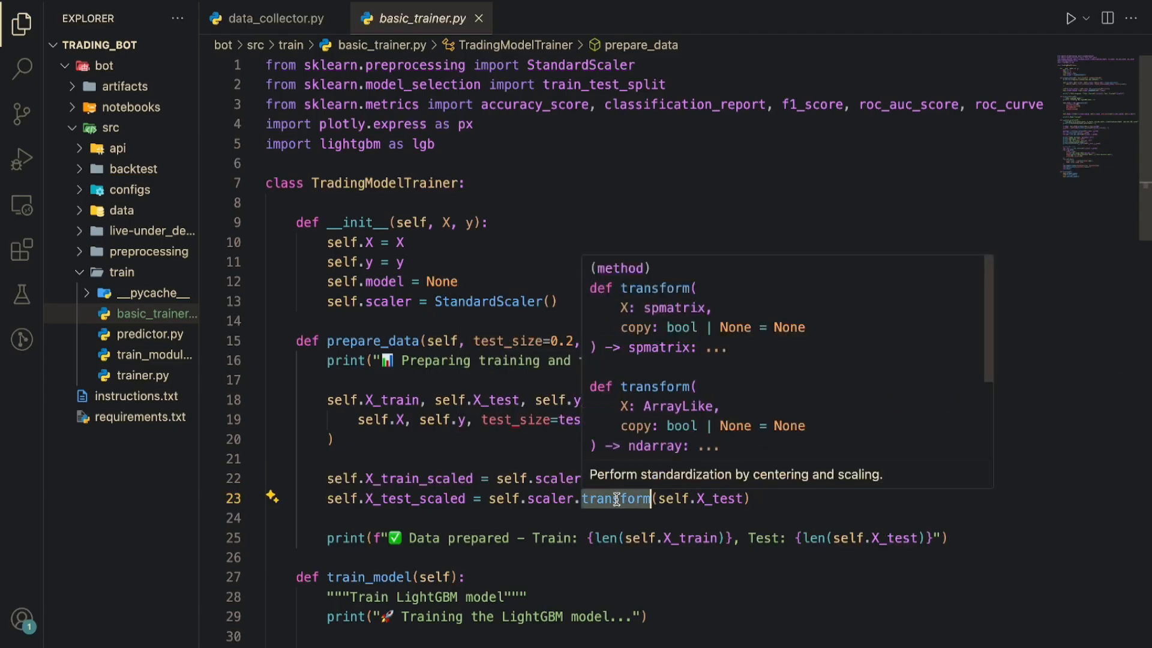
mouse_move(571, 479)
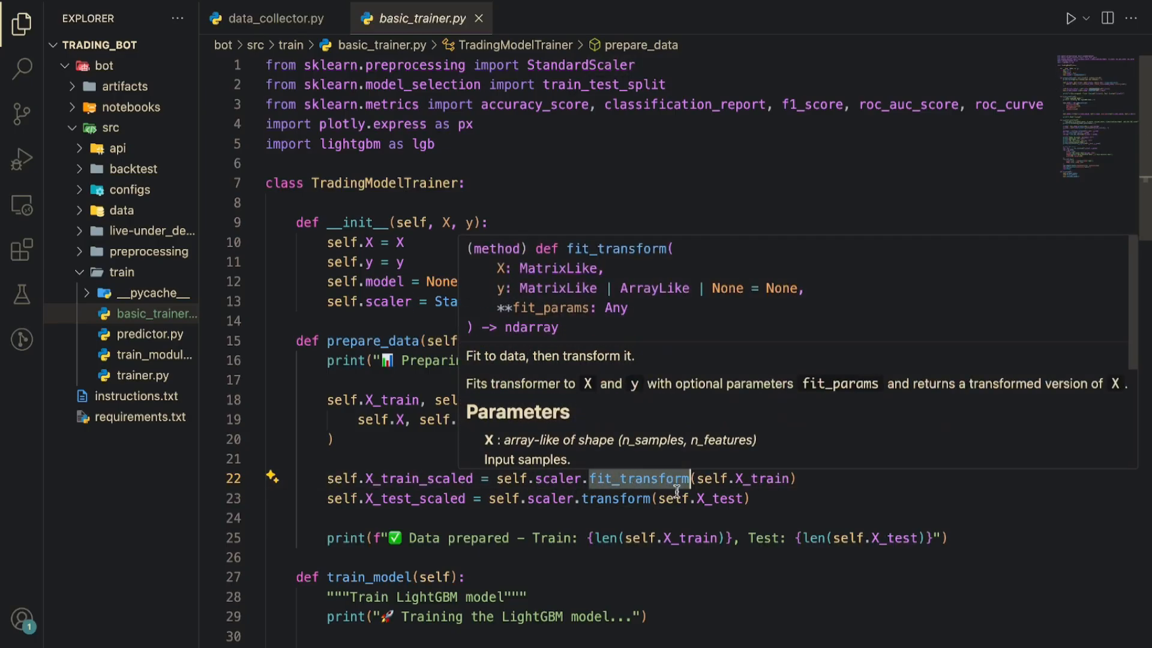
mouse_move(635, 498)
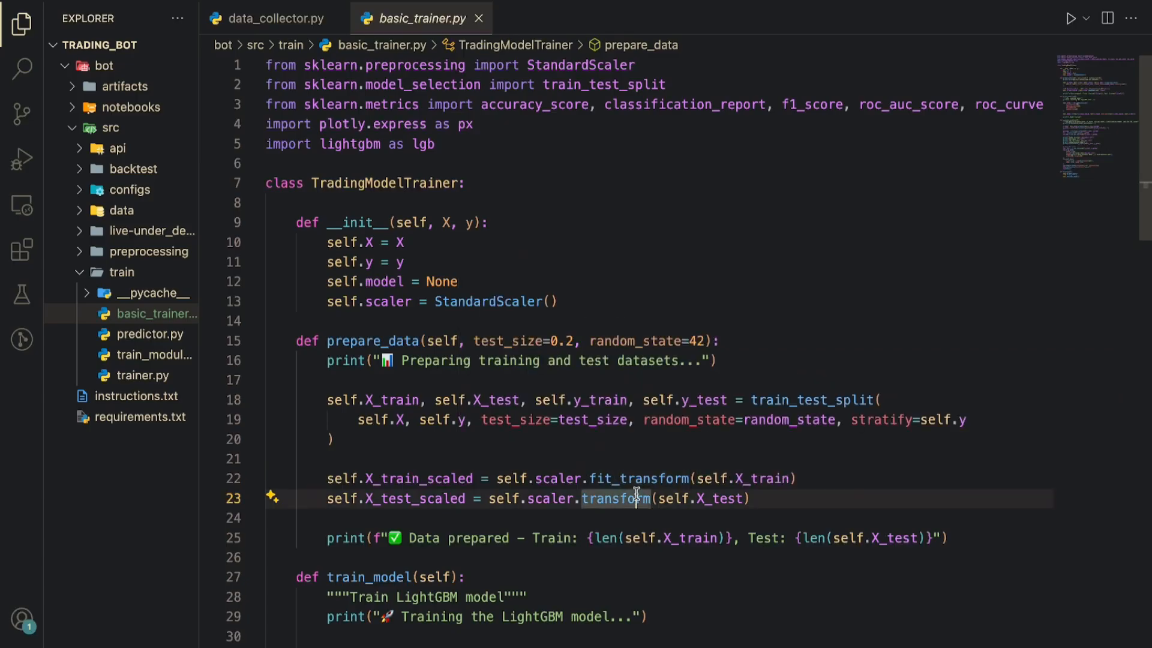
scroll(down, 3)
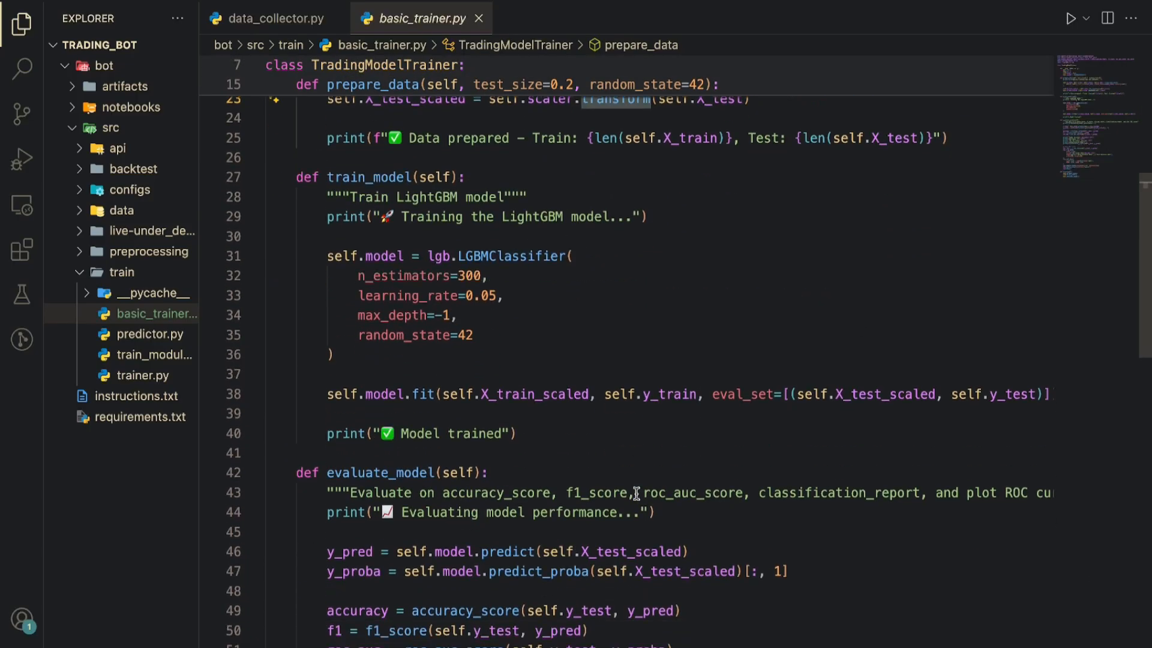
scroll(down, 3)
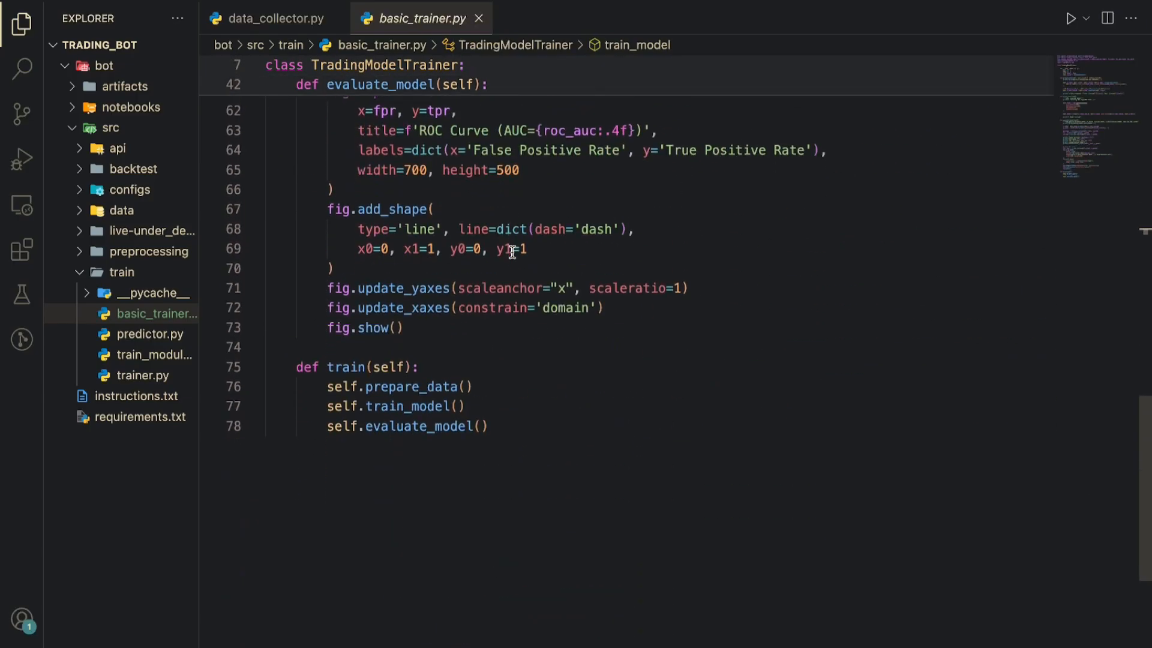
click(268, 17)
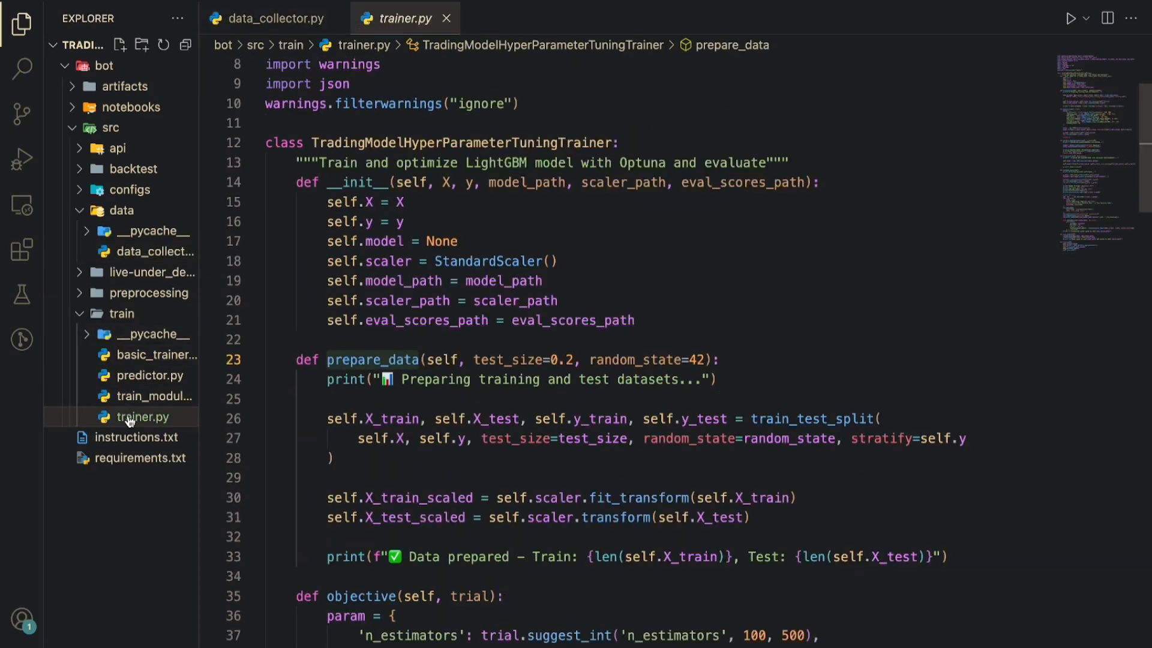
Collapse src and scroll trainer.py's Optuna objective and optimize_hyperparameters create_study call.
click(117, 210)
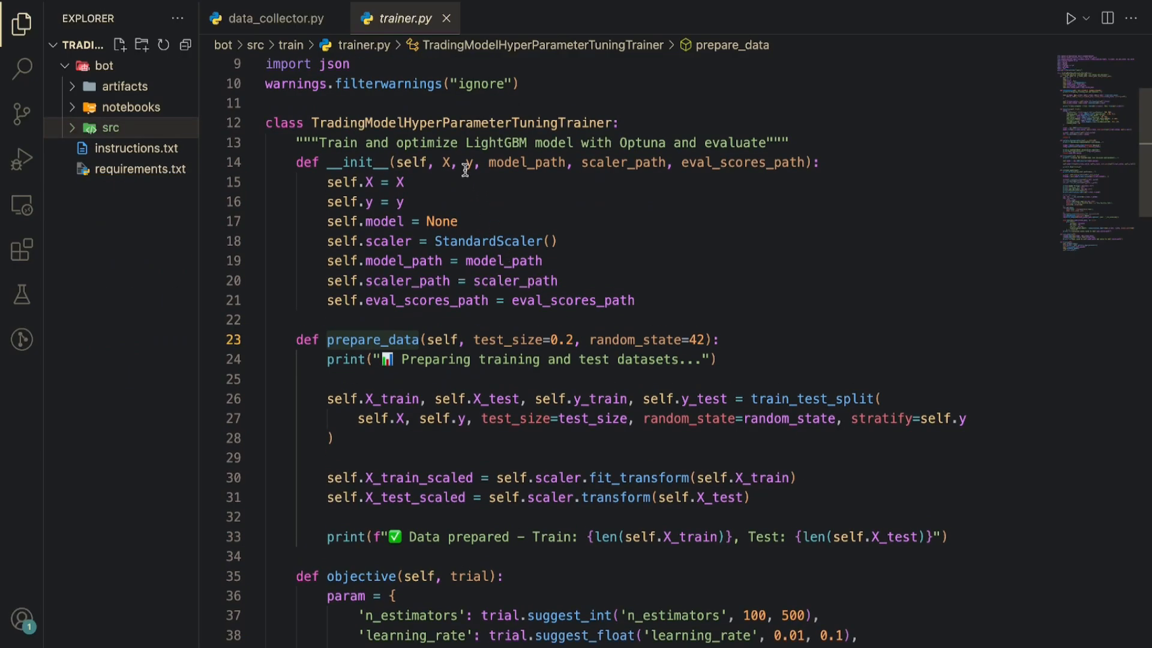
click(445, 162)
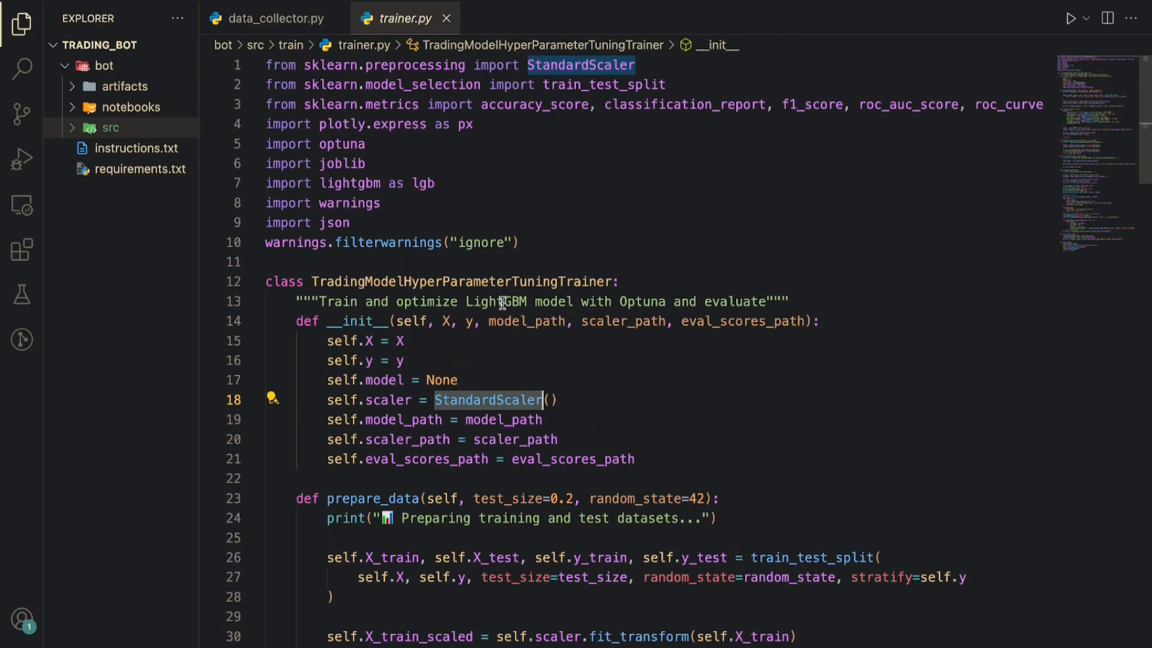
scroll(down, 3)
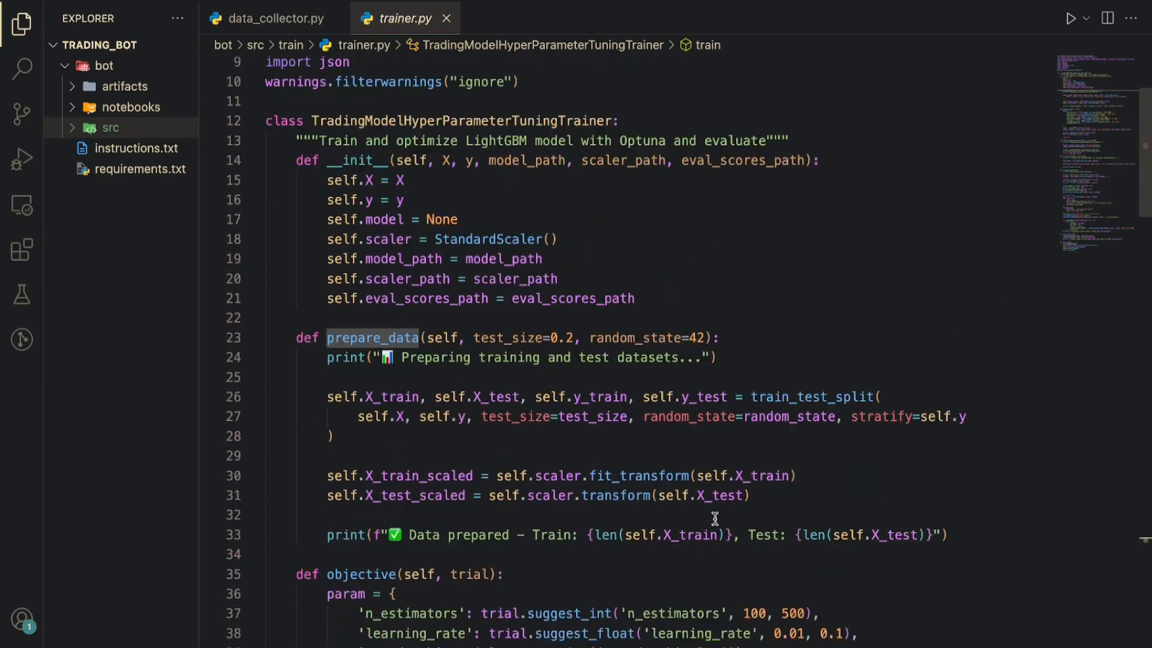
scroll(down, 3)
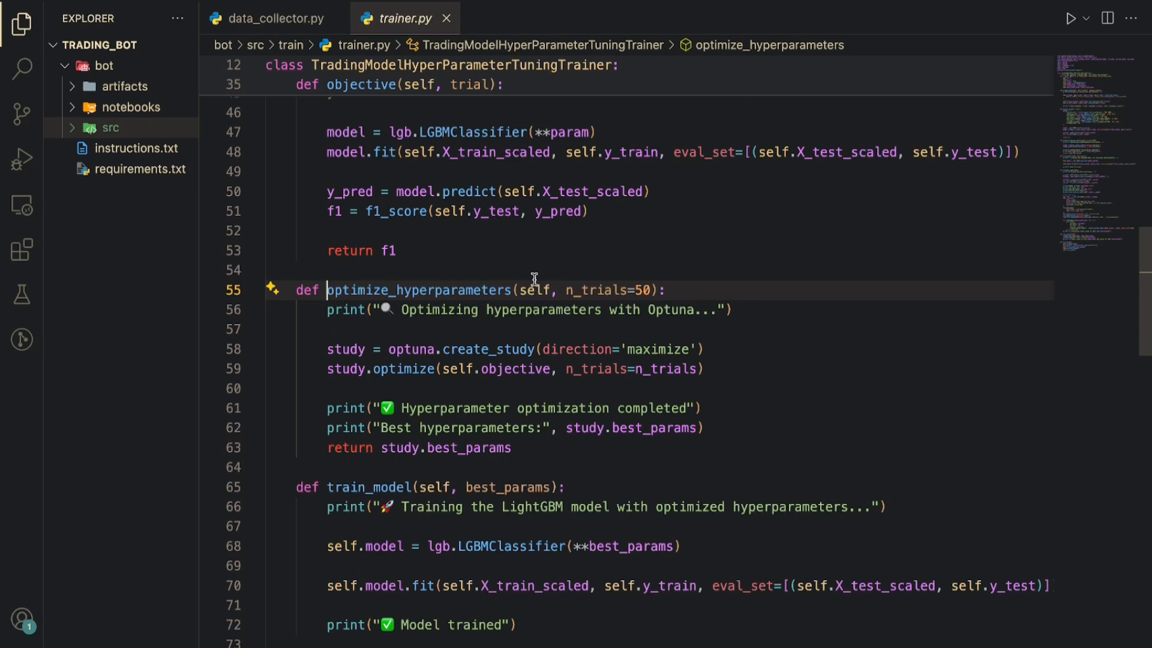
scroll(up, 3)
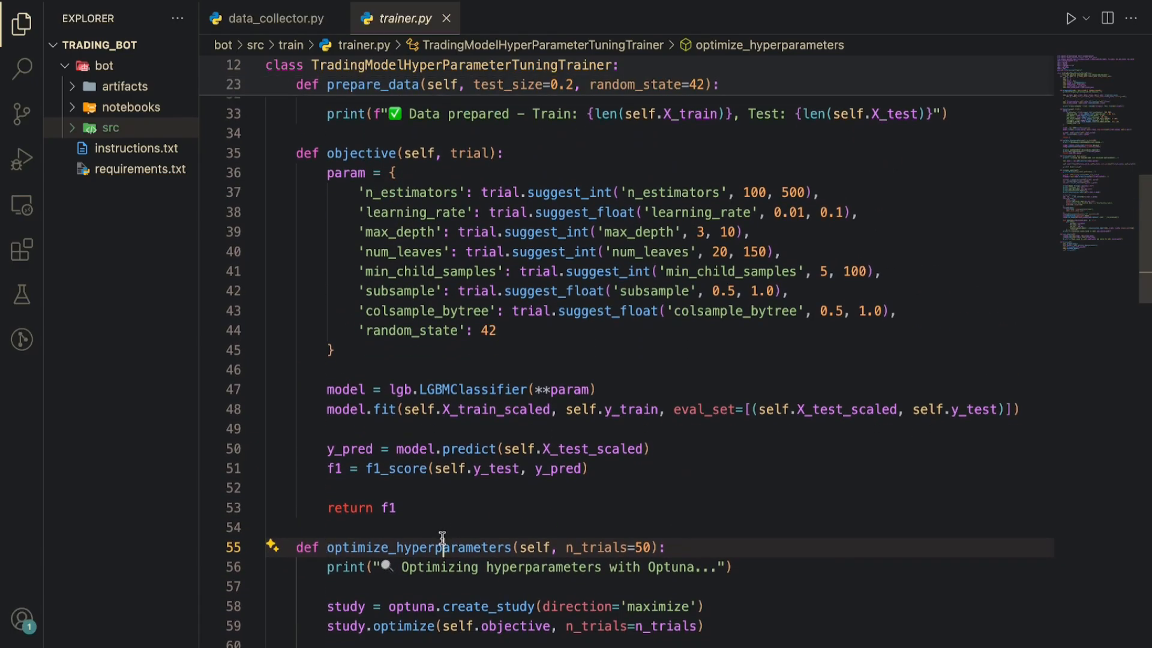
double_click(415, 547)
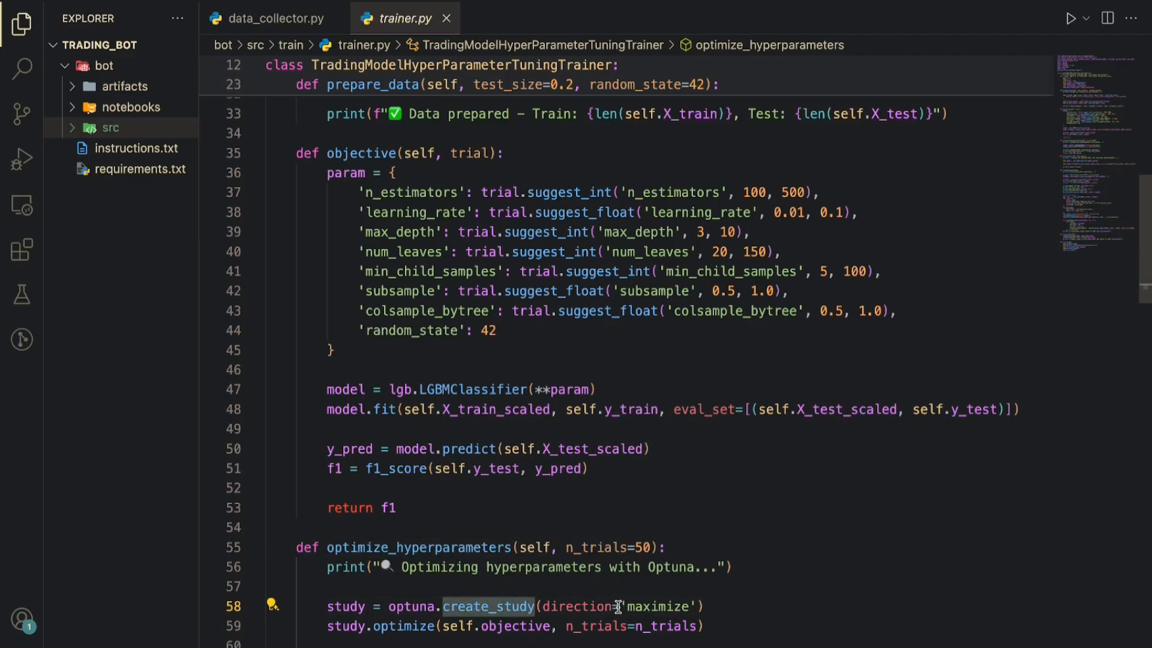
mouse_move(623, 624)
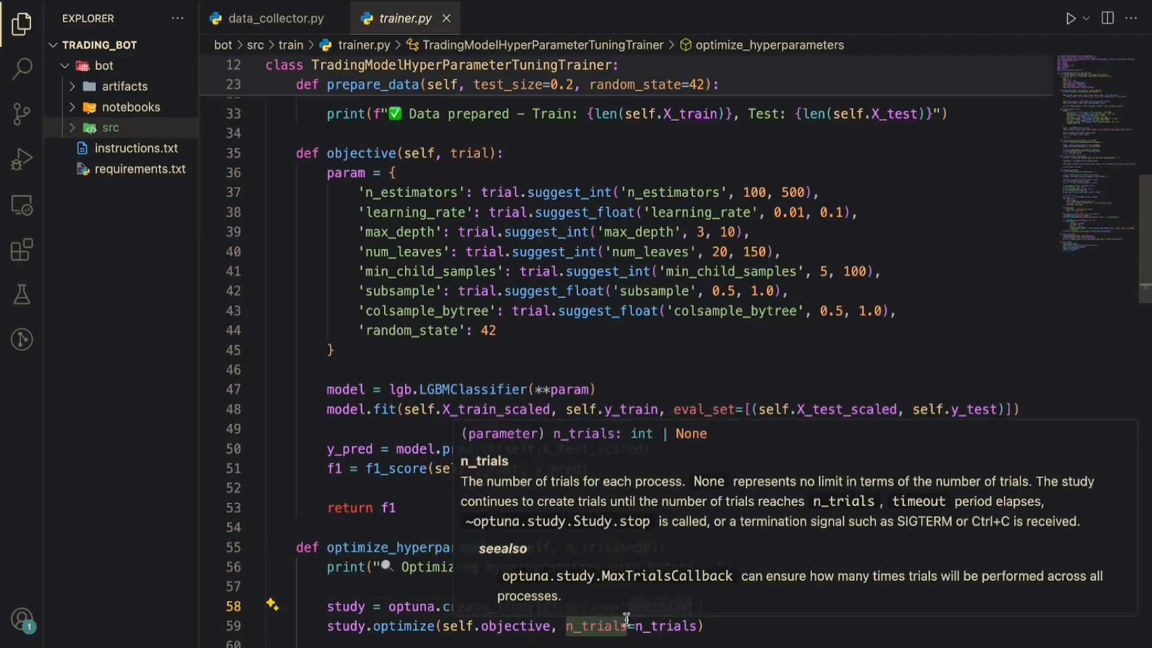
mouse_move(428, 518)
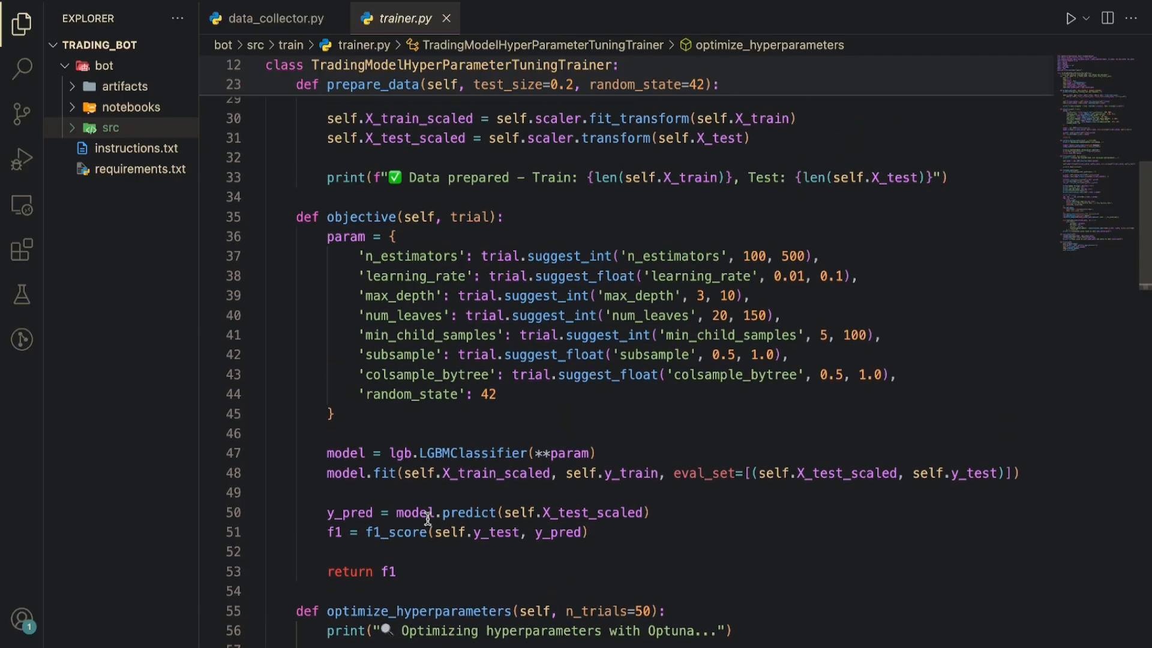
mouse_move(506, 474)
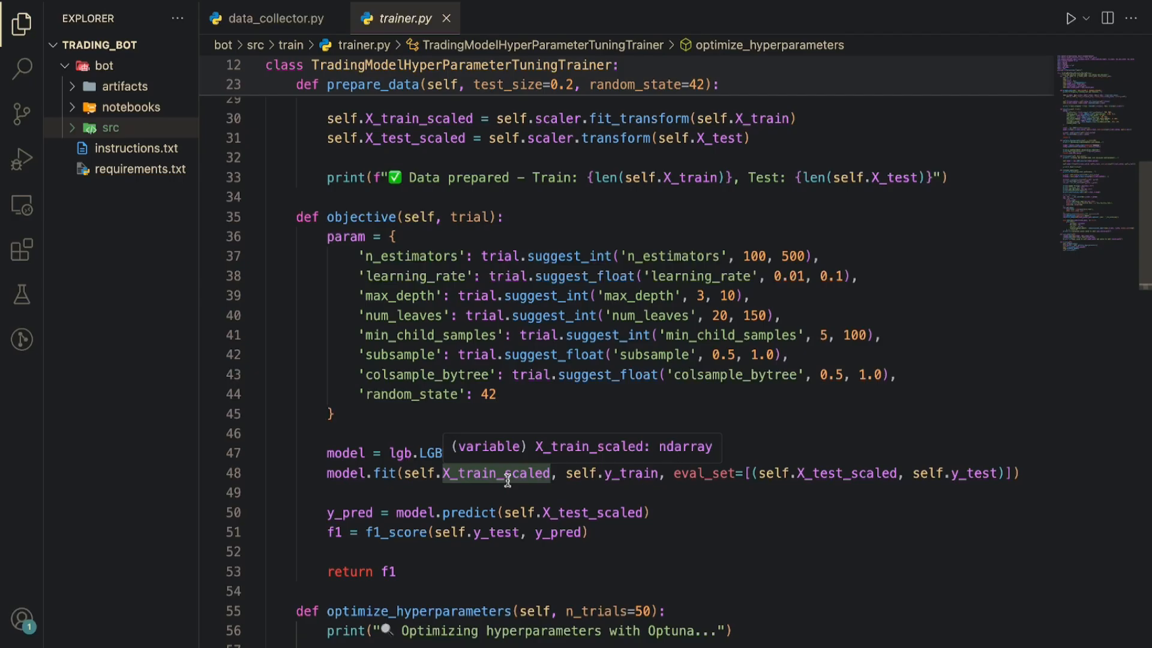
mouse_move(486, 521)
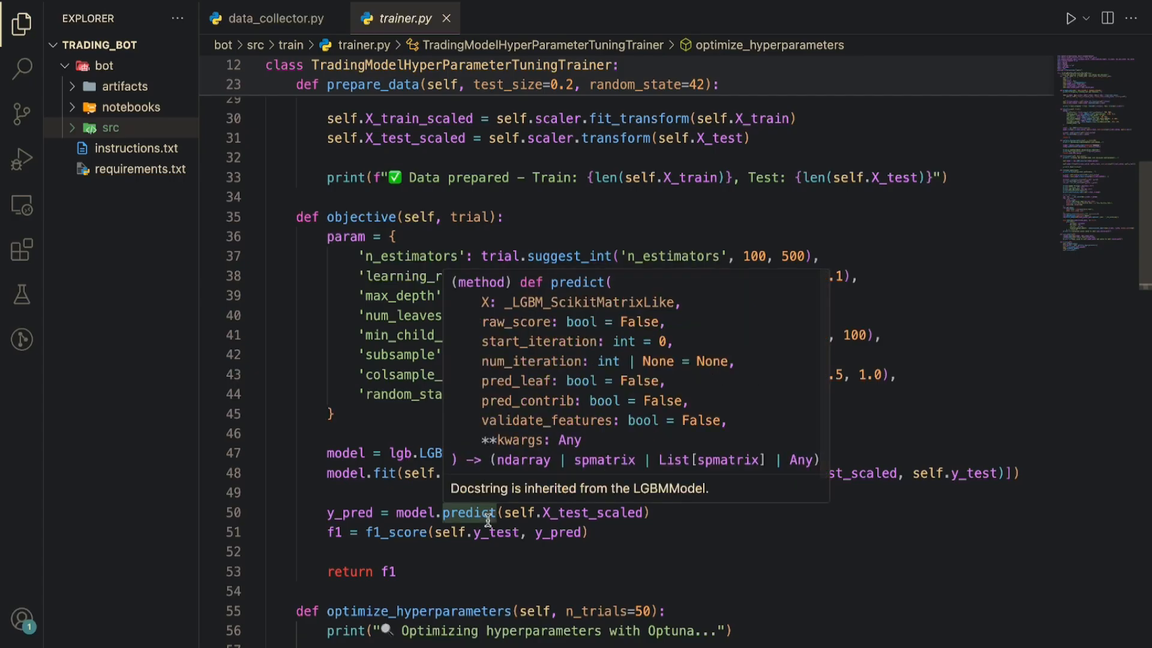
mouse_move(358, 375)
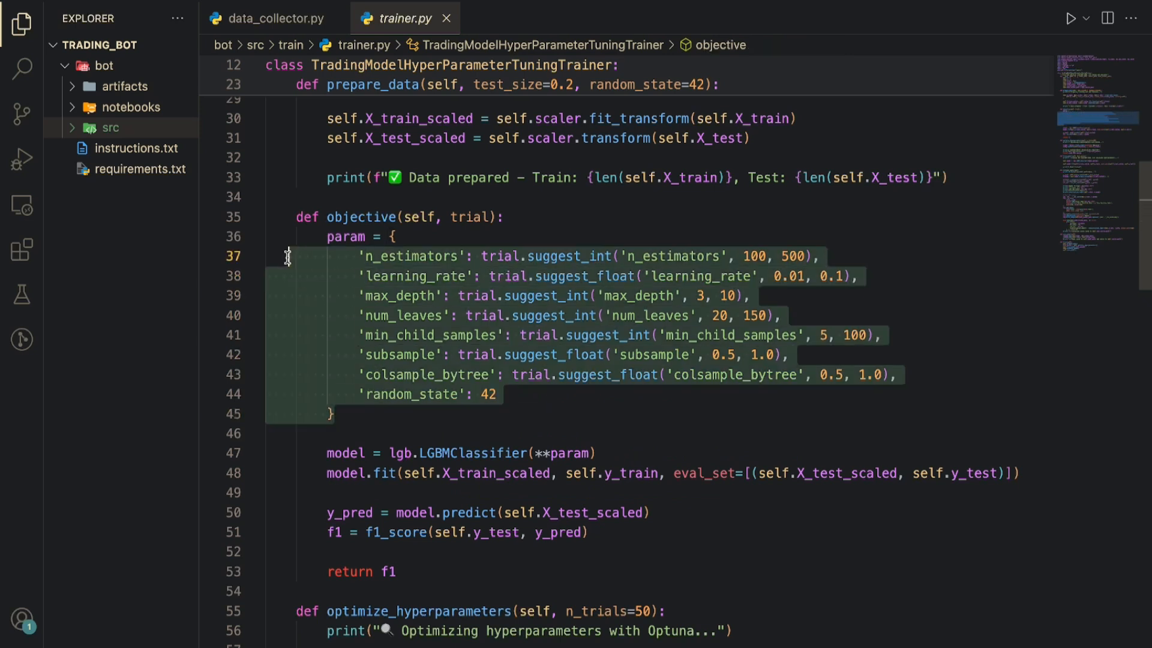
mouse_move(330, 236)
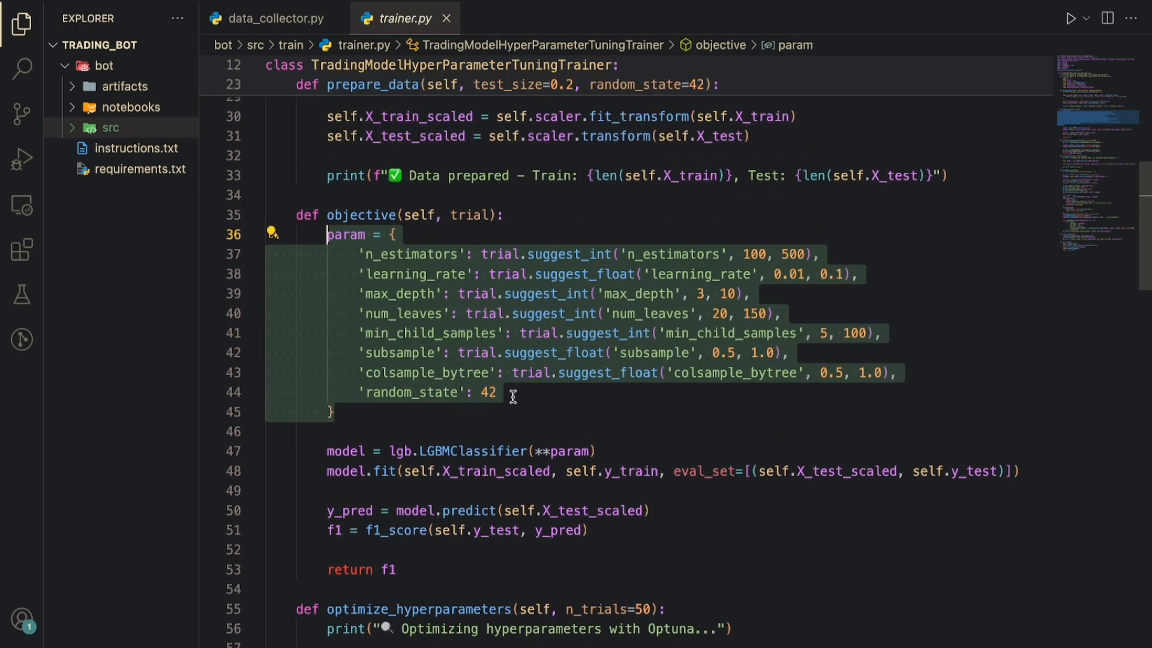
double_click(472, 451)
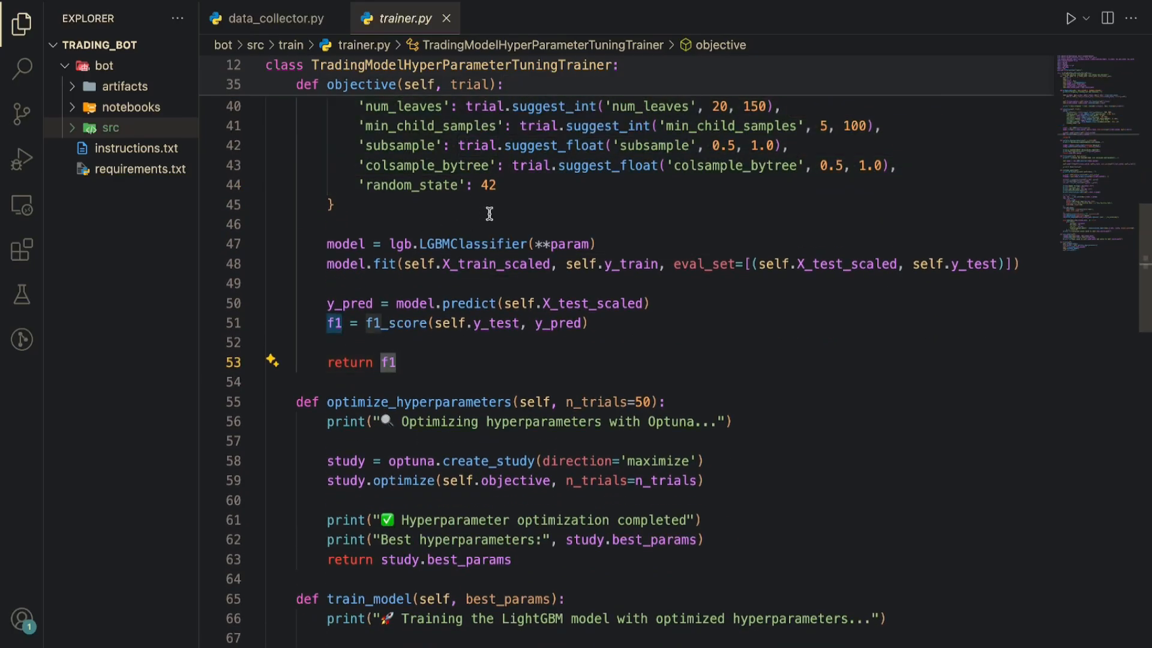
scroll(down, 3)
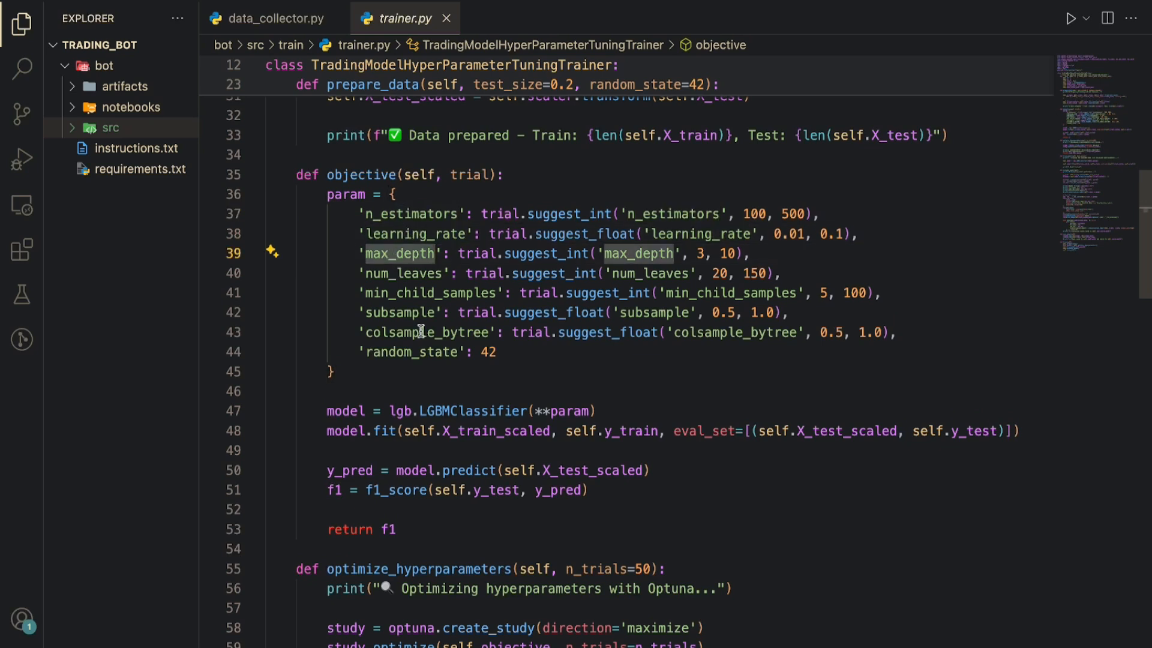
scroll(down, 3)
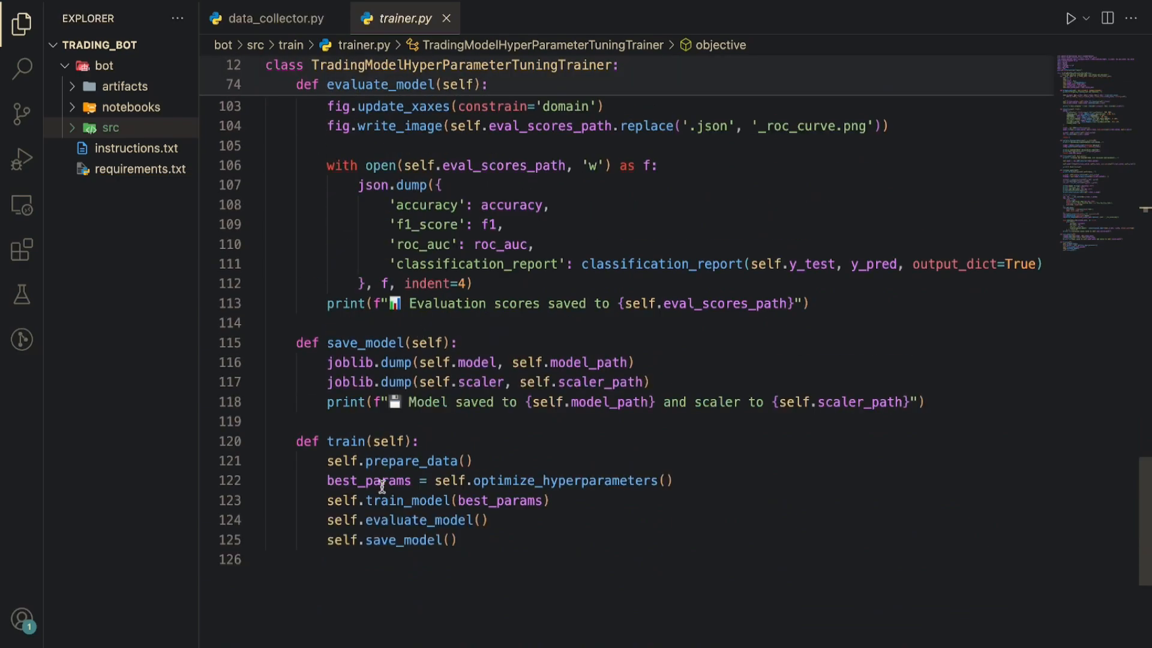
mouse_move(393, 500)
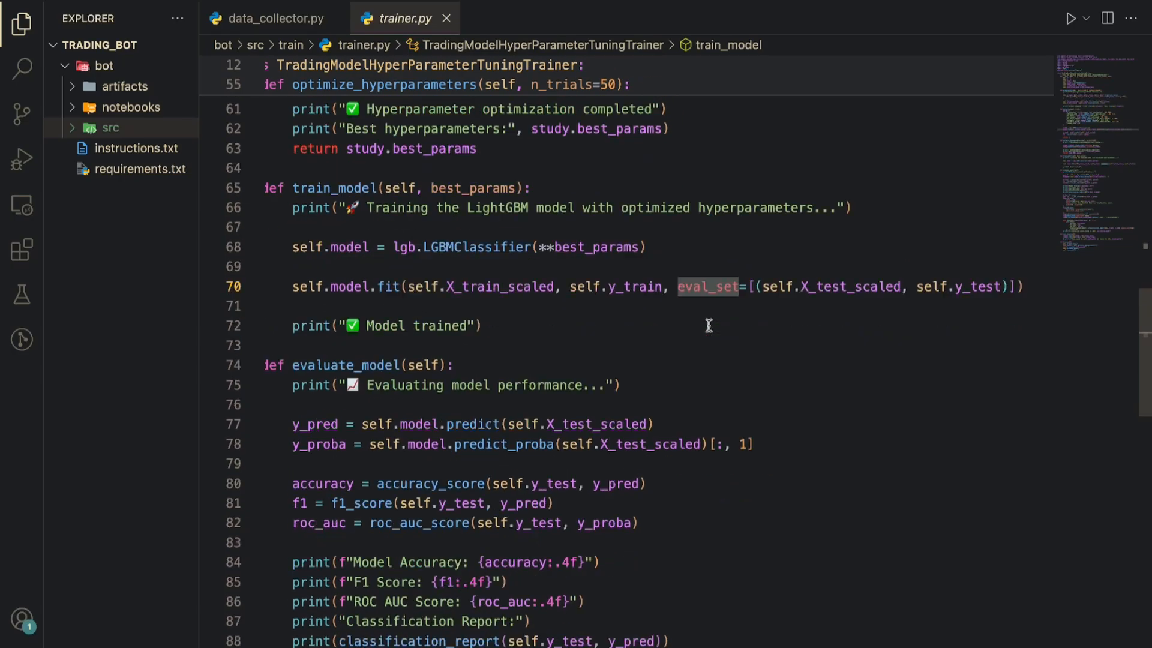
Review the predict call on the scaled test data, then close the editor tabs.
scroll(down, 3)
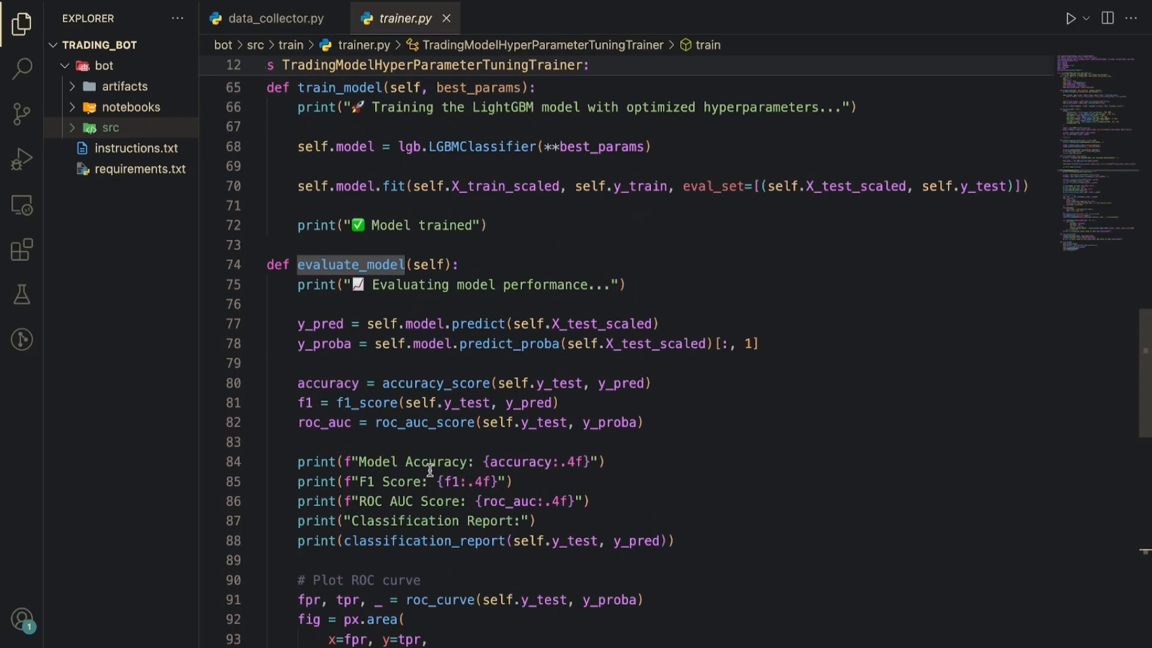
double_click(477, 323)
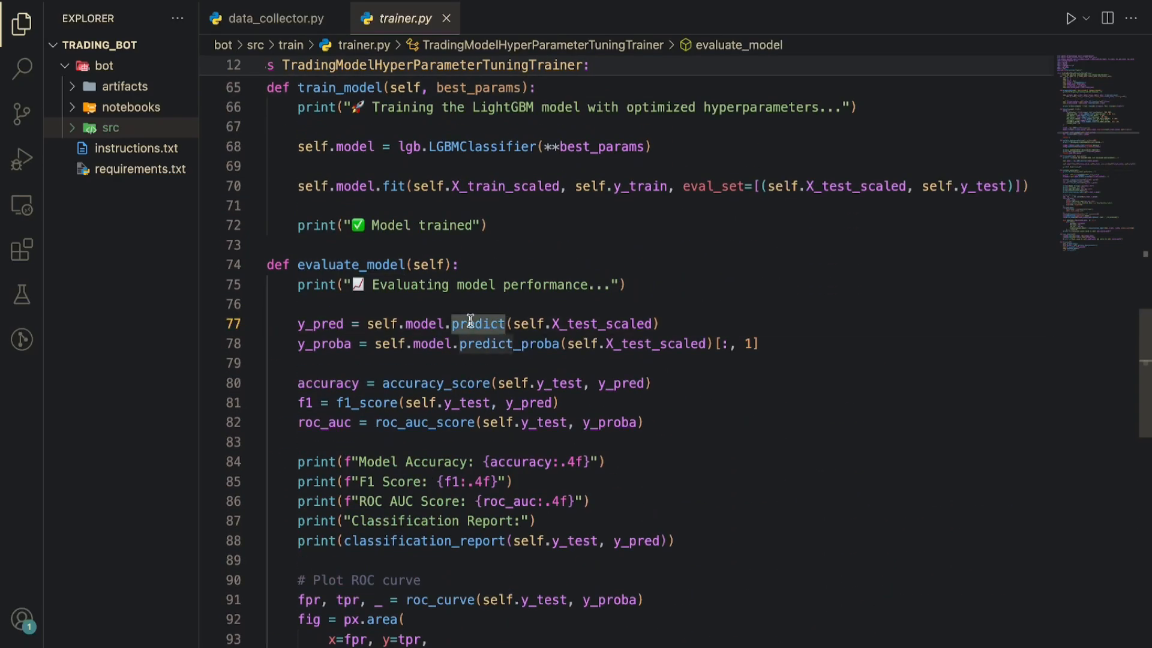
double_click(602, 323)
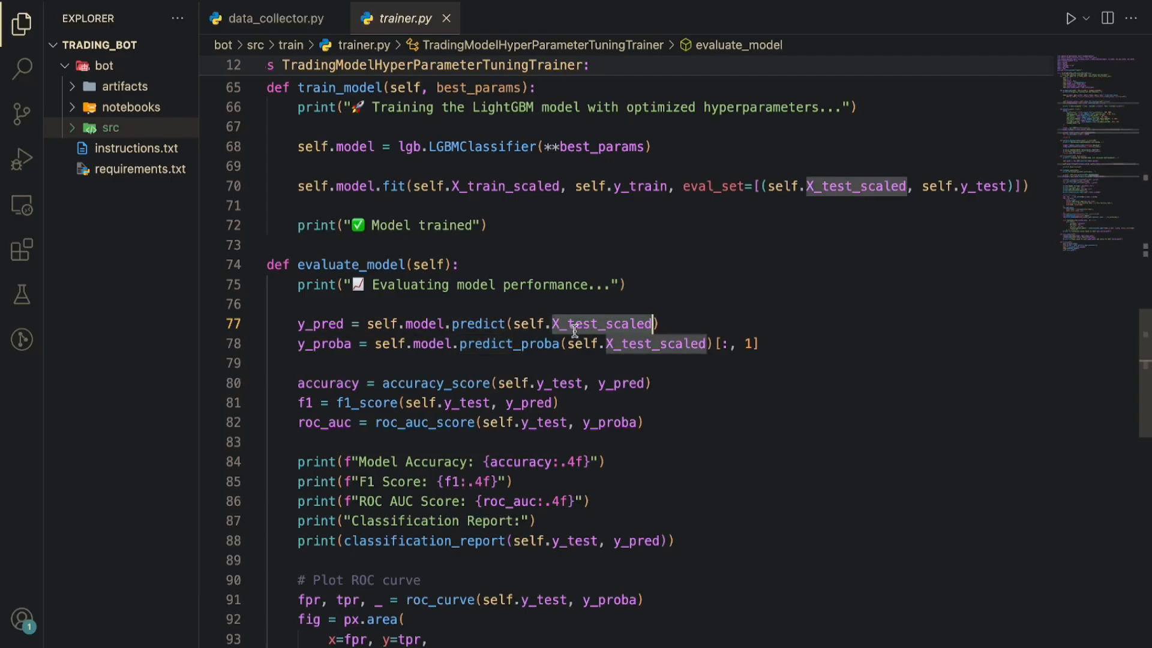
mouse_move(390, 351)
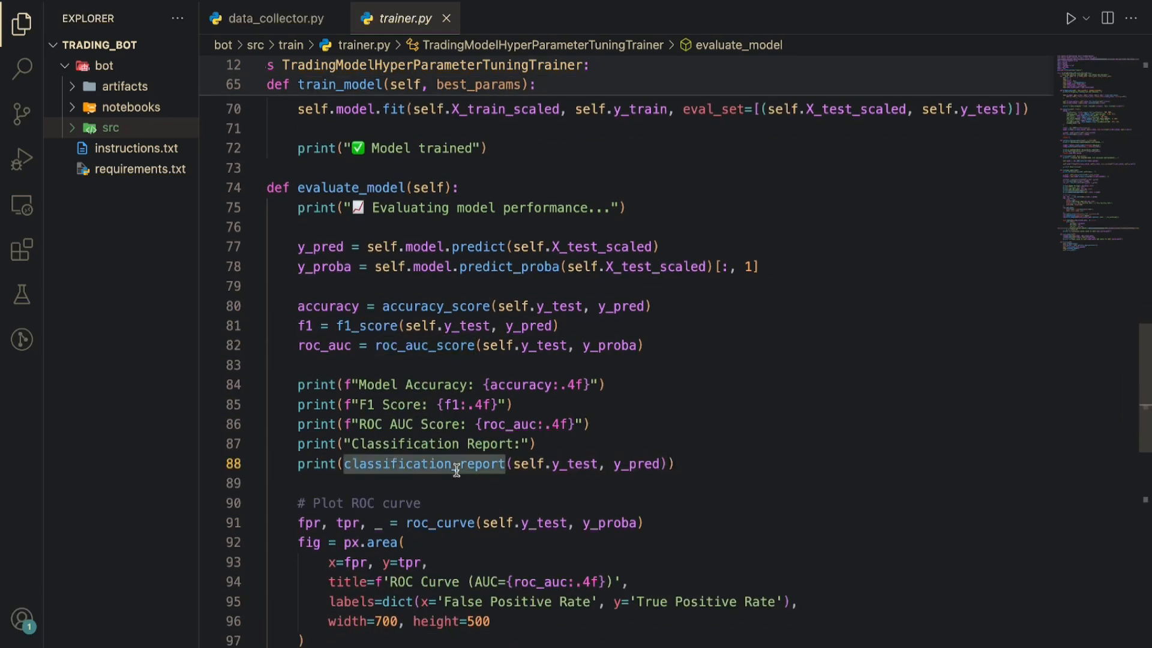
scroll(down, 3)
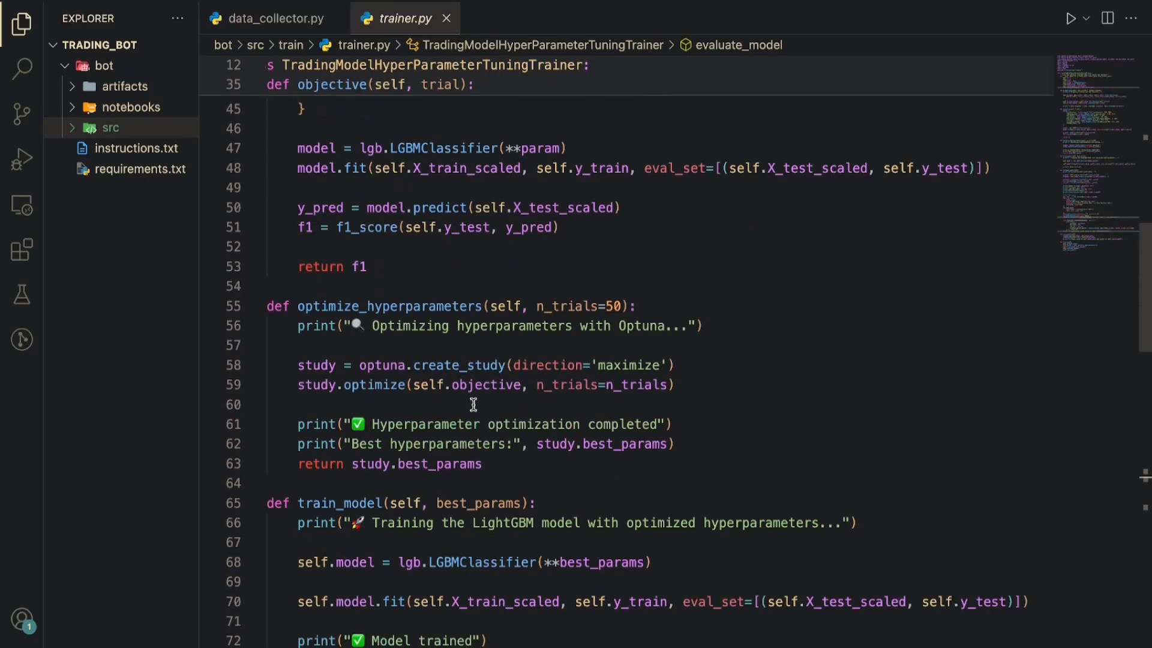
scroll(up, 3)
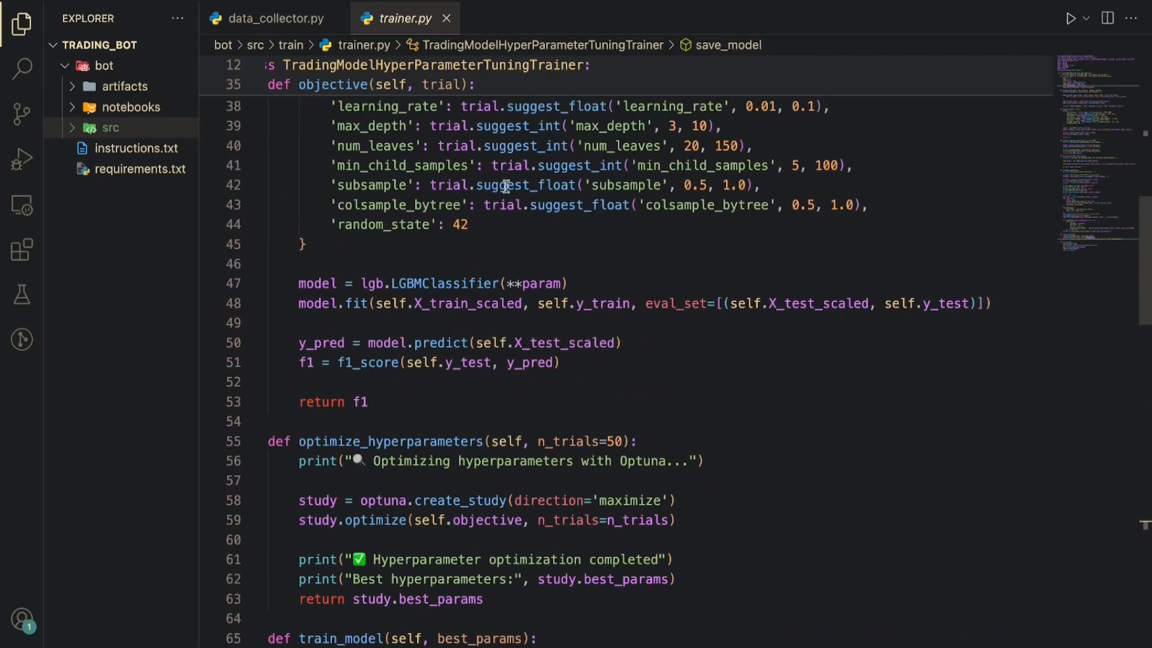
click(268, 18)
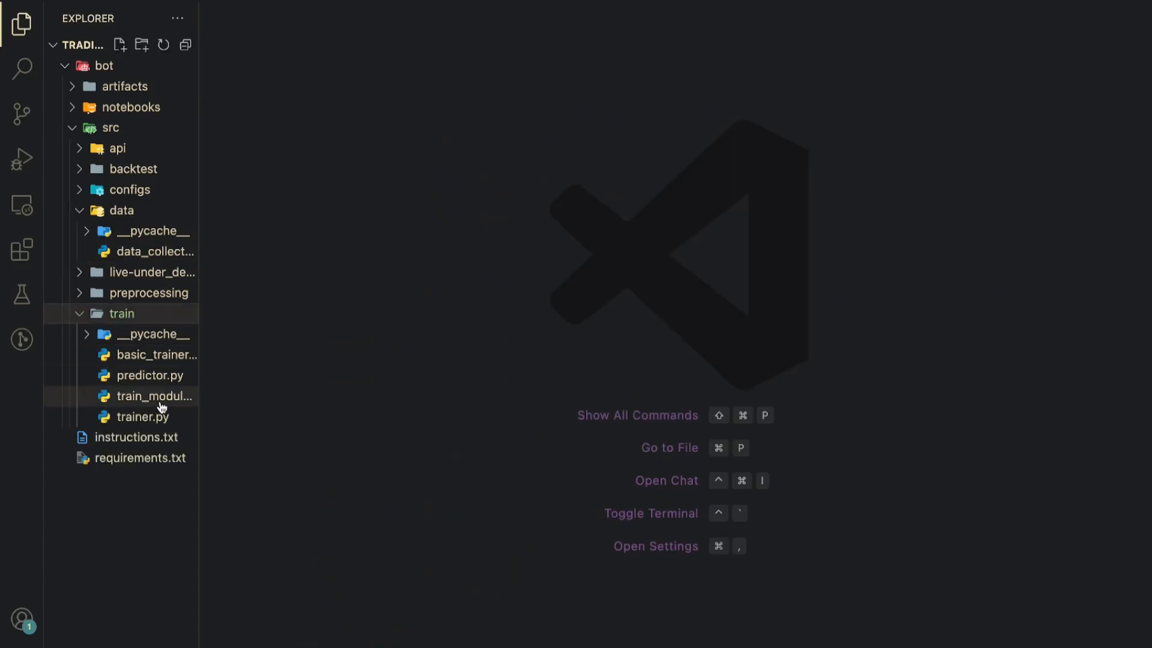
Open train_module.py to show its imports and run_training data, feature and selection steps.
double_click(155, 396)
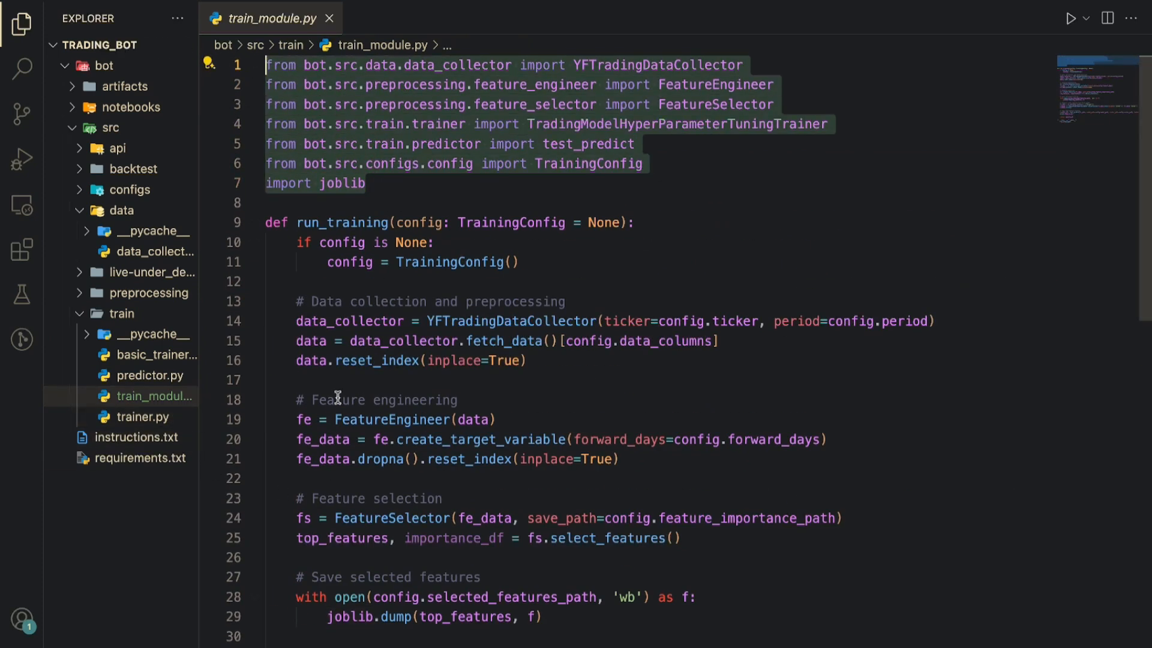
mouse_move(512, 321)
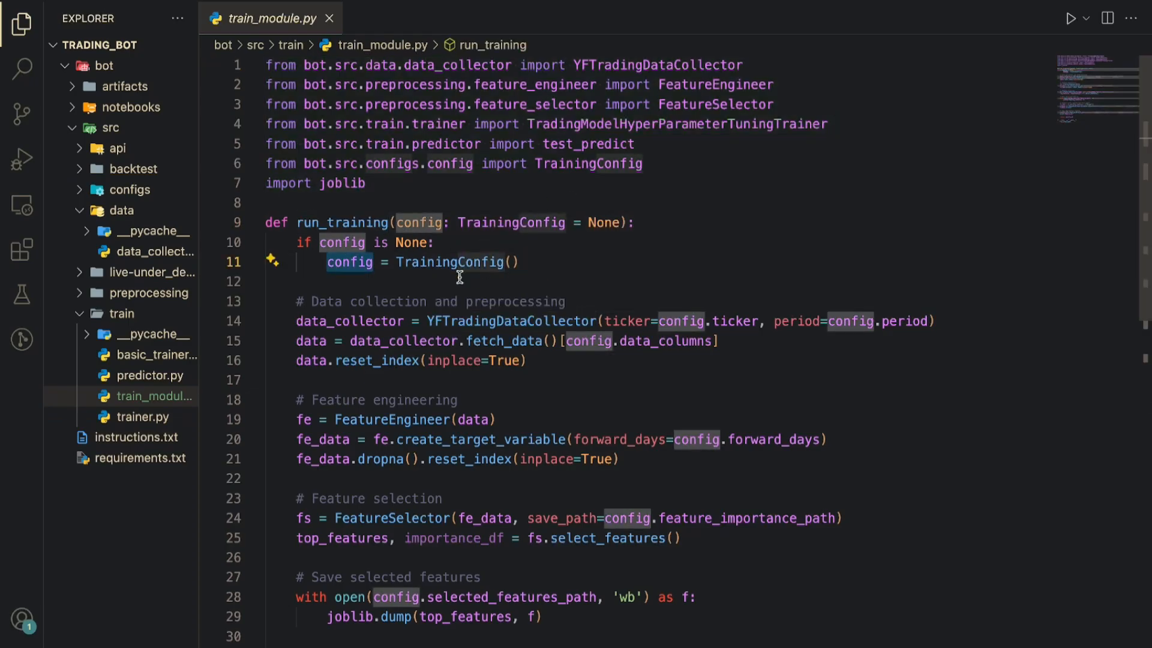
mouse_move(157, 286)
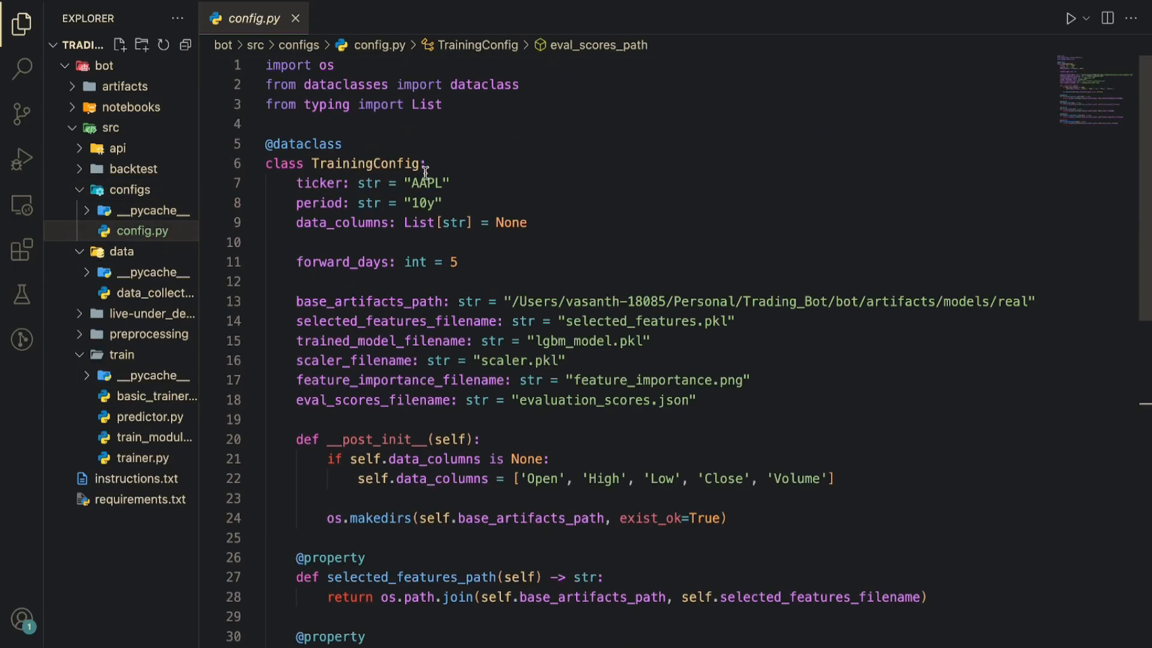
double_click(425, 183)
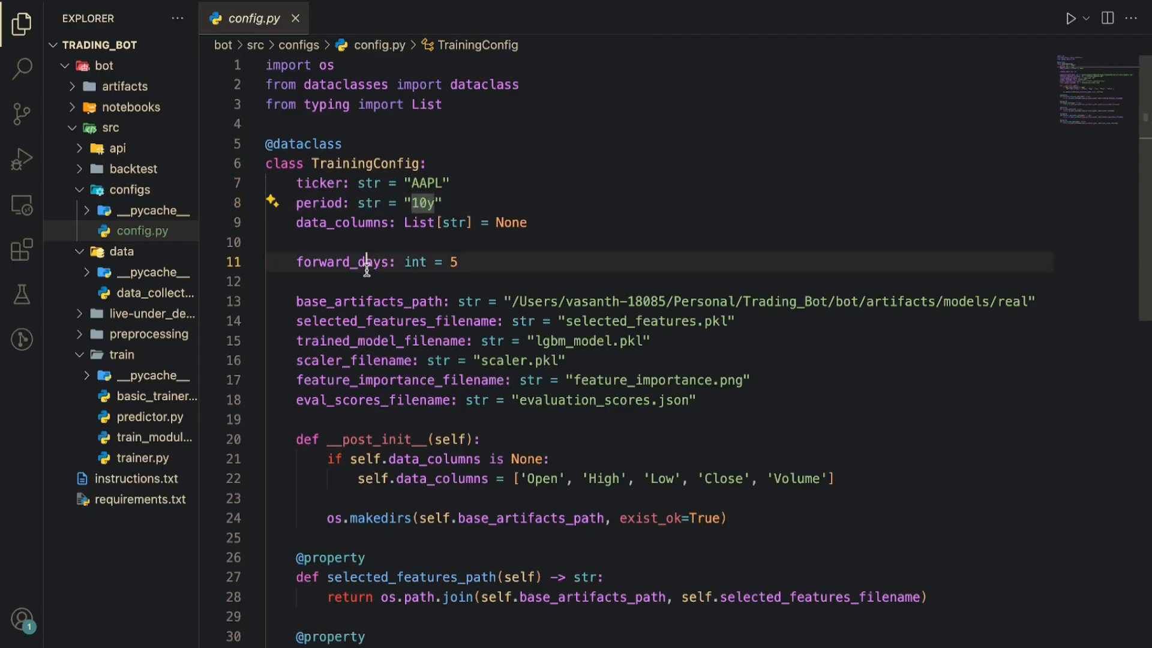
double_click(342, 262)
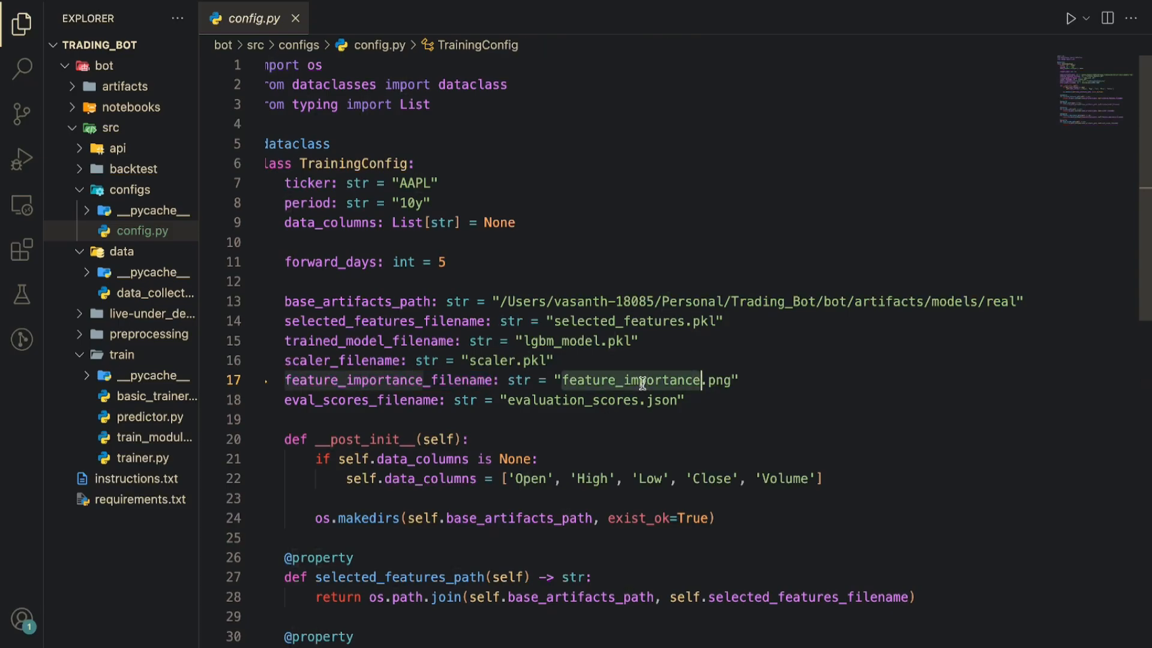
mouse_move(601, 406)
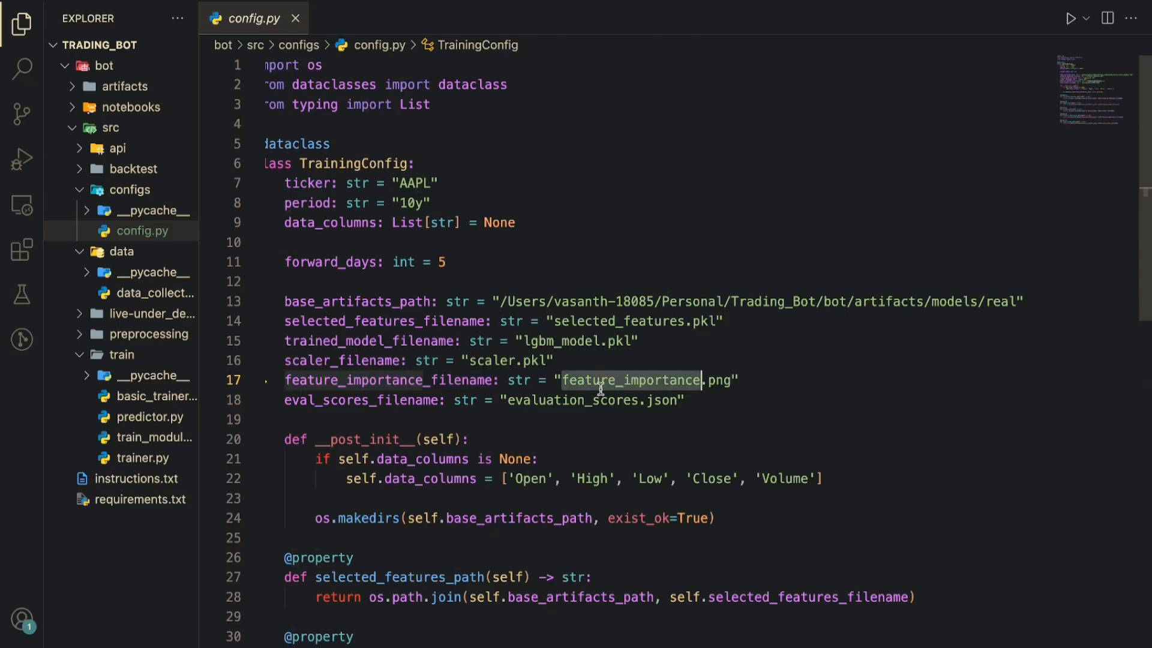
mouse_move(577, 402)
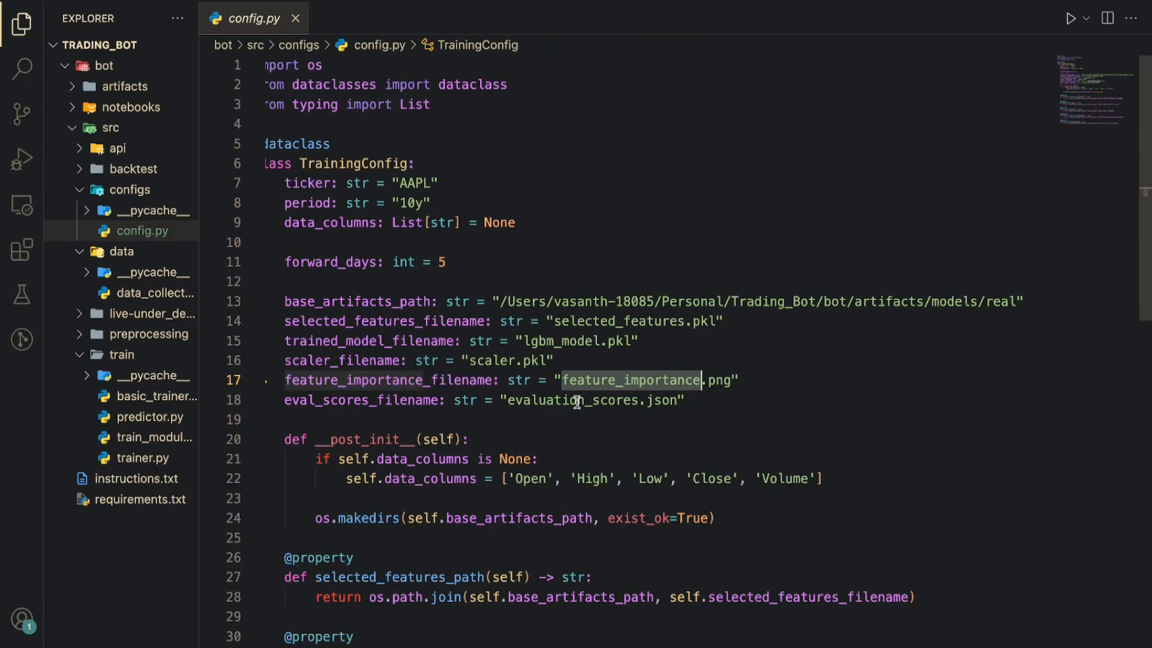
scroll(down, 3)
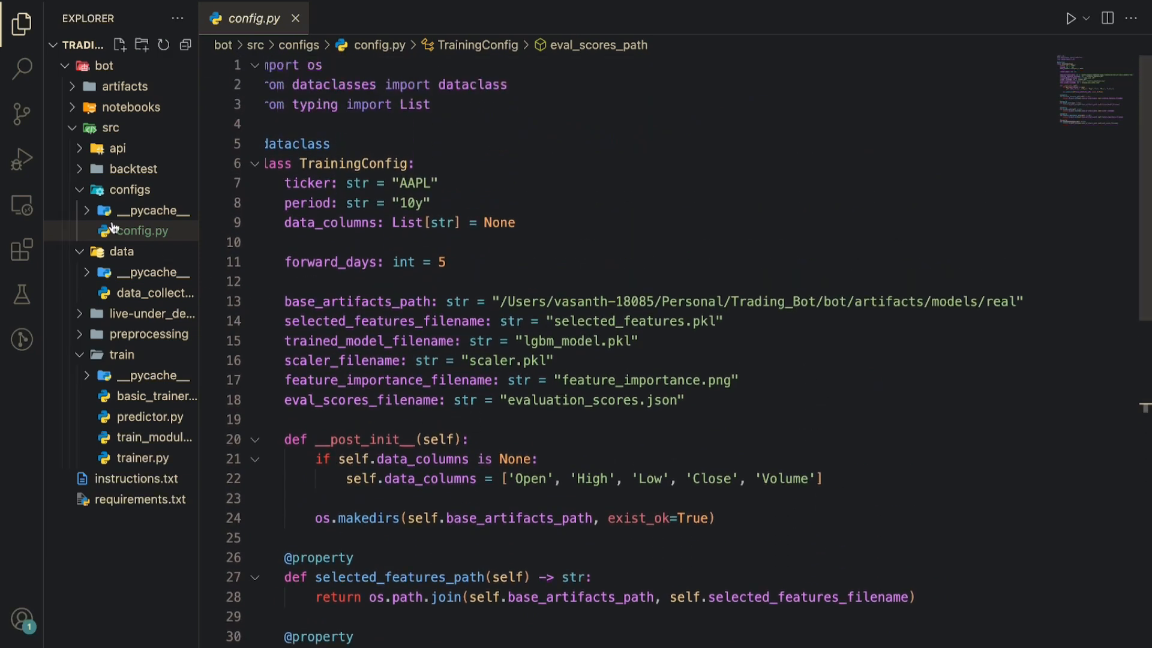
Collapse the configs folder and keep train_module.py open as a pinned tab.
click(129, 189)
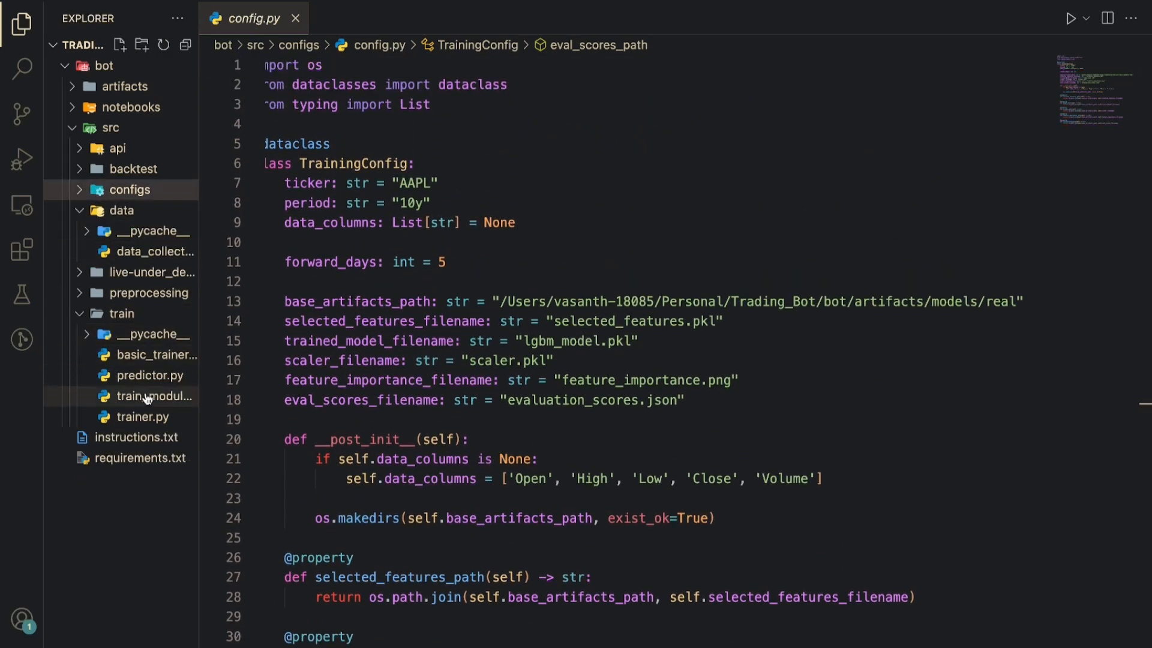
click(154, 396)
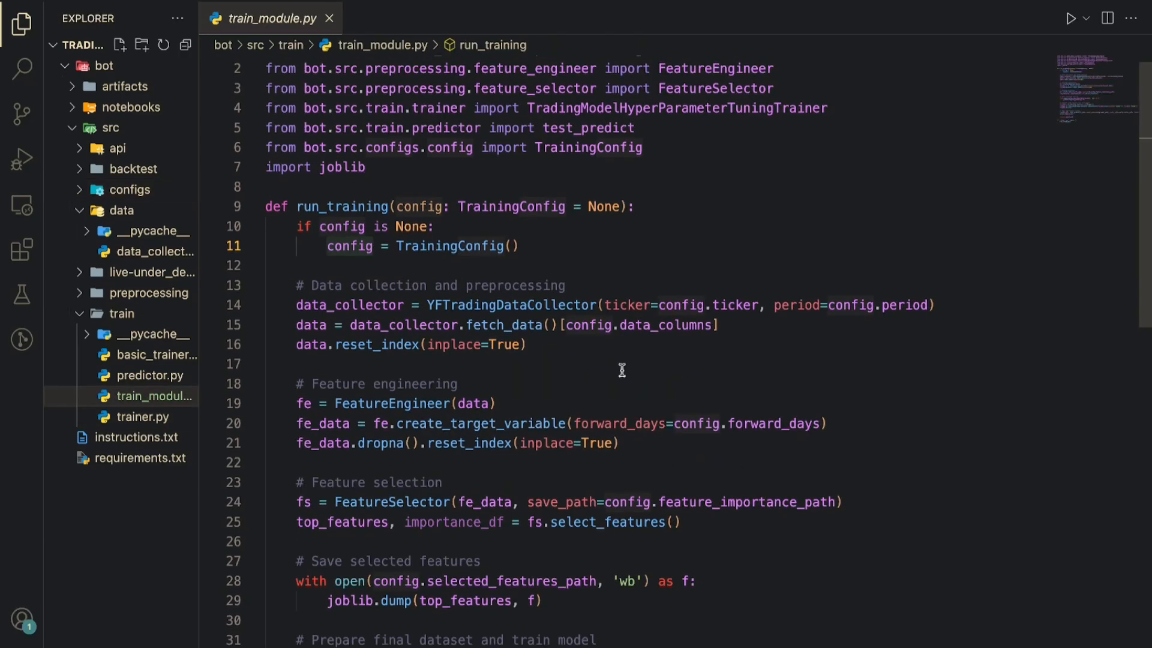
double_click(512, 305)
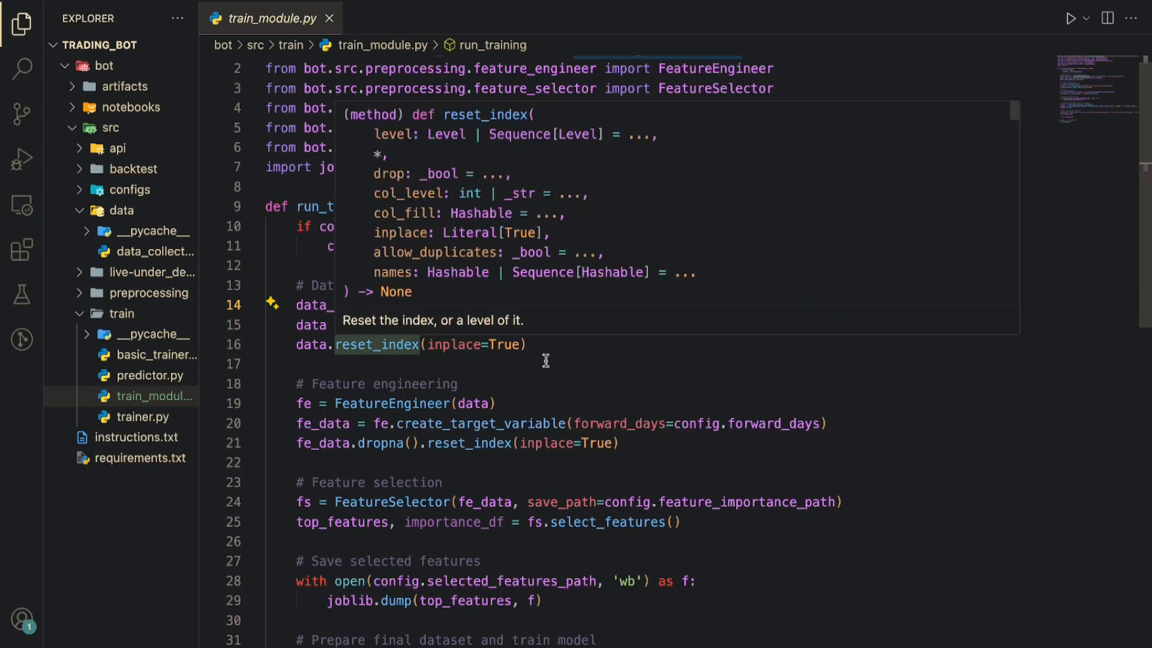
mouse_move(634, 326)
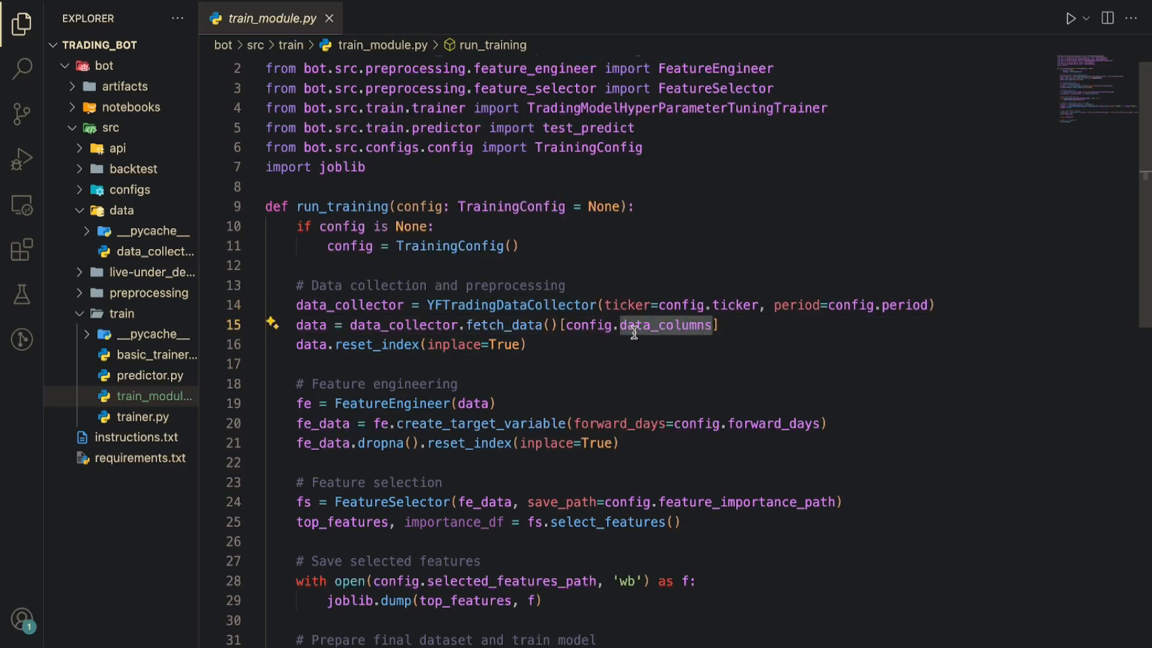
Highlight the FeatureEngineer and FeatureSelector usages in train_module.py.
double_click(390, 403)
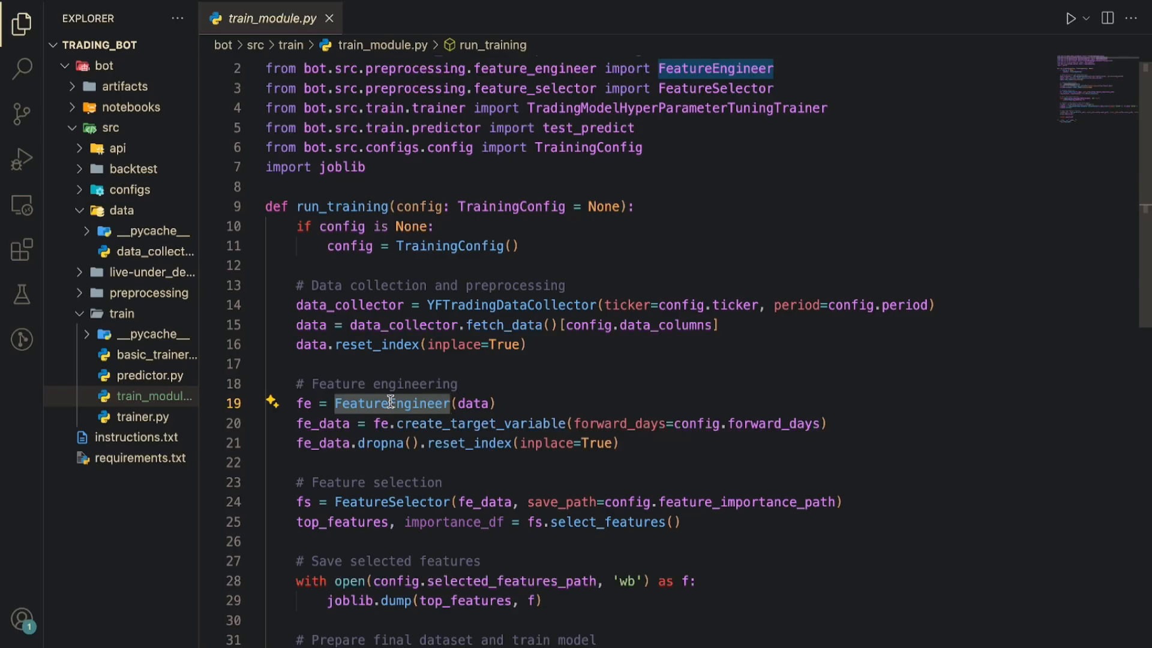
mouse_move(425, 423)
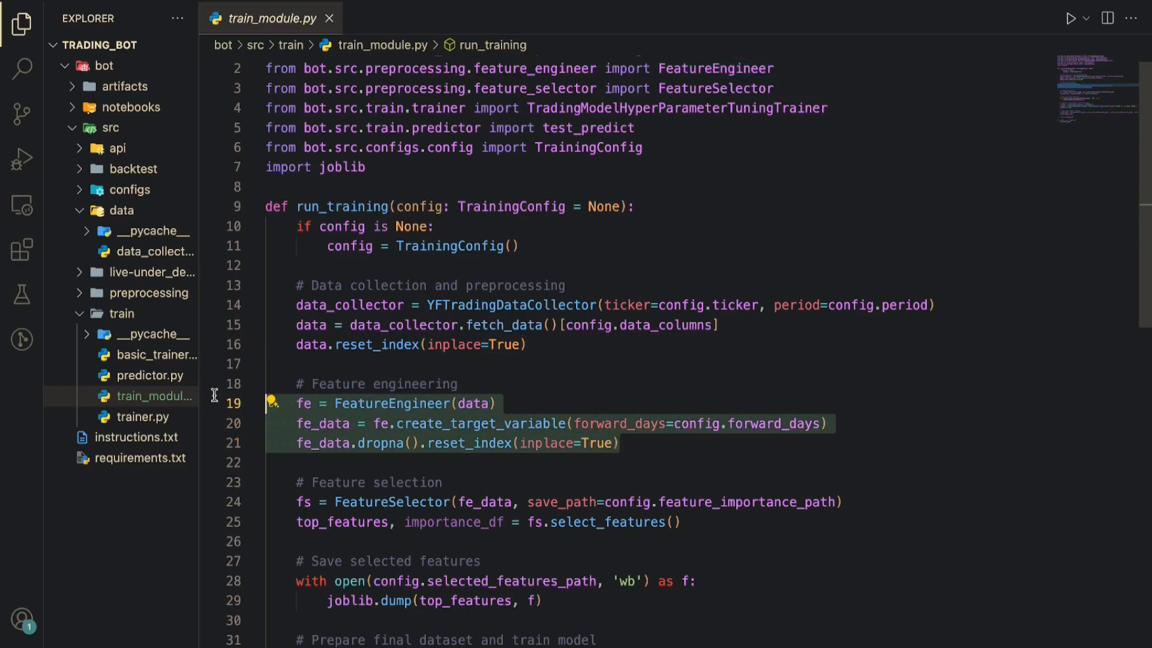
double_click(392, 502)
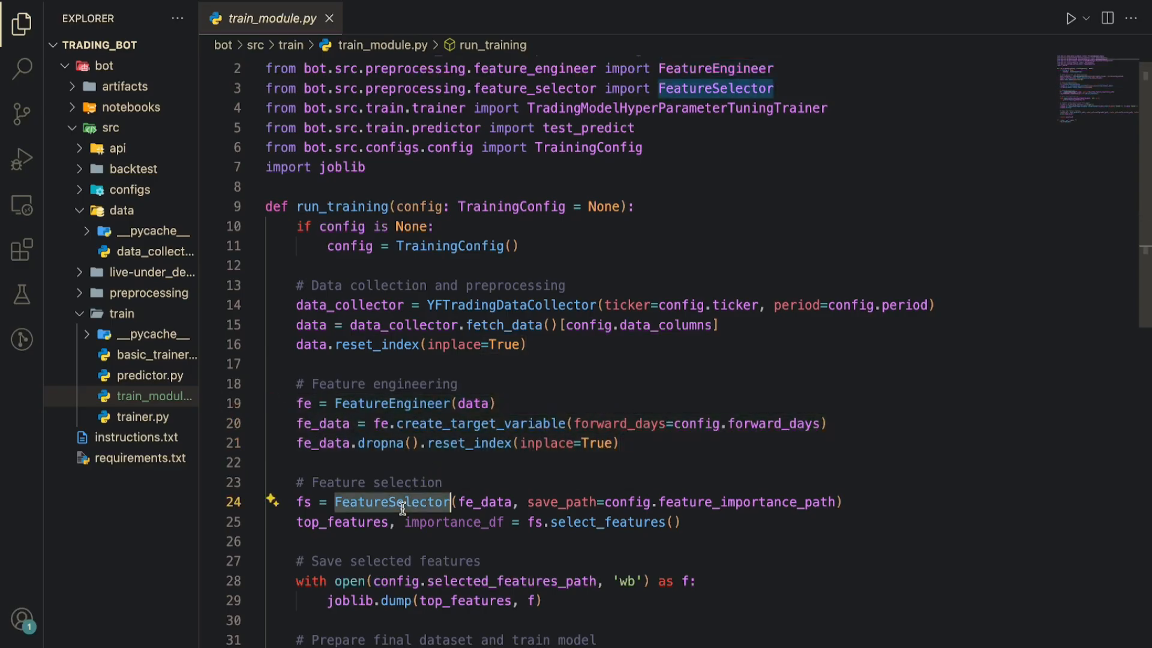
scroll(down, 3)
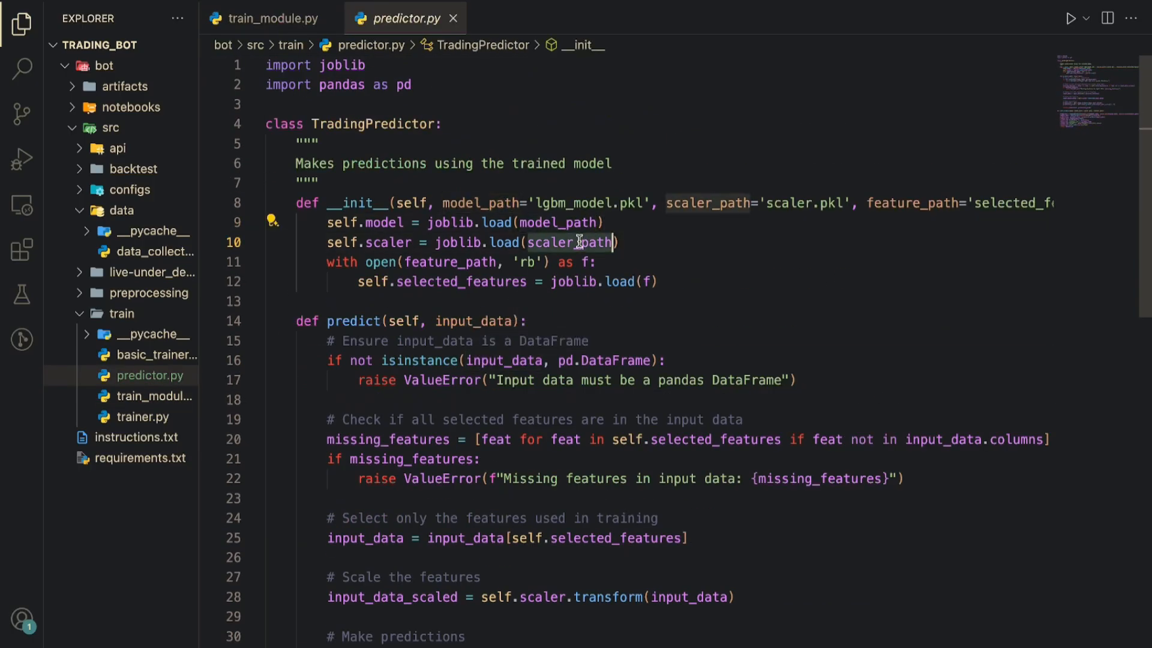
Scroll predictor.py through the TradingPredictor class to test_predict and back up.
scroll(down, 3)
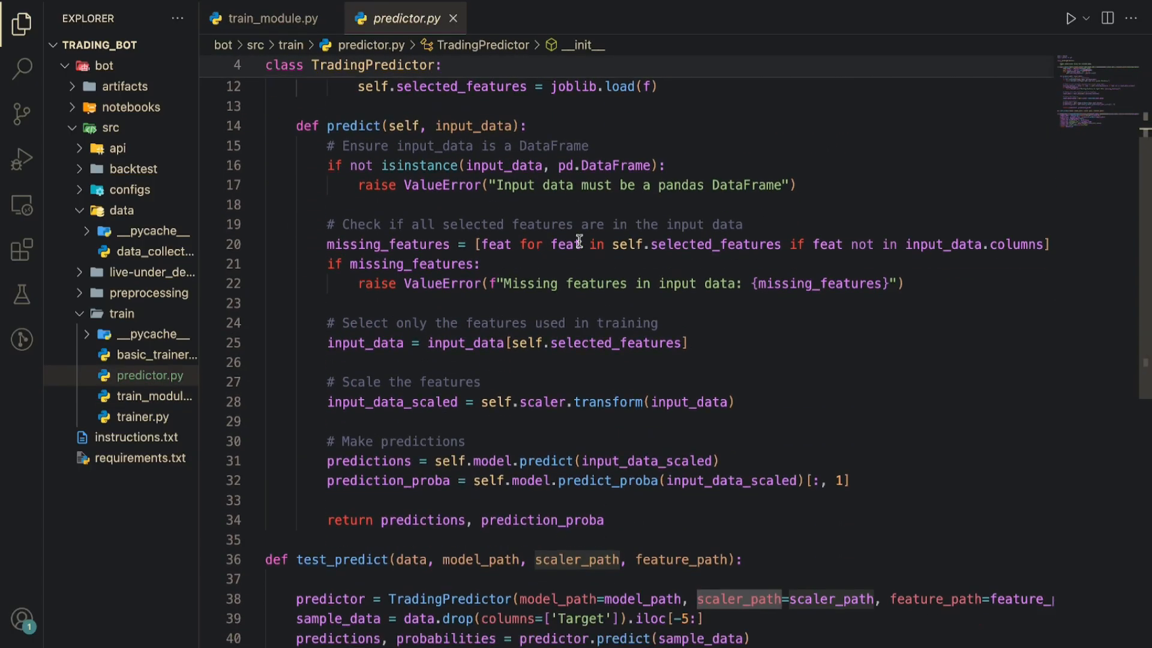
scroll(down, 3)
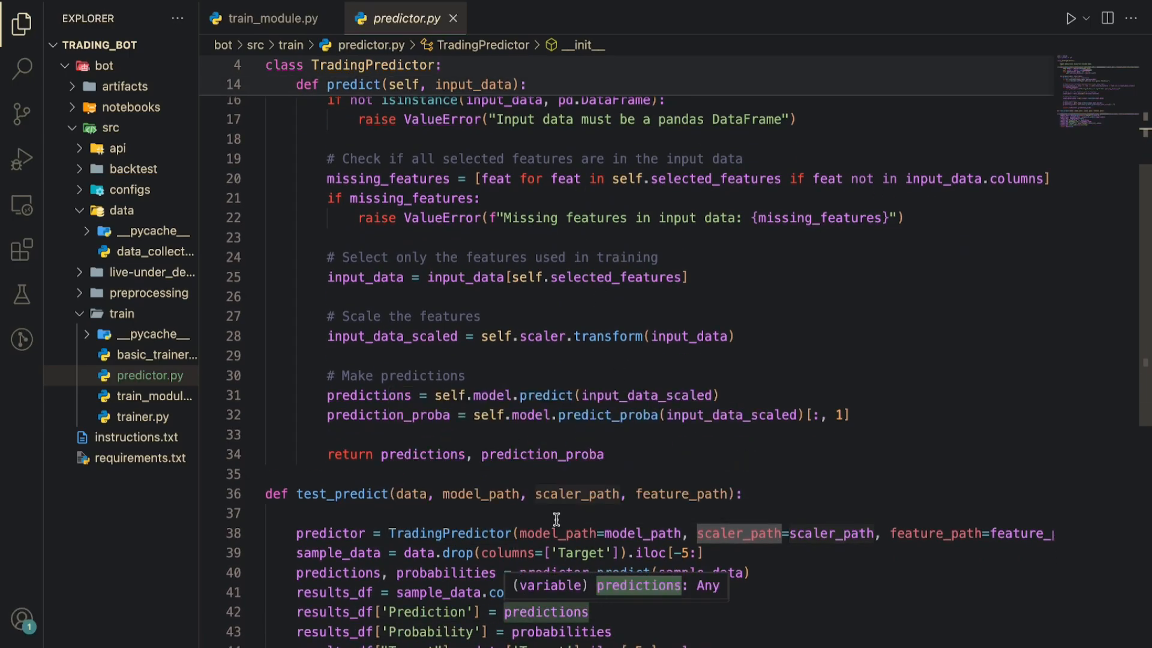
scroll(down, 3)
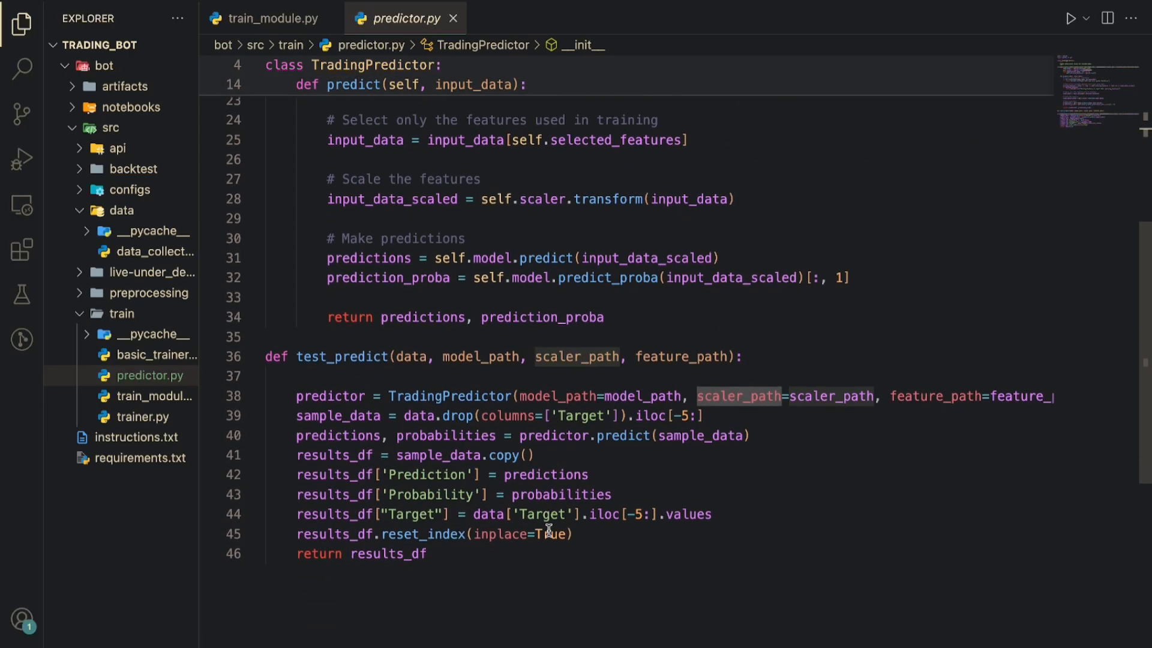
click(523, 514)
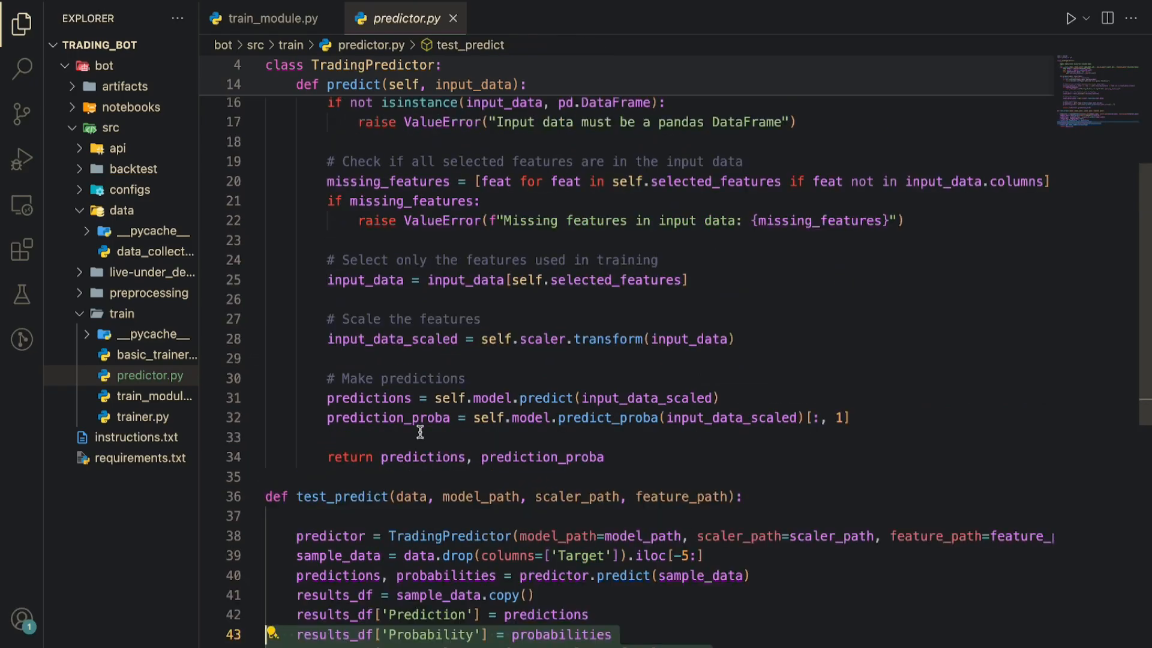
scroll(up, 3)
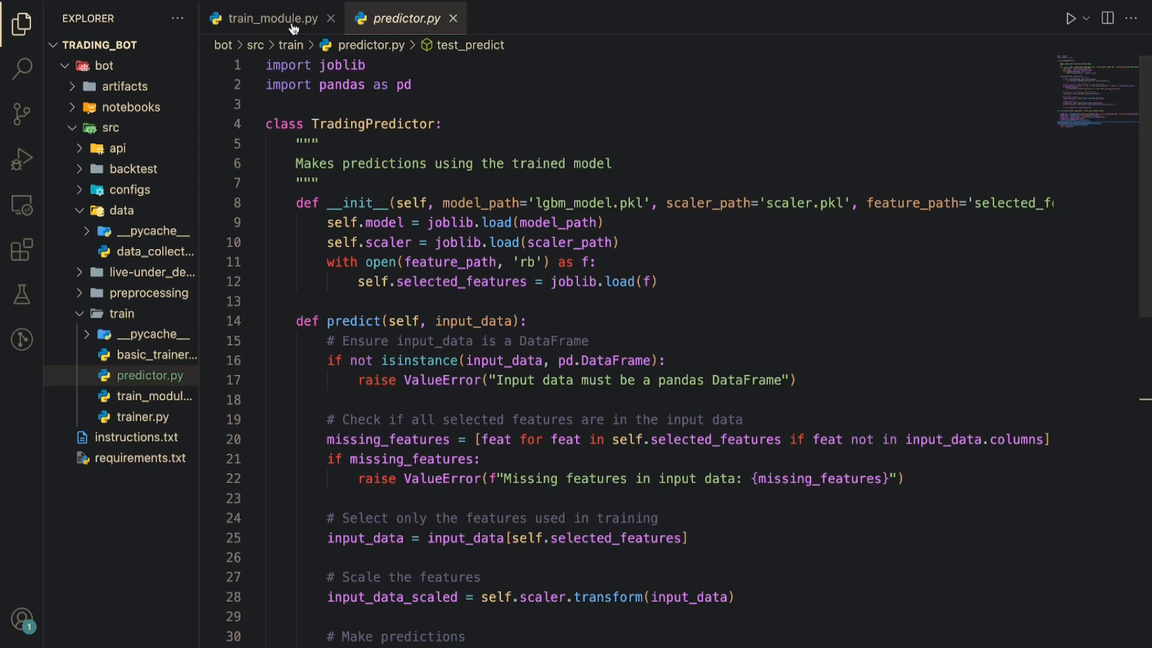
Return to train_module.py and fold away the src and api source folders.
click(278, 18)
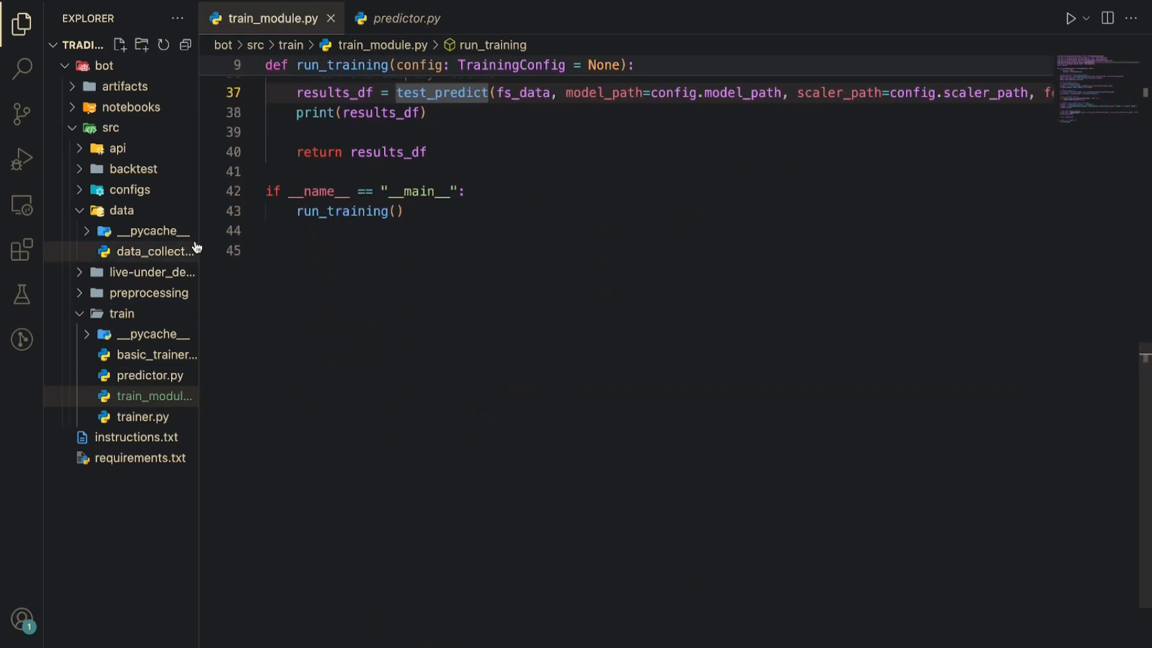
click(111, 128)
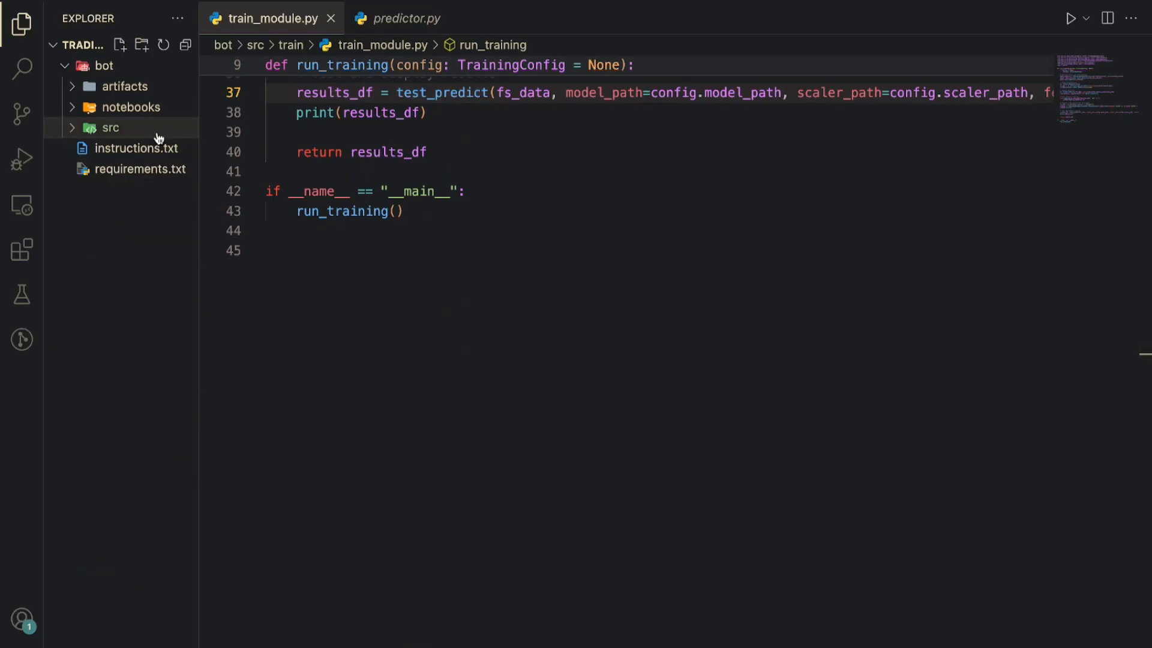
click(111, 127)
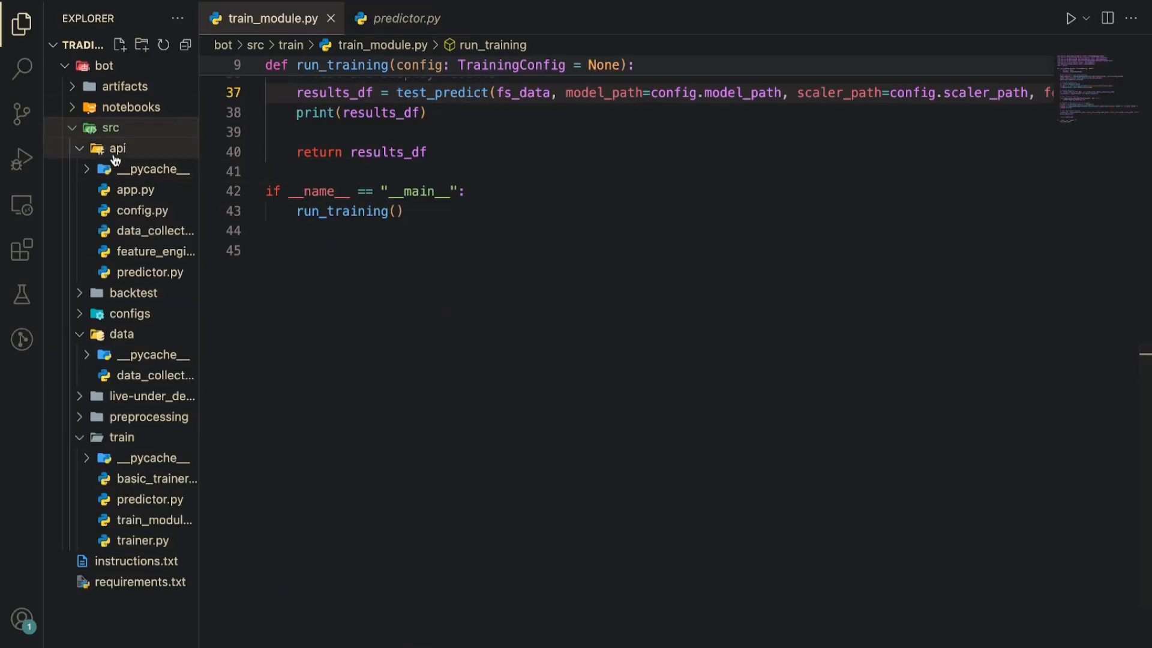
click(117, 148)
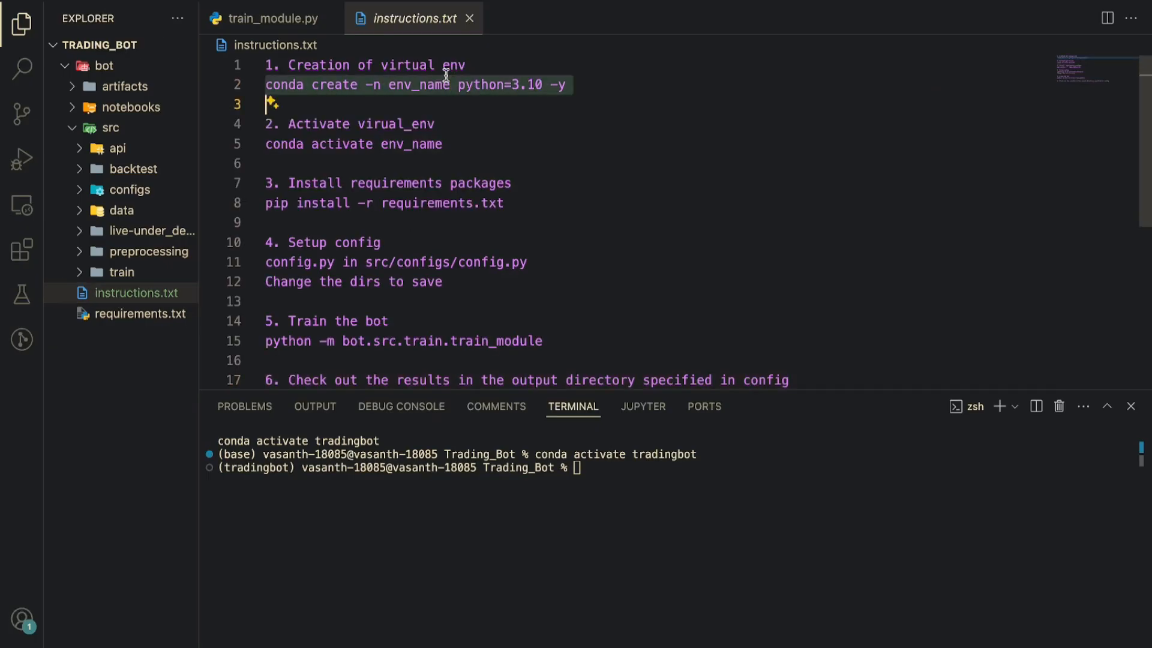
mouse_move(278, 473)
text(ls)
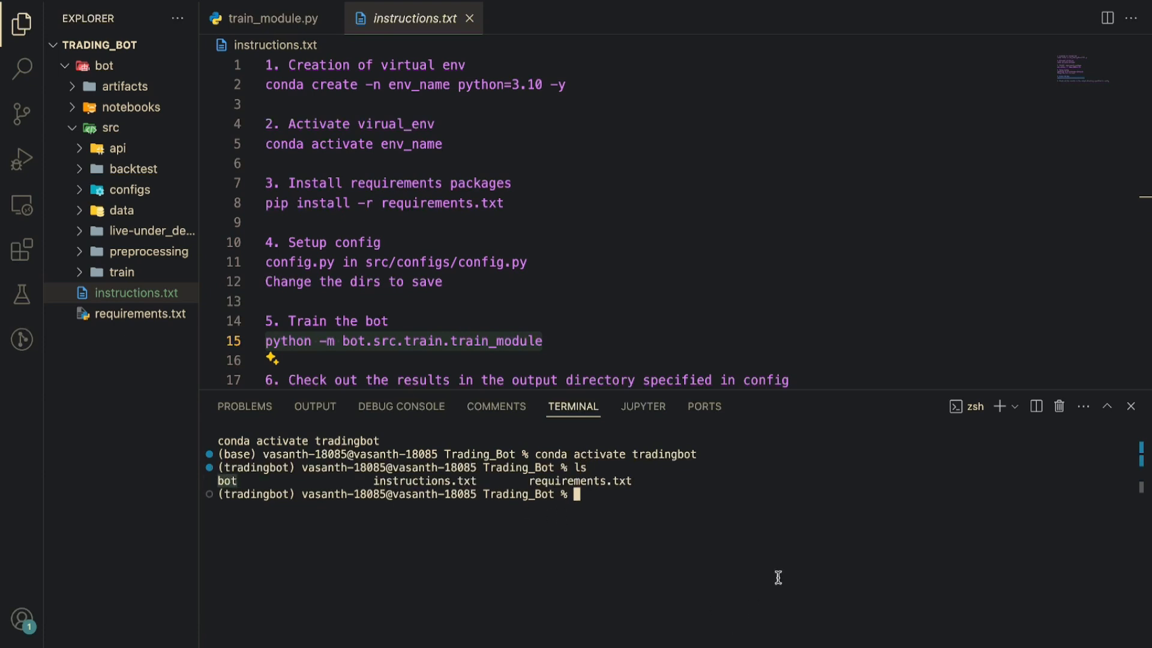
Run python -m bot.src.train.train_module in the tradingbot terminal.
text(python -m bot.src.train.train_module)
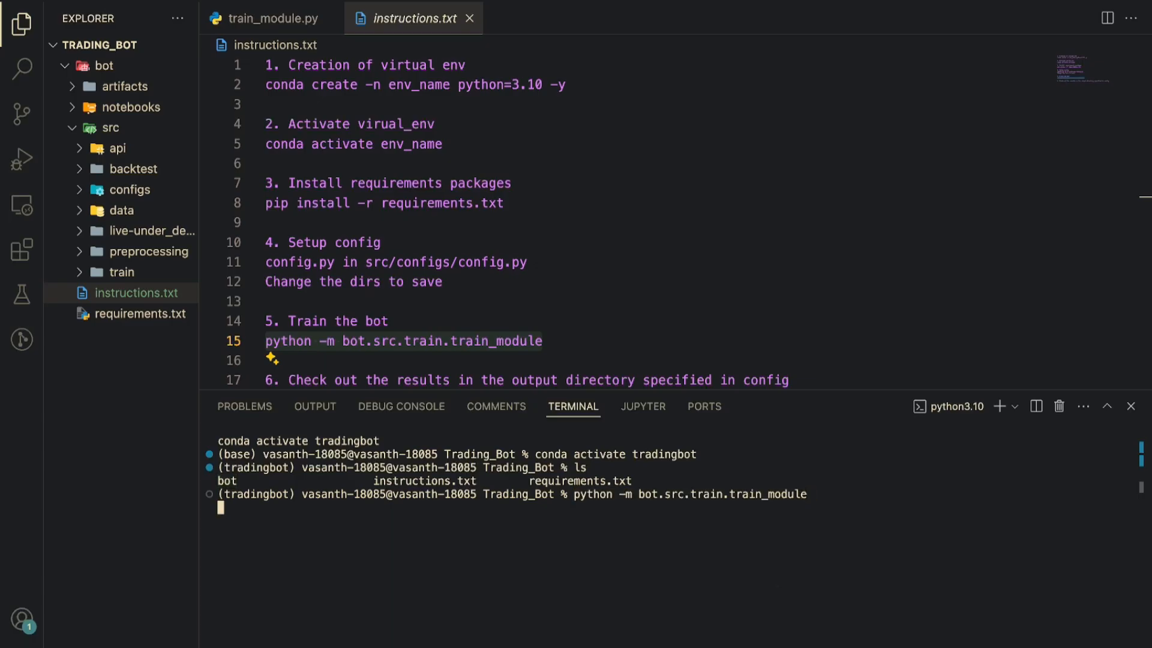
mouse_move(874, 276)
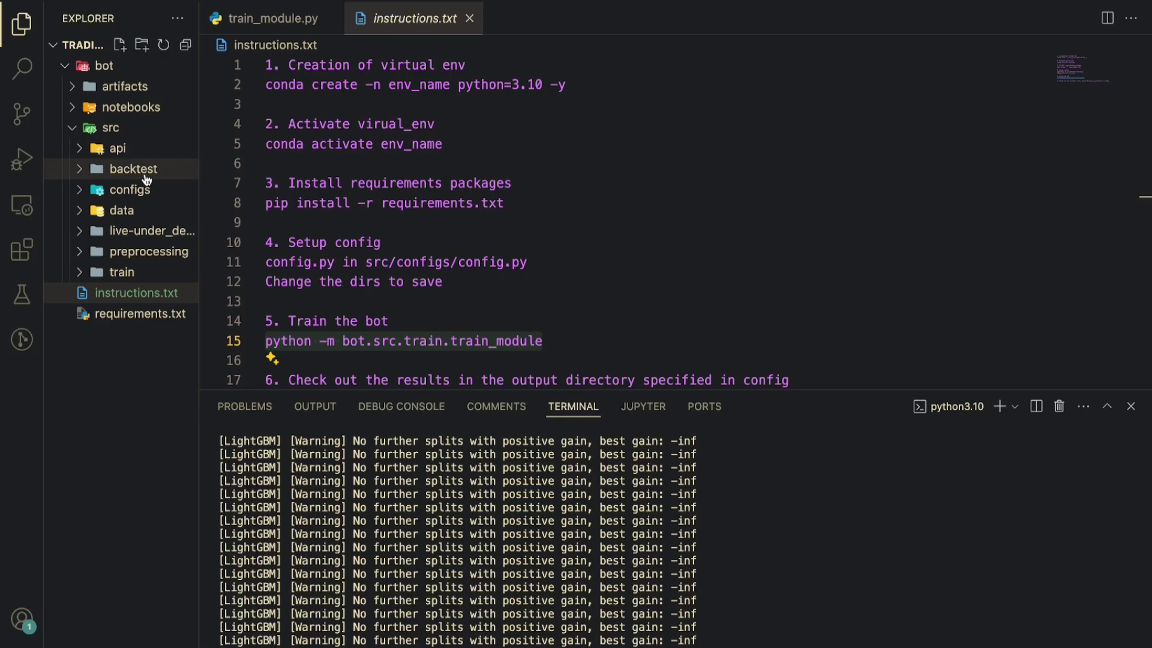
Expand artifacts and models, collapsing src, to show the saved model files.
click(124, 86)
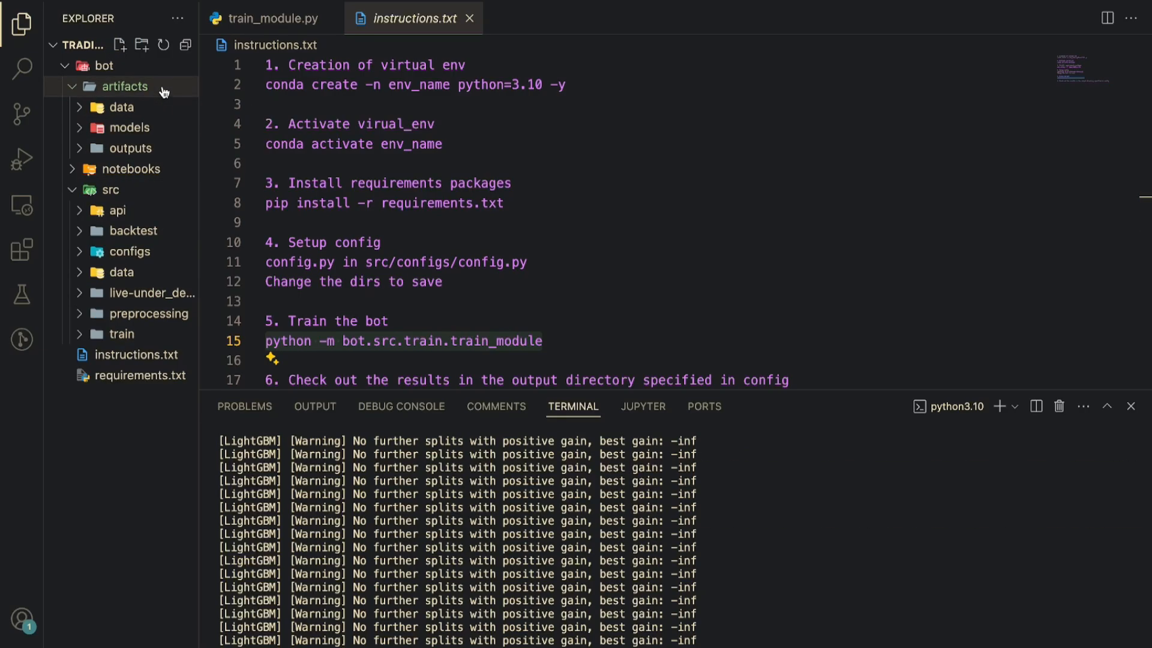
click(109, 189)
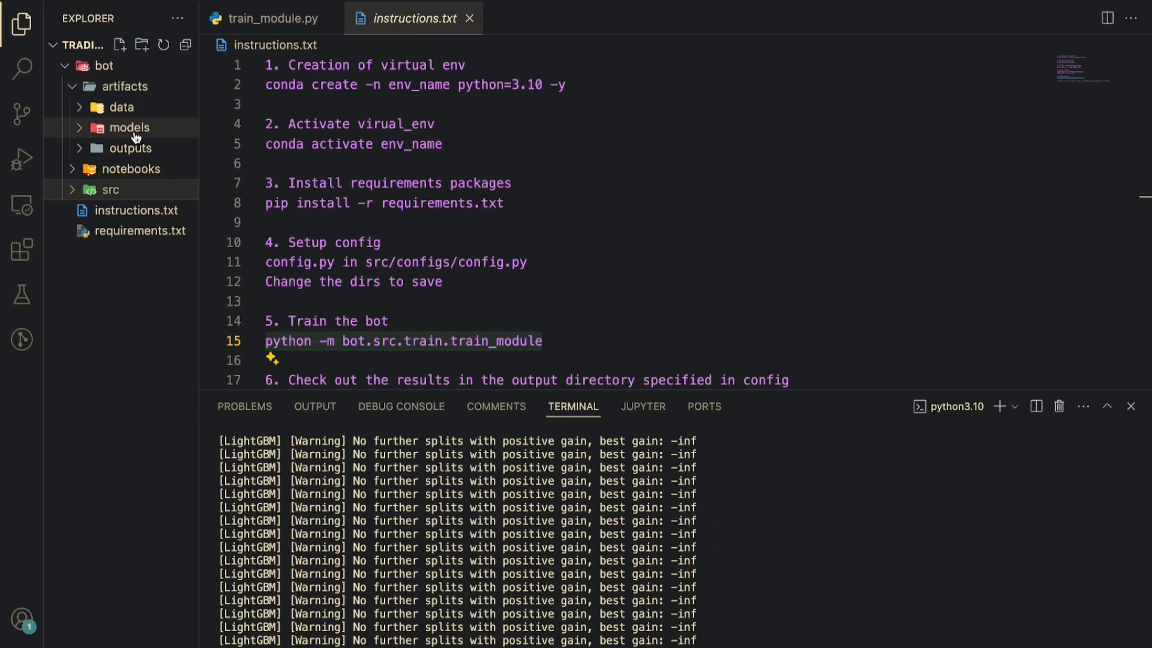
click(129, 127)
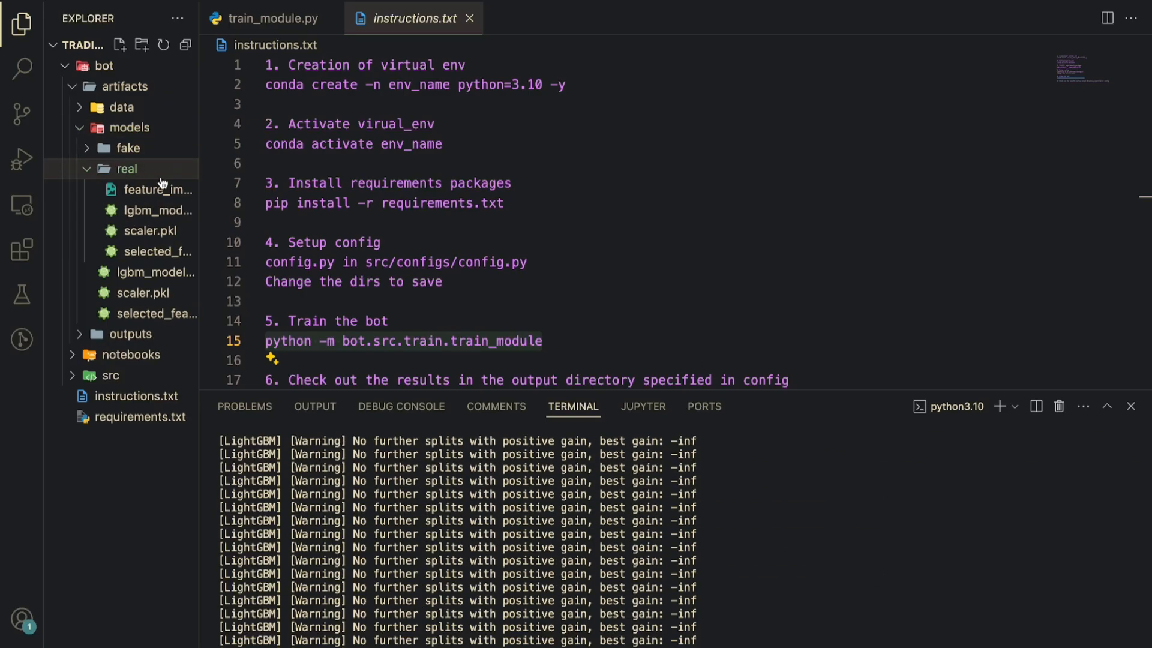
Open feature_importance.png from artifacts/models/real, showing SMA_50 and Volume_SMA on top.
click(158, 189)
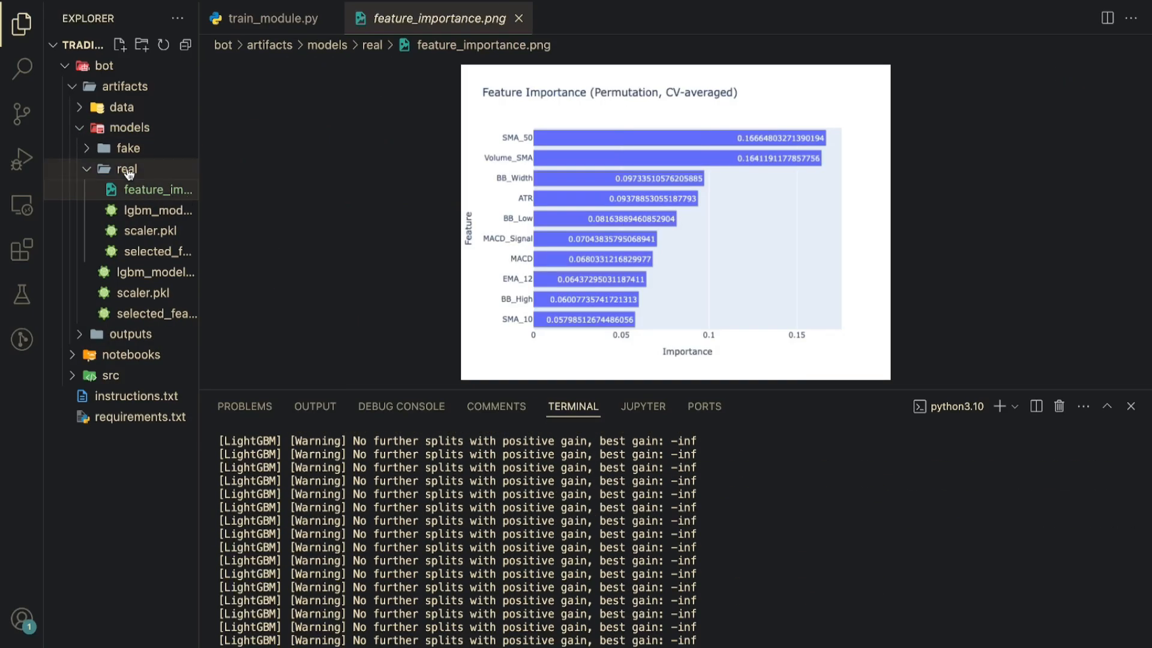
click(126, 169)
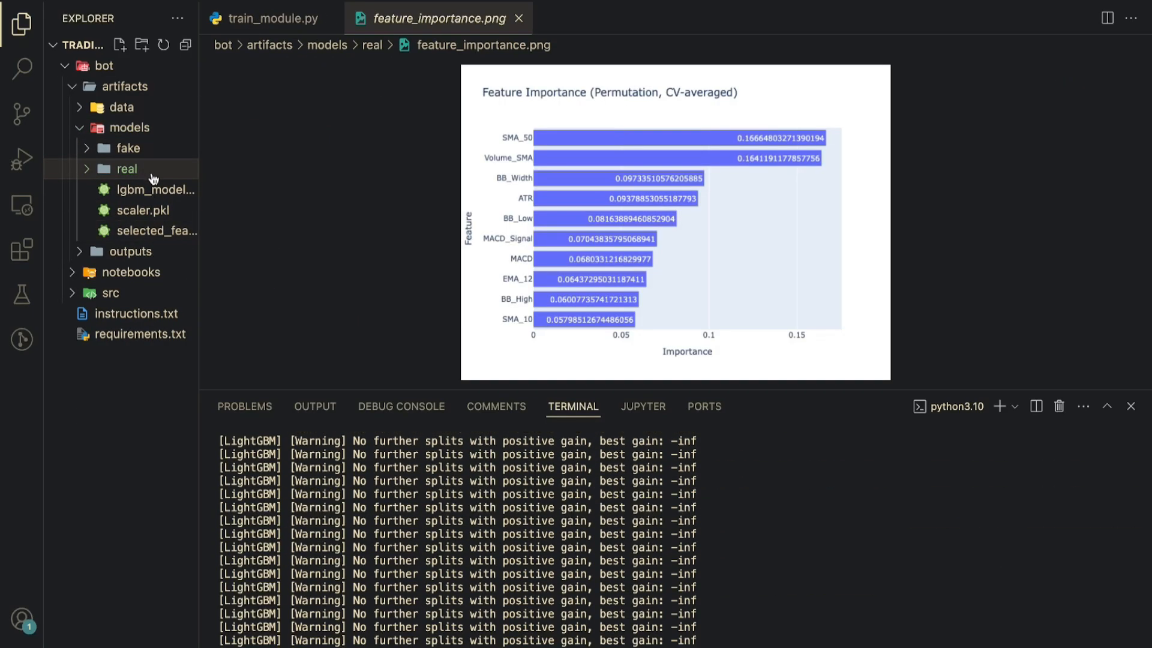
click(127, 168)
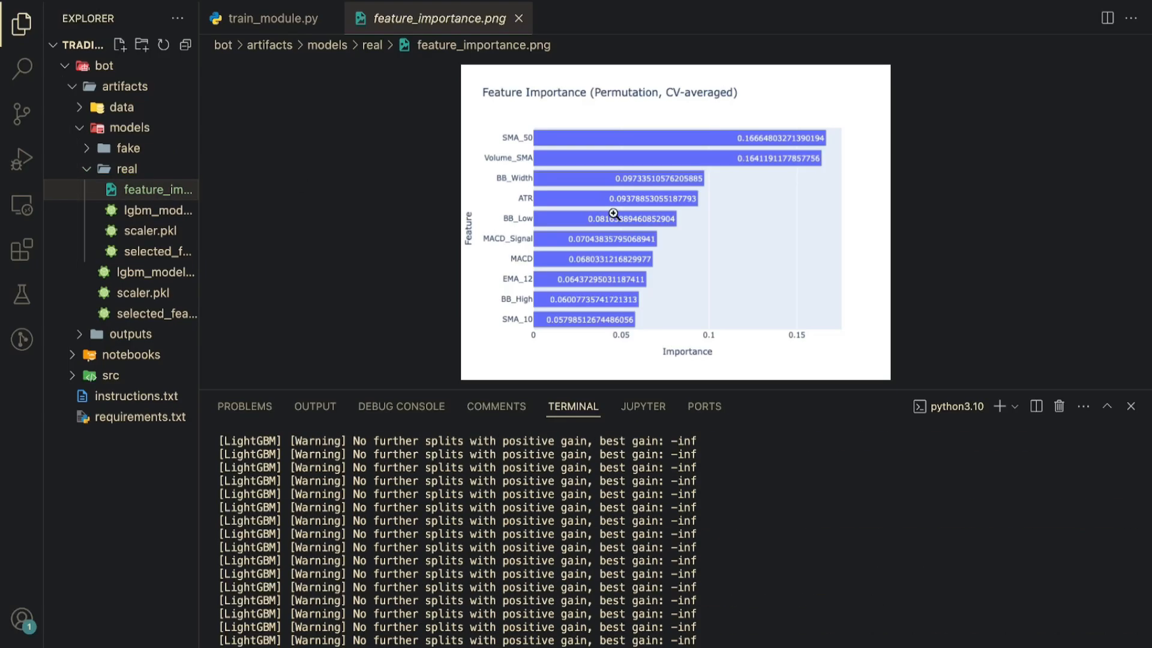
mouse_move(522, 158)
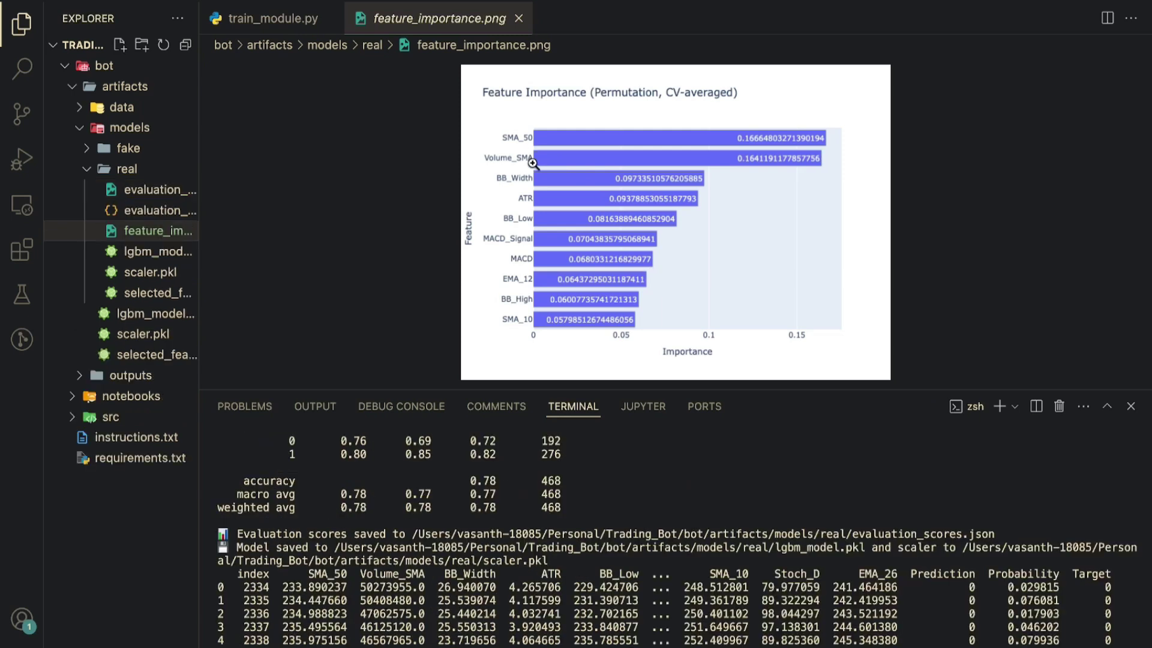
mouse_move(540, 183)
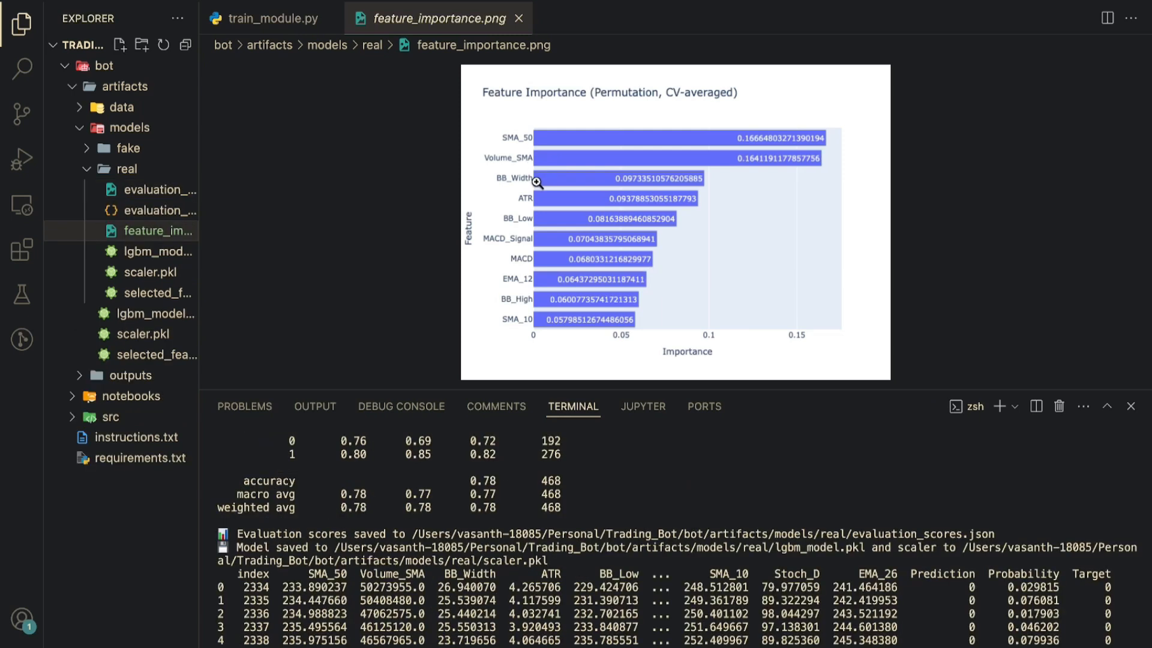
mouse_move(581, 204)
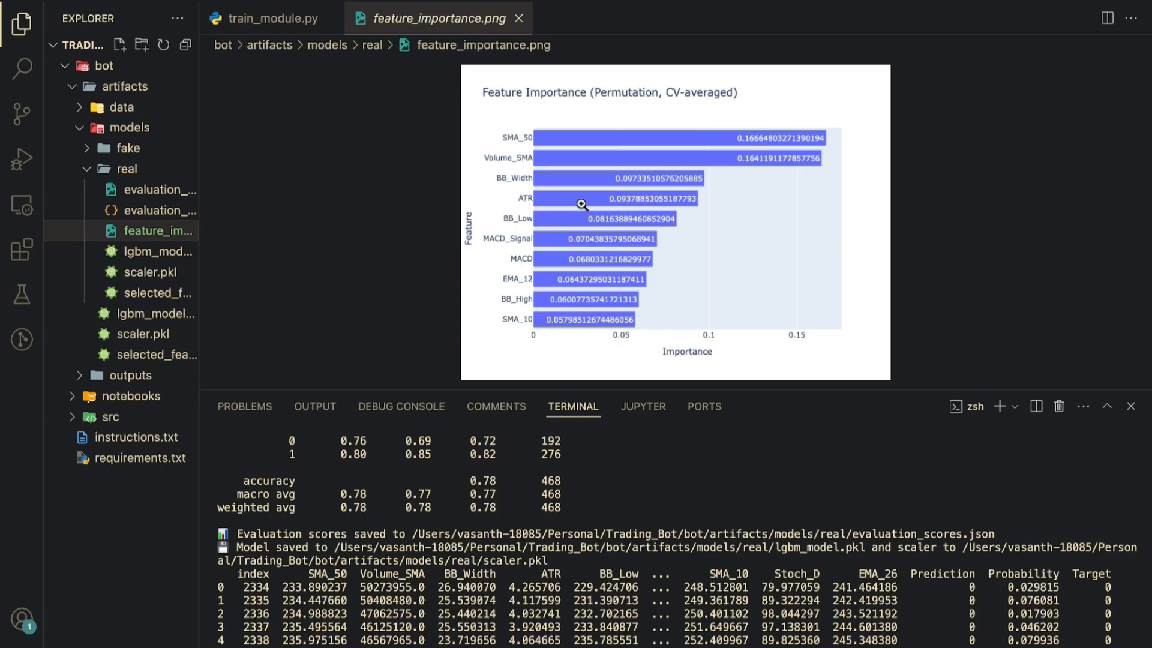
mouse_move(560, 217)
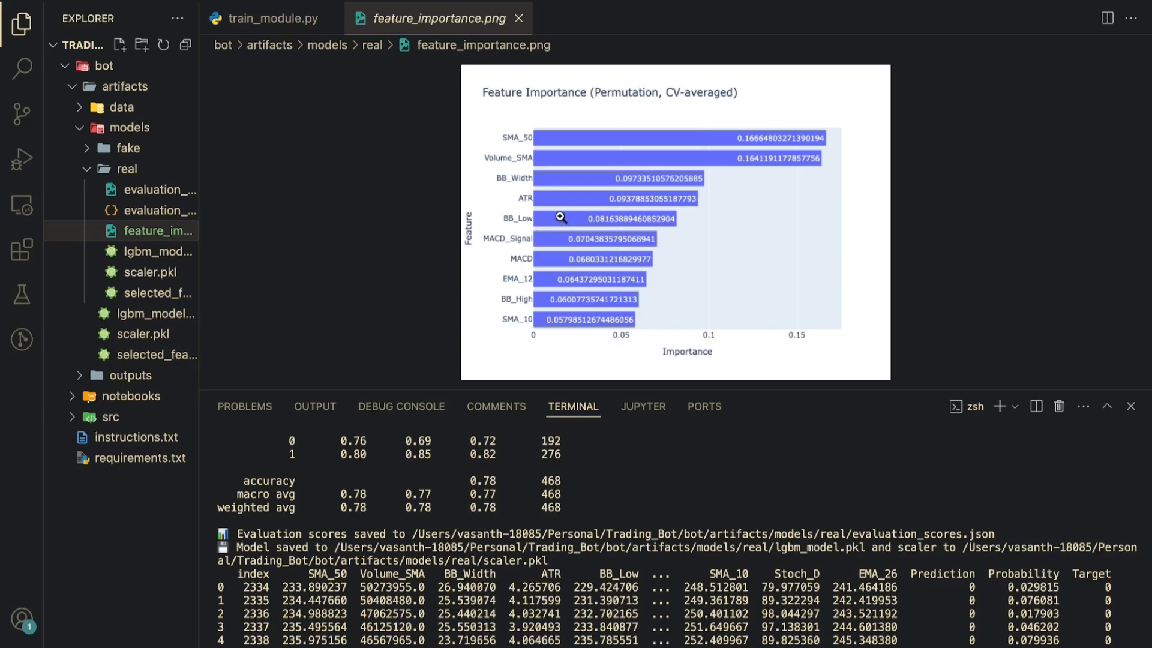
mouse_move(627, 200)
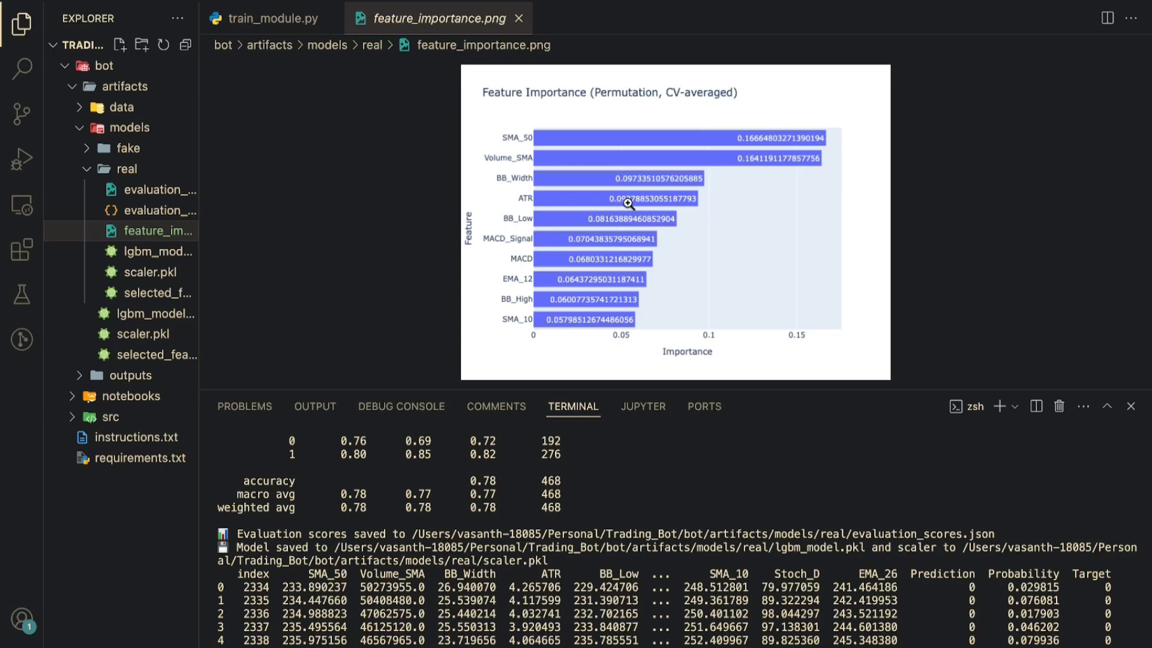
mouse_move(600, 246)
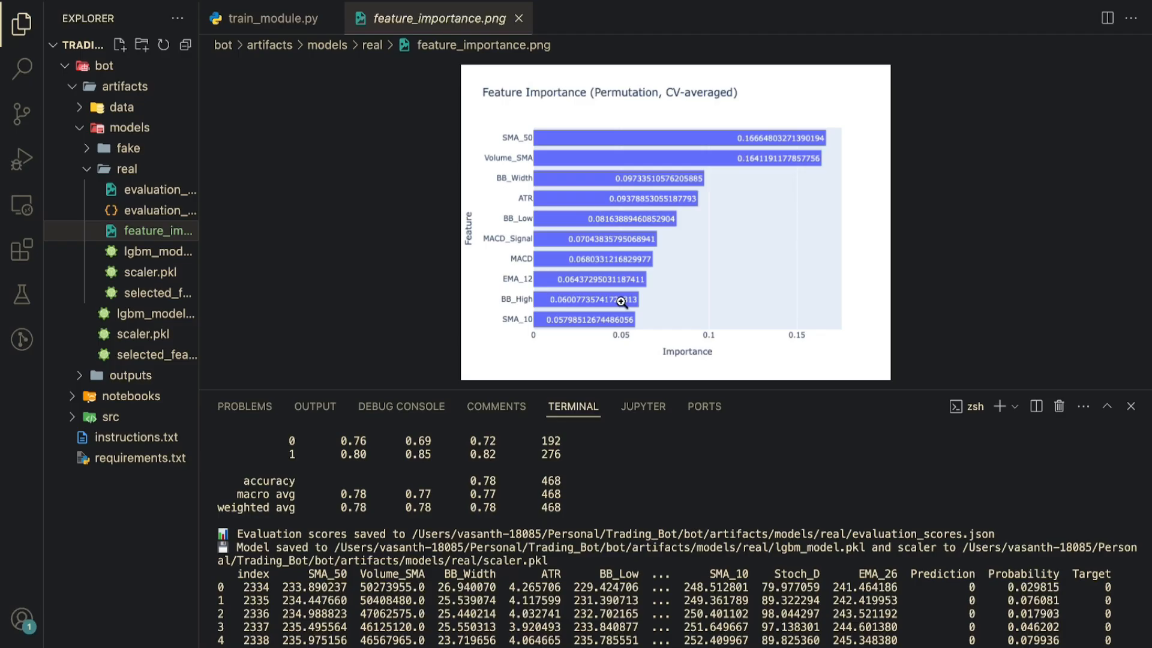
mouse_move(595, 321)
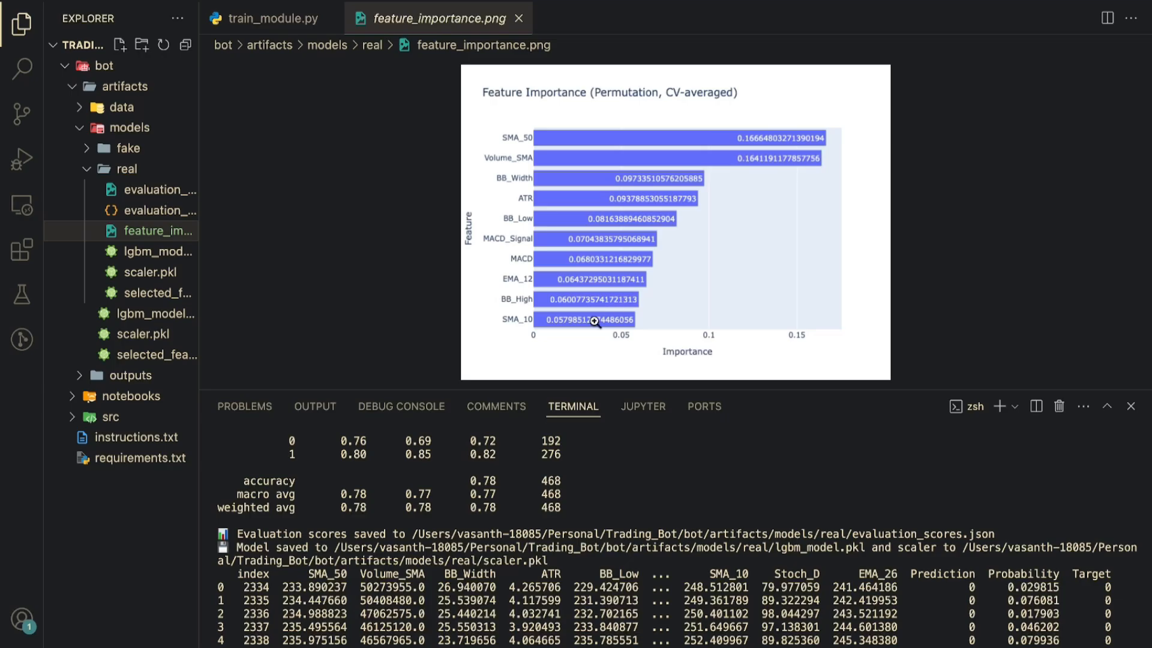
mouse_move(568, 327)
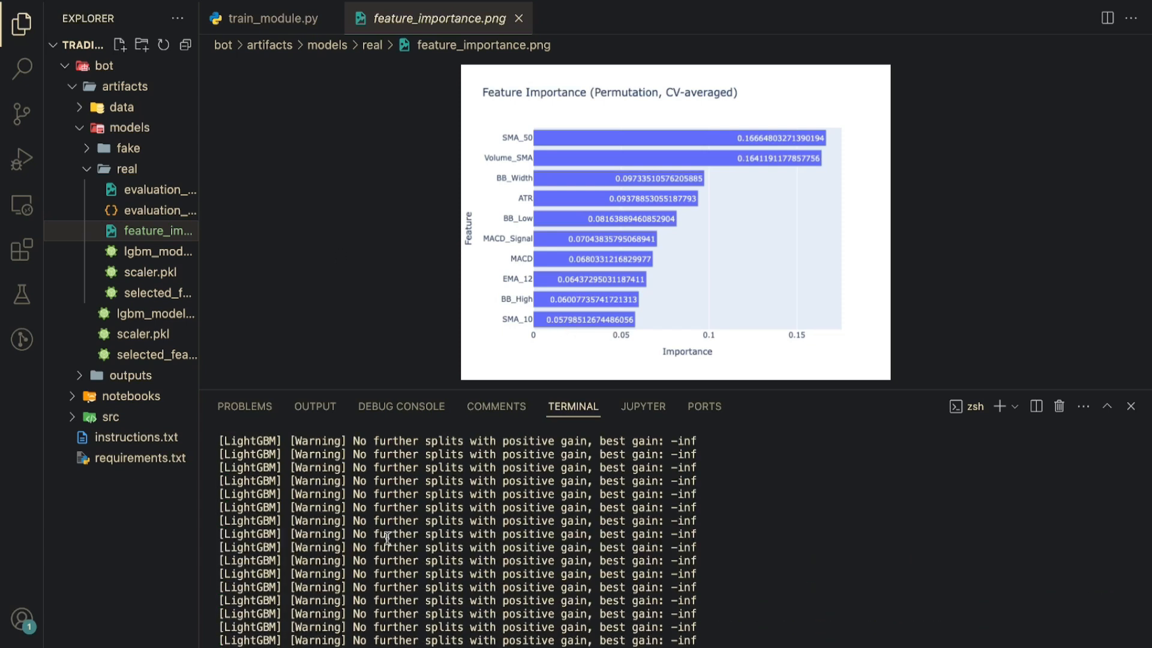
Open evaluation_scores_roc_curve.png showing an AUC of 0.8592.
click(157, 190)
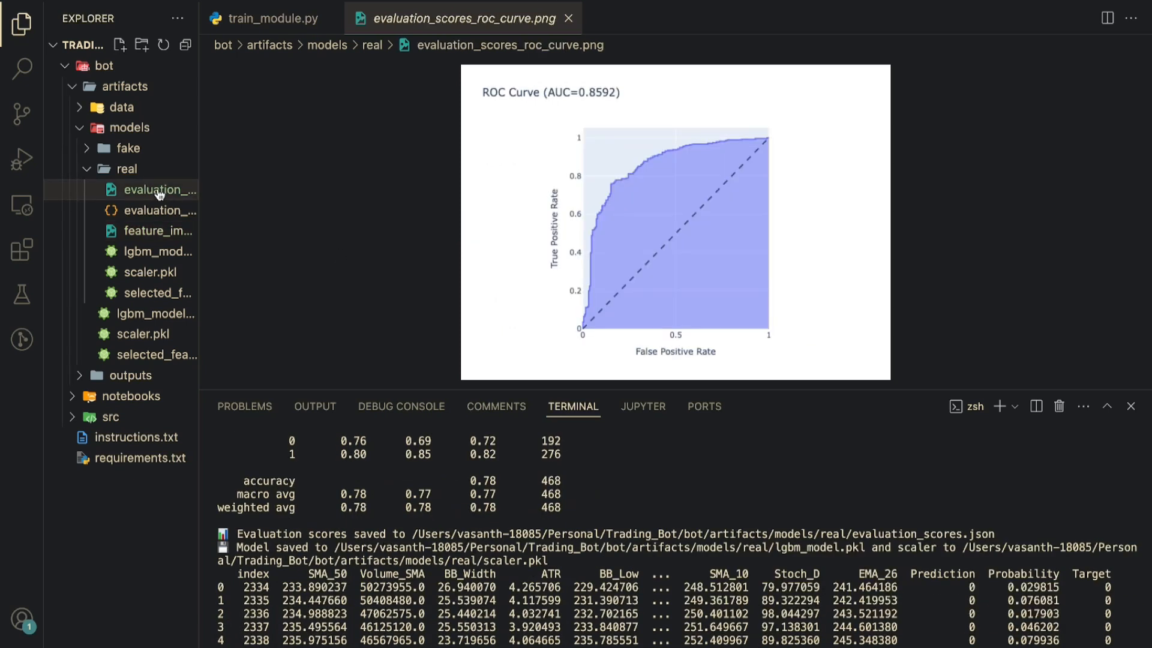
mouse_move(505, 110)
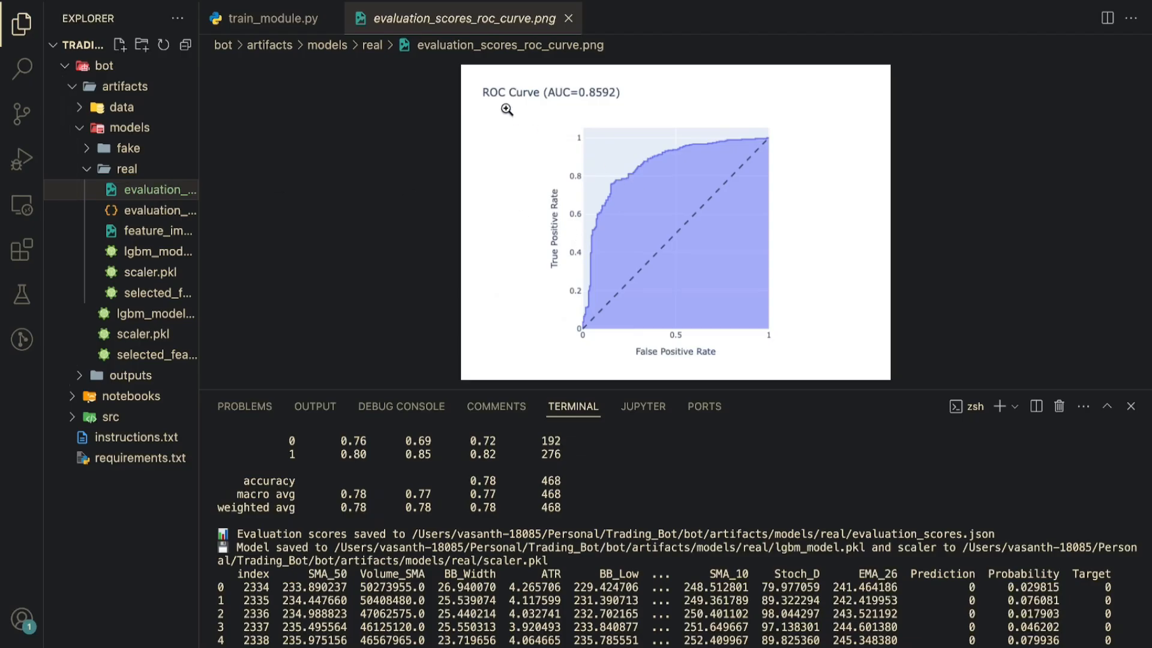
mouse_move(598, 102)
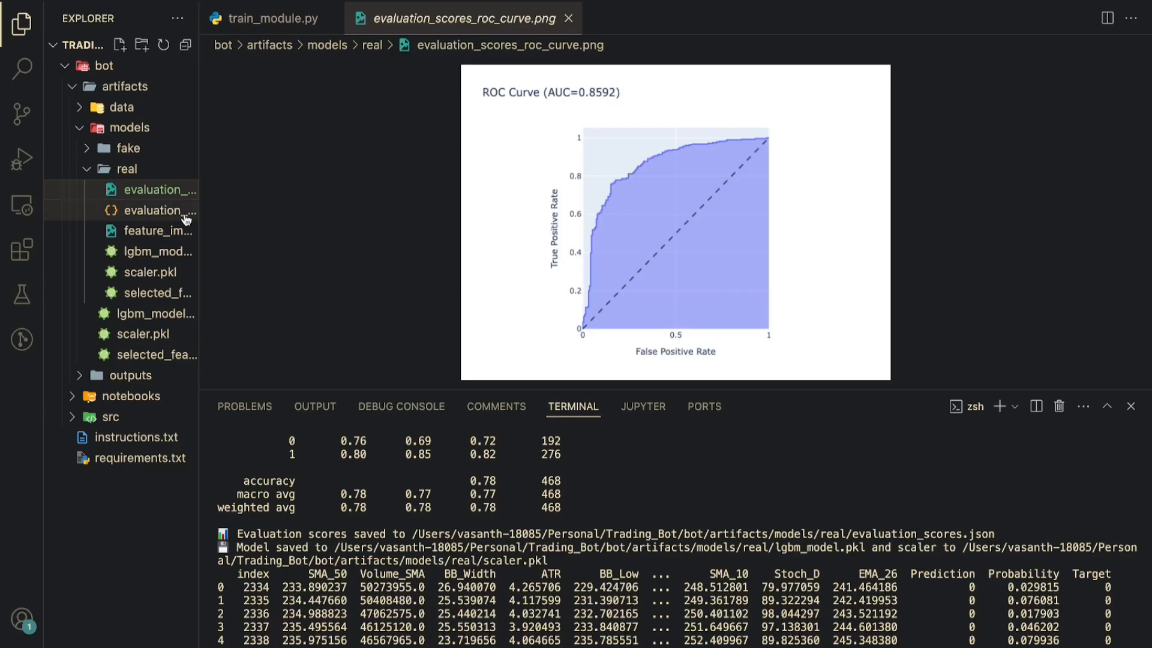
Read accuracy, ROC AUC and classification report in evaluation_scores.json, then close it.
click(160, 210)
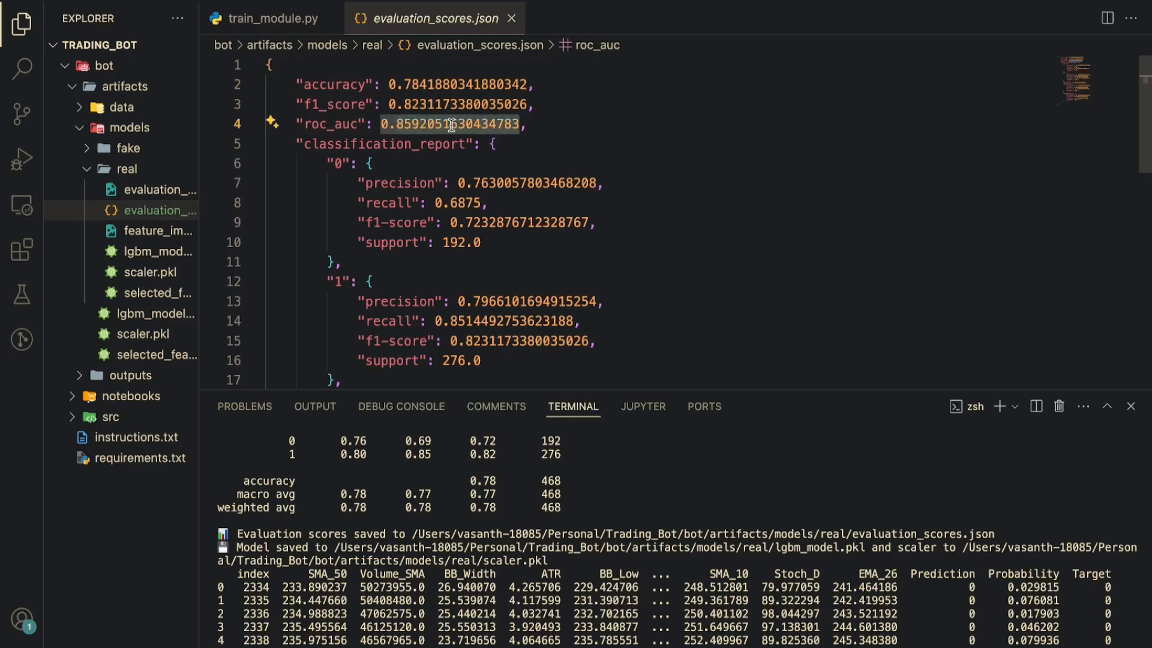
scroll(down, 3)
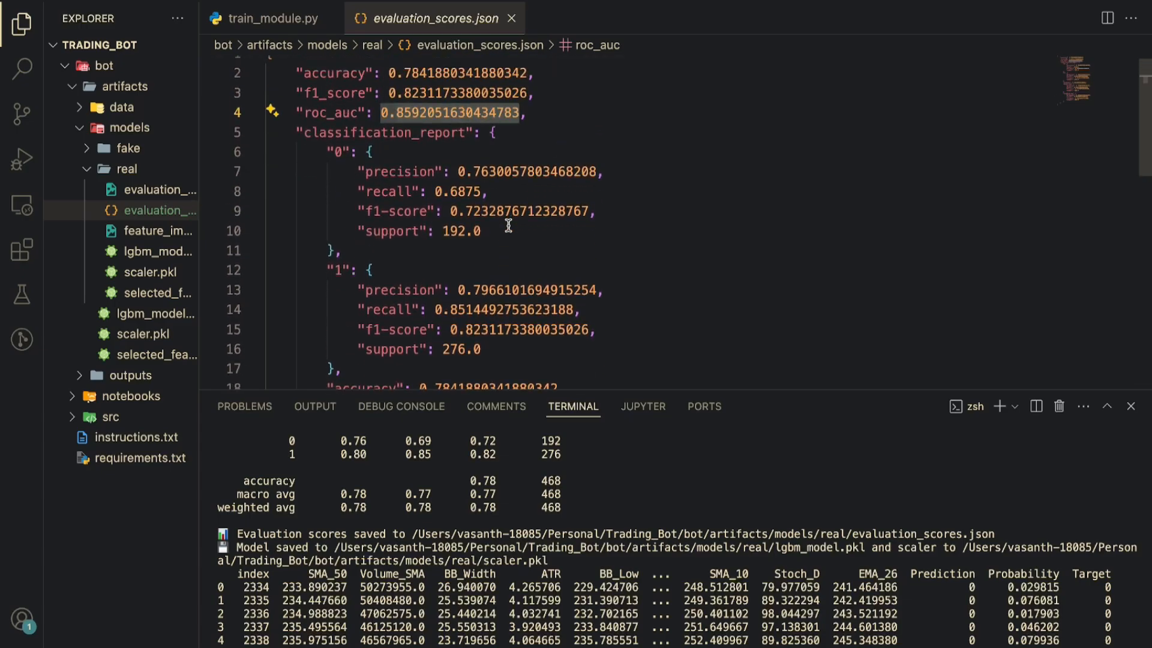
scroll(down, 3)
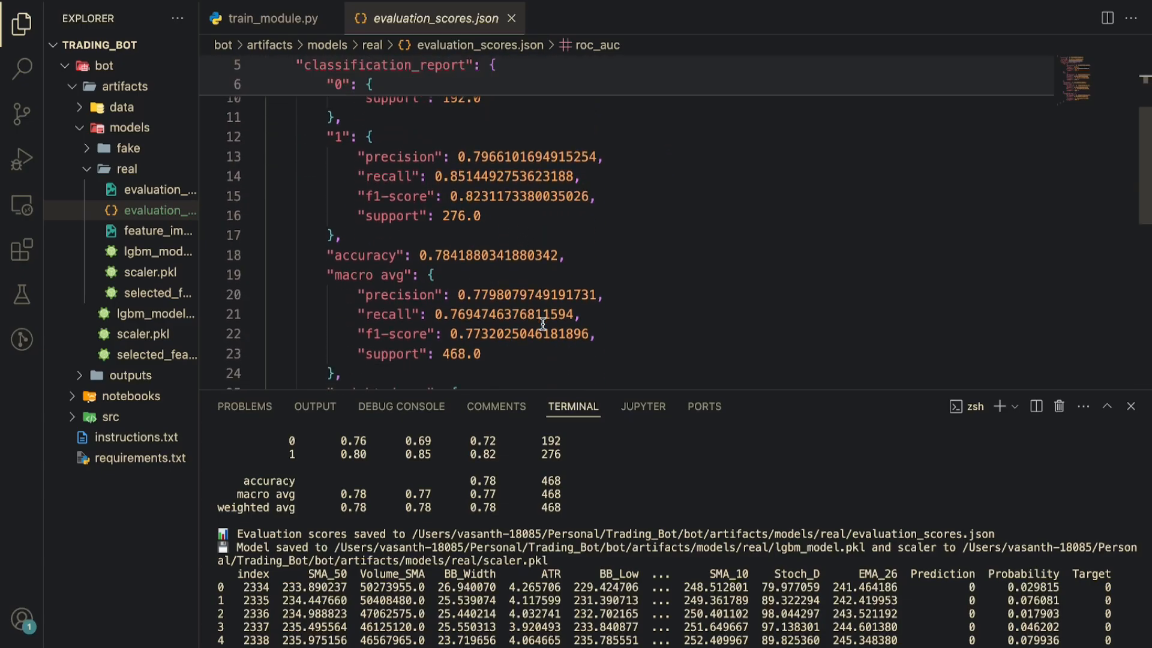
scroll(down, 3)
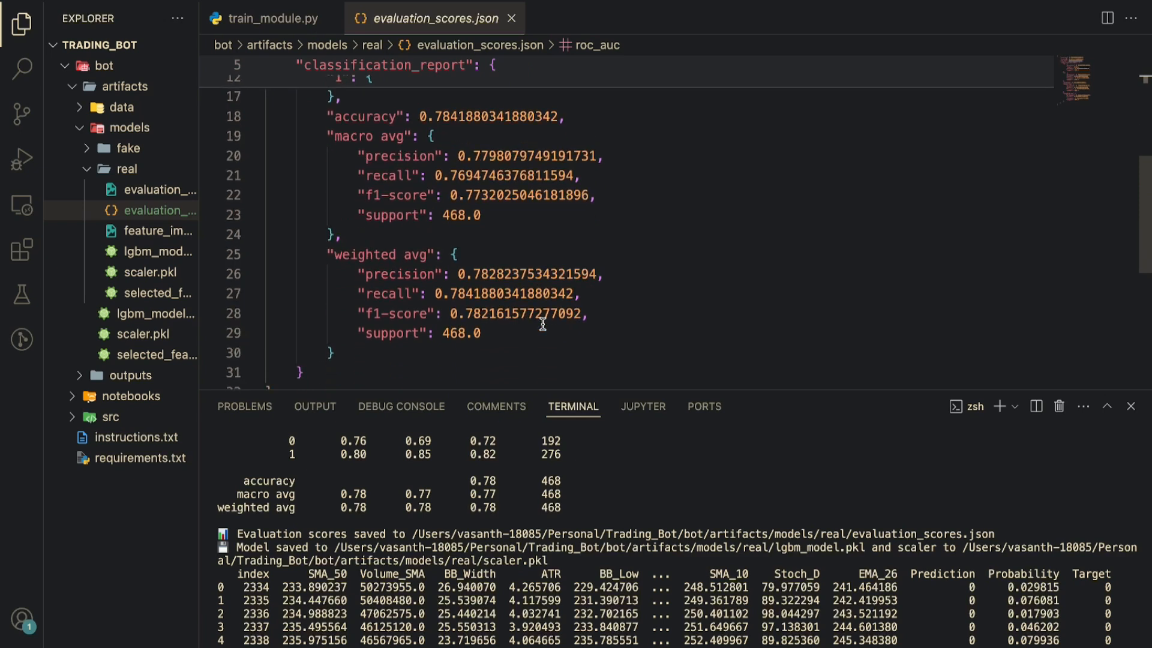
scroll(up, 3)
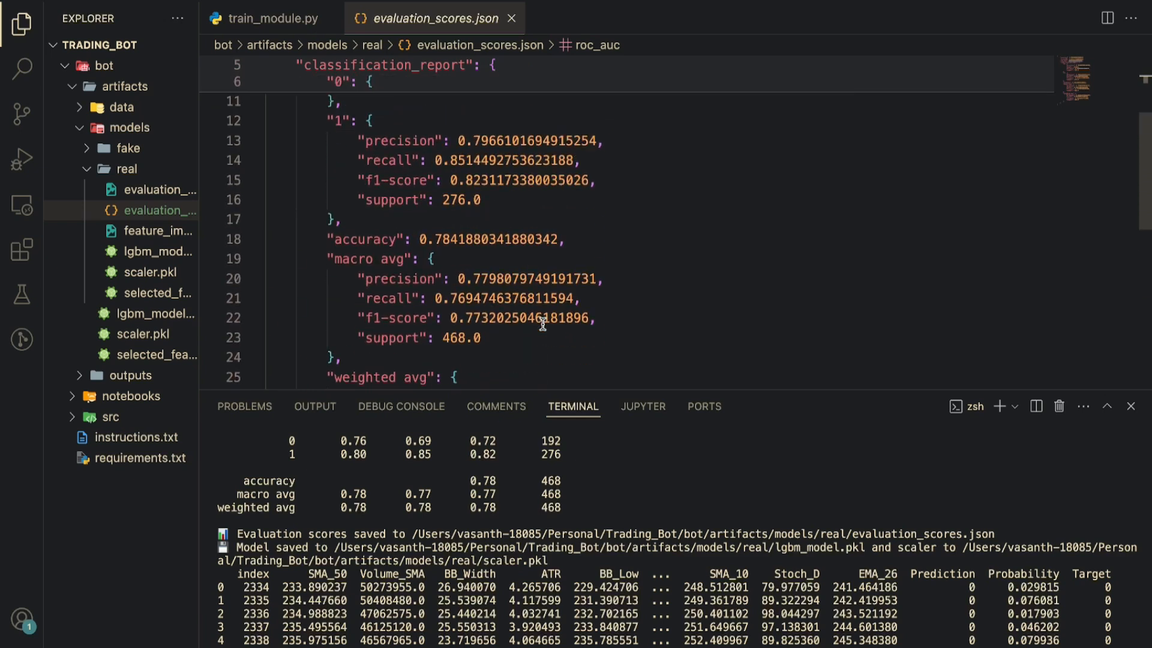
click(270, 18)
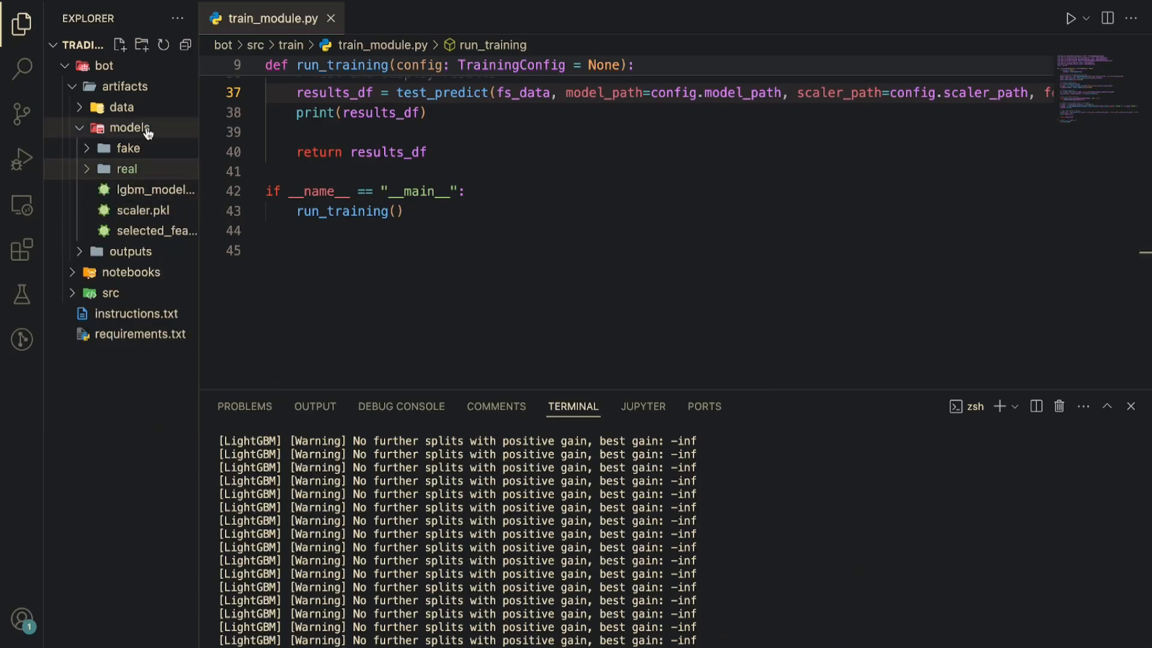
Re-expand artifacts and its outputs folder to list the four timestamped backtest runs.
click(124, 127)
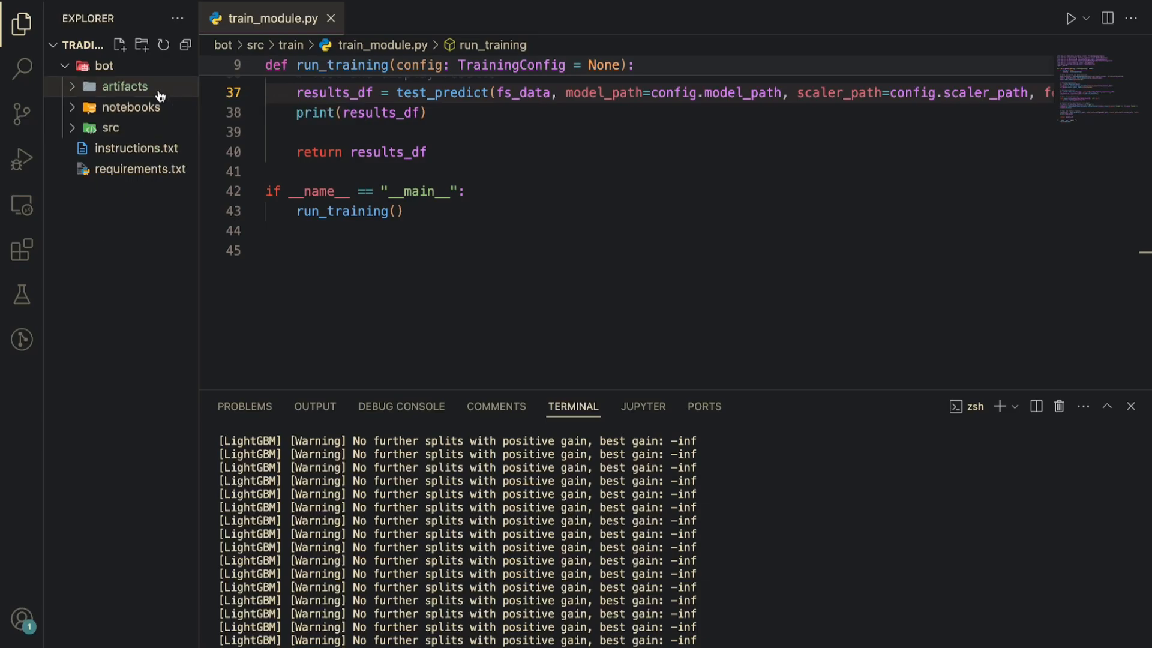
click(124, 86)
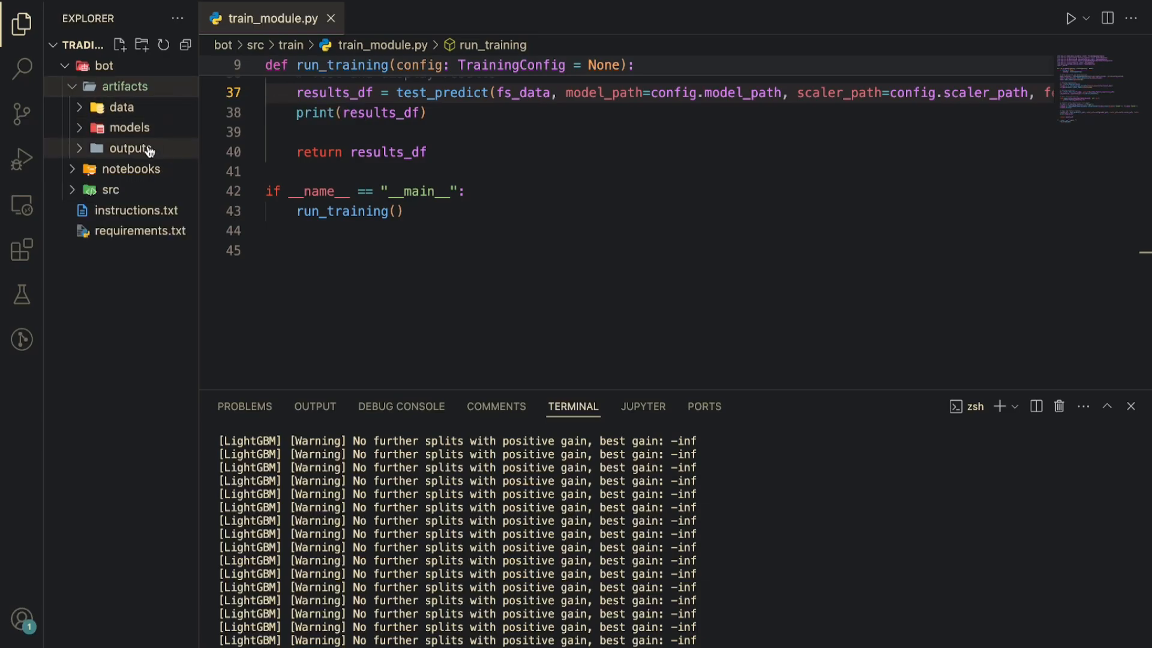
click(127, 149)
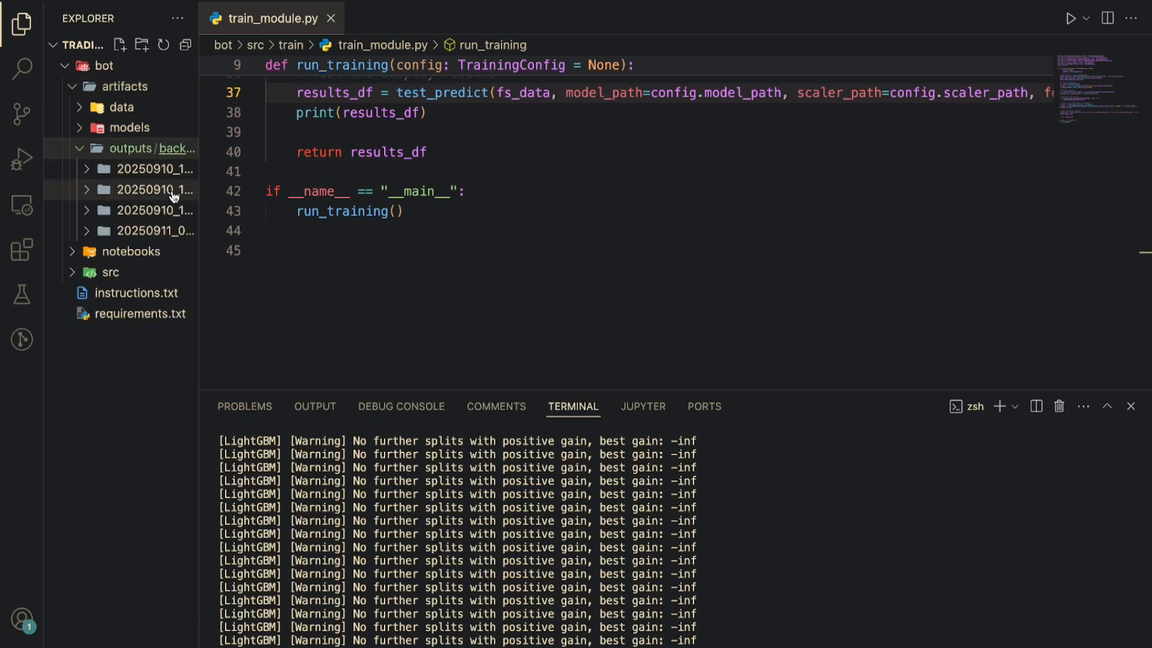
mouse_move(174, 195)
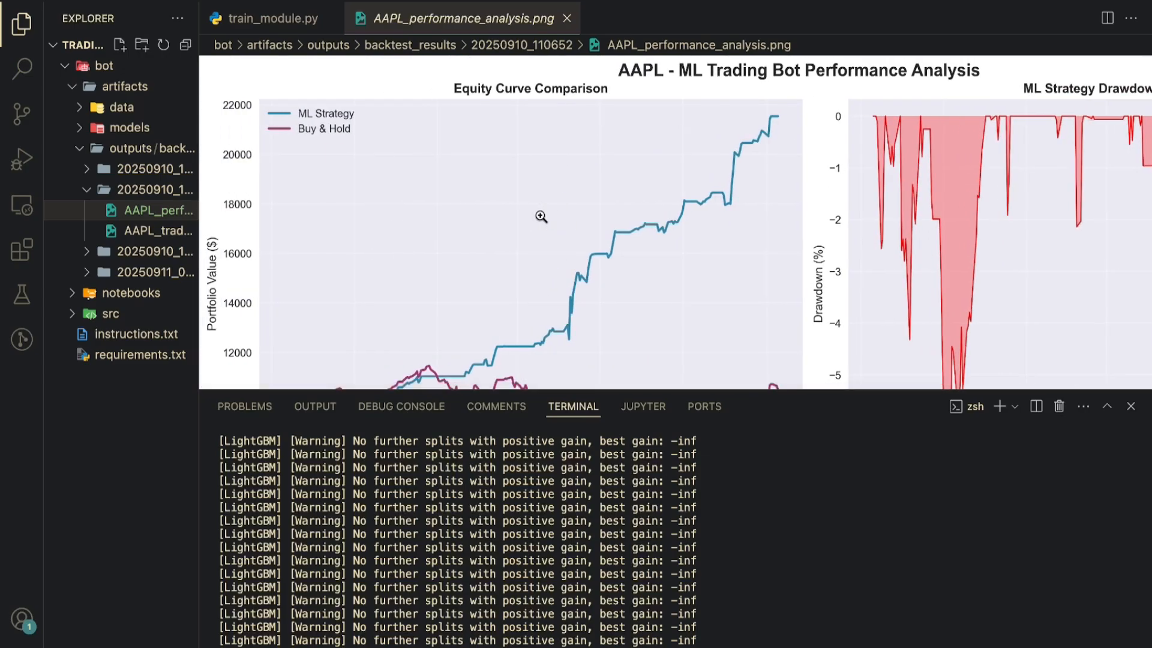
mouse_move(1131, 406)
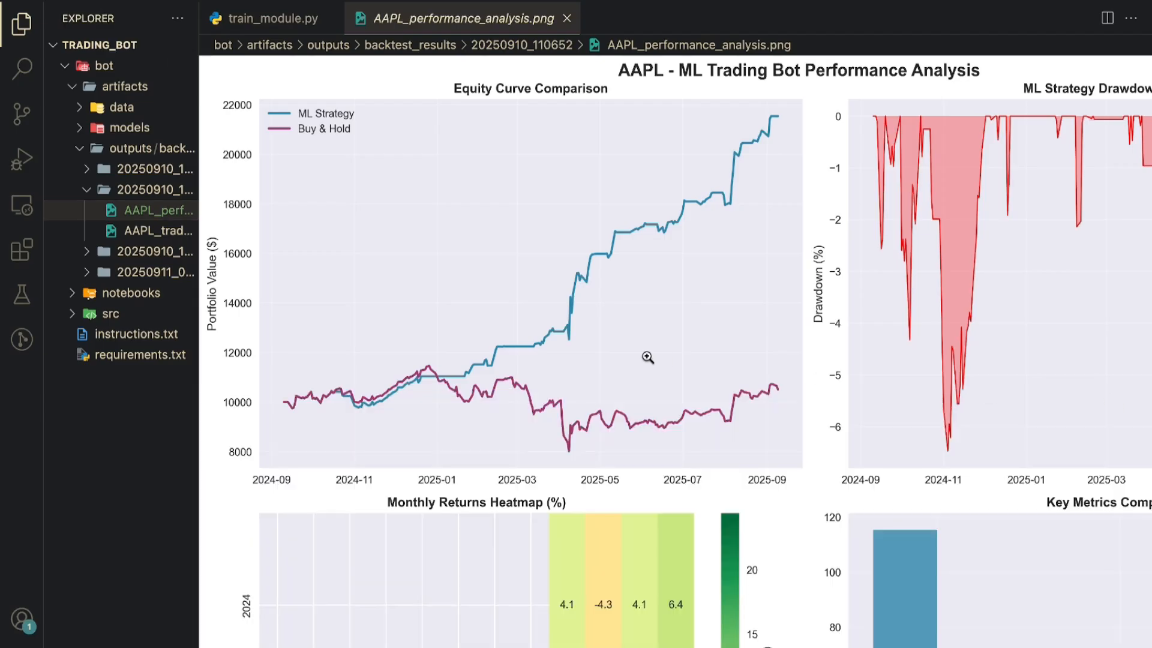
Scroll the AAPL performance chart, then open AAPL_trade_analysis.png from run 20250910_110652.
scroll(down, 3)
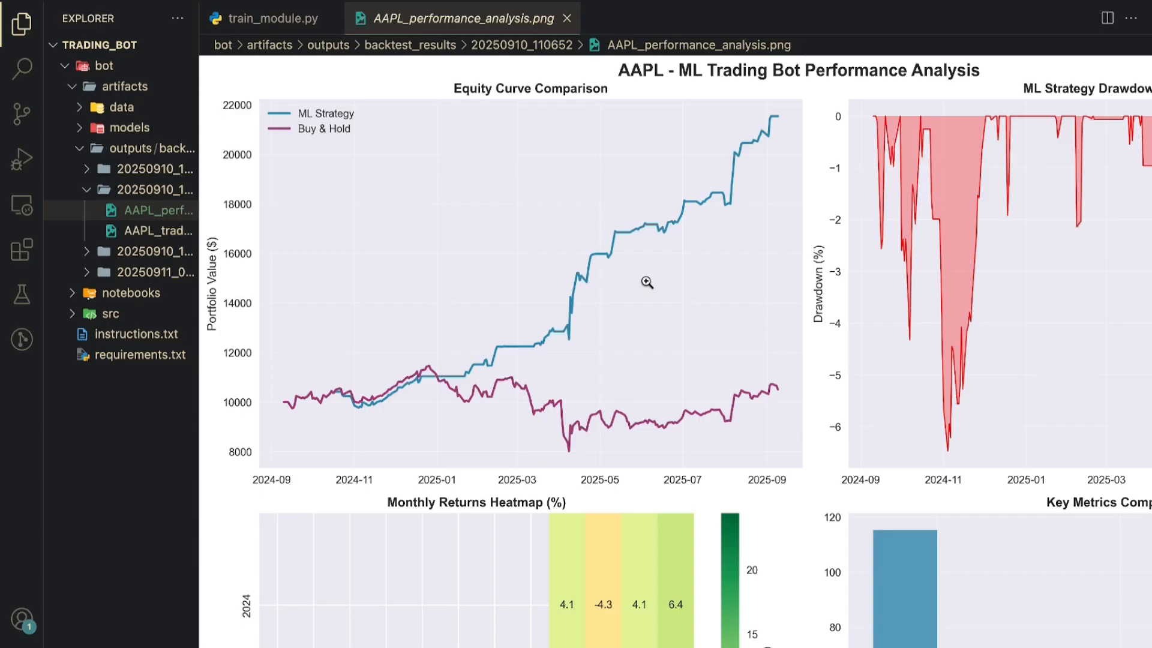
mouse_move(735, 237)
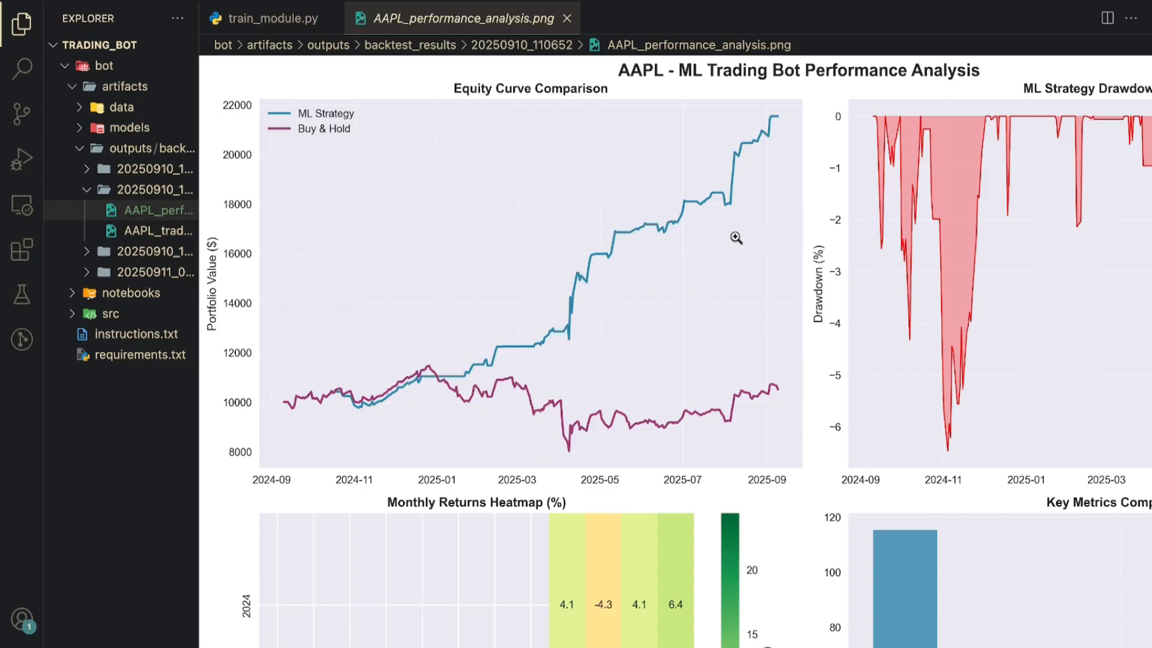
mouse_move(498, 294)
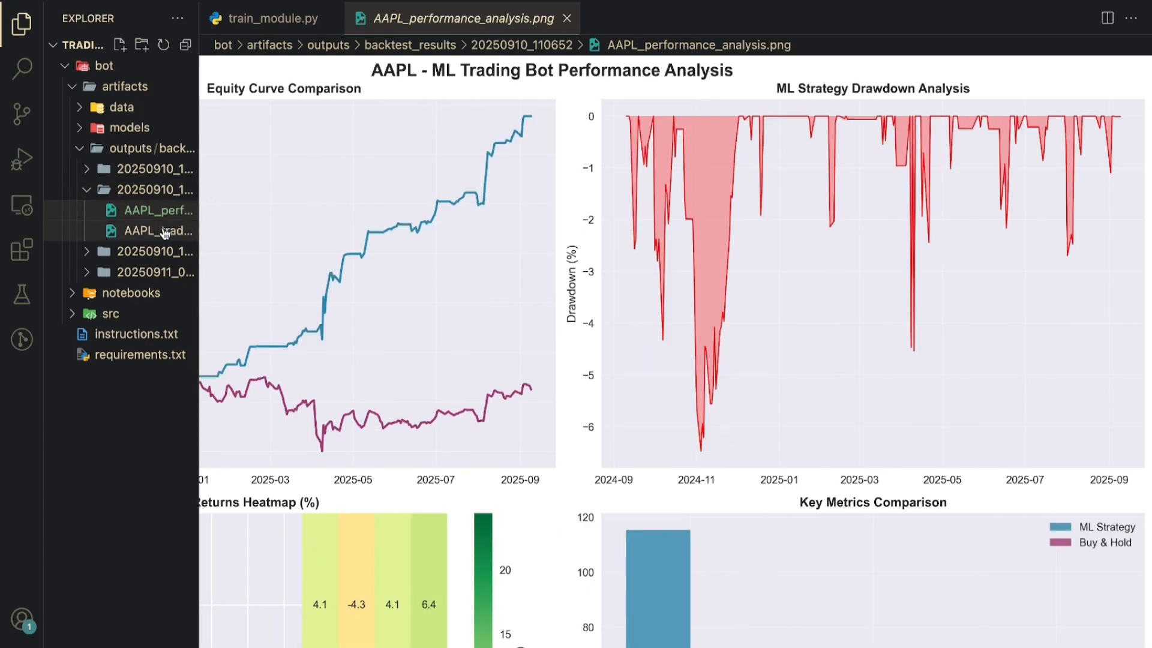
click(157, 231)
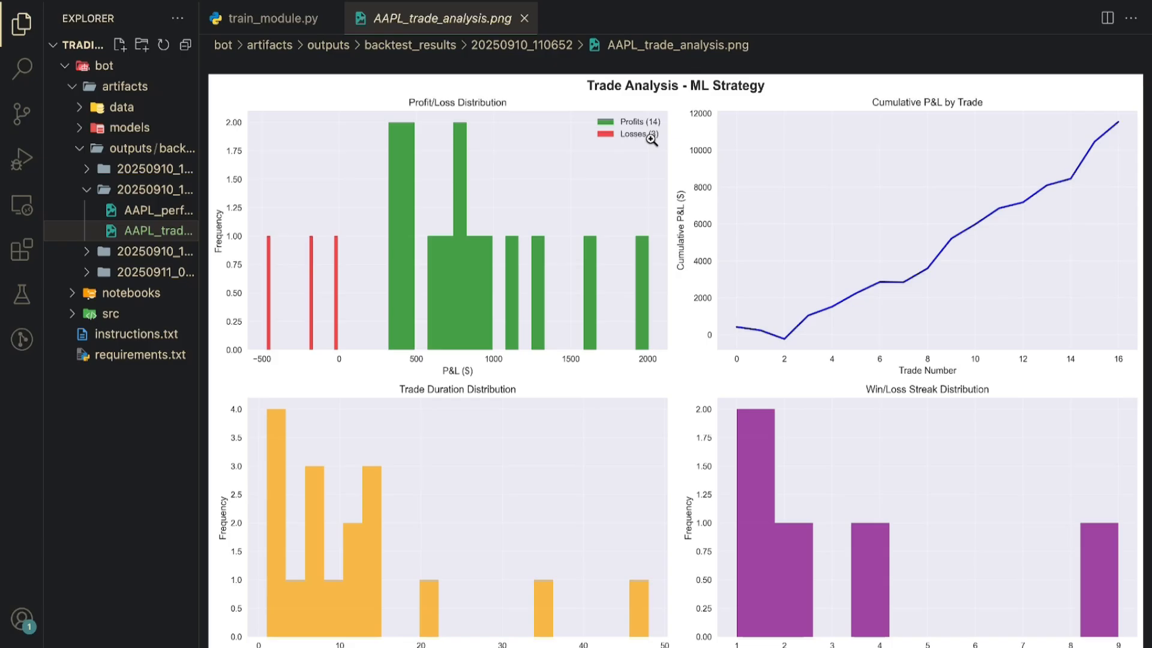
mouse_move(789, 333)
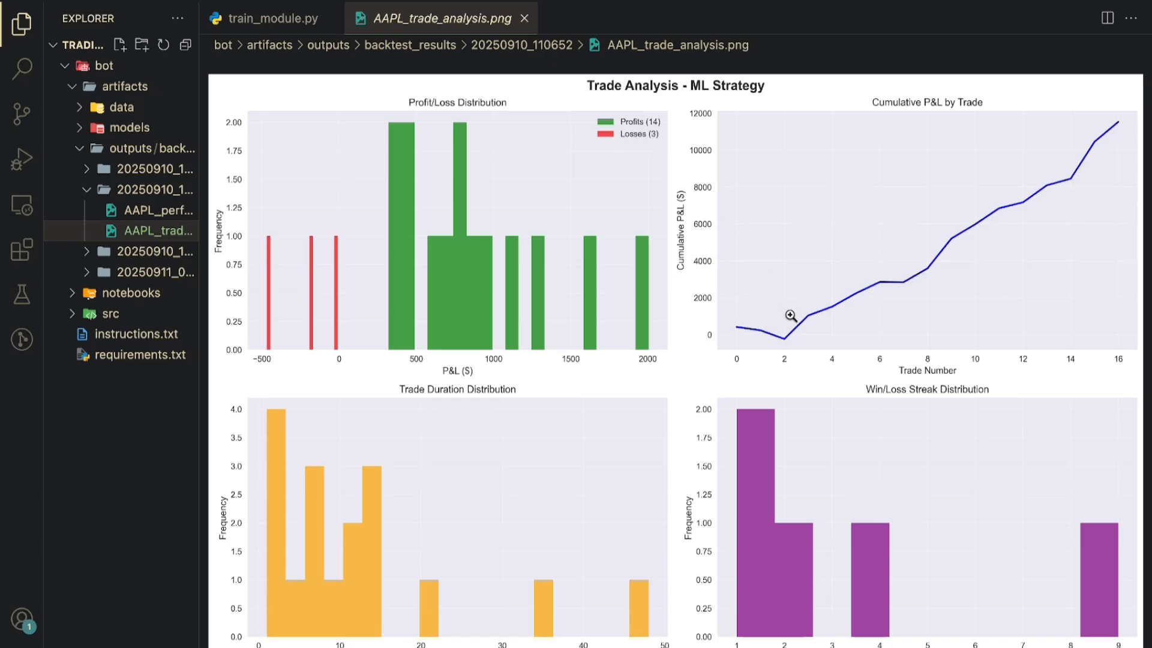
mouse_move(801, 336)
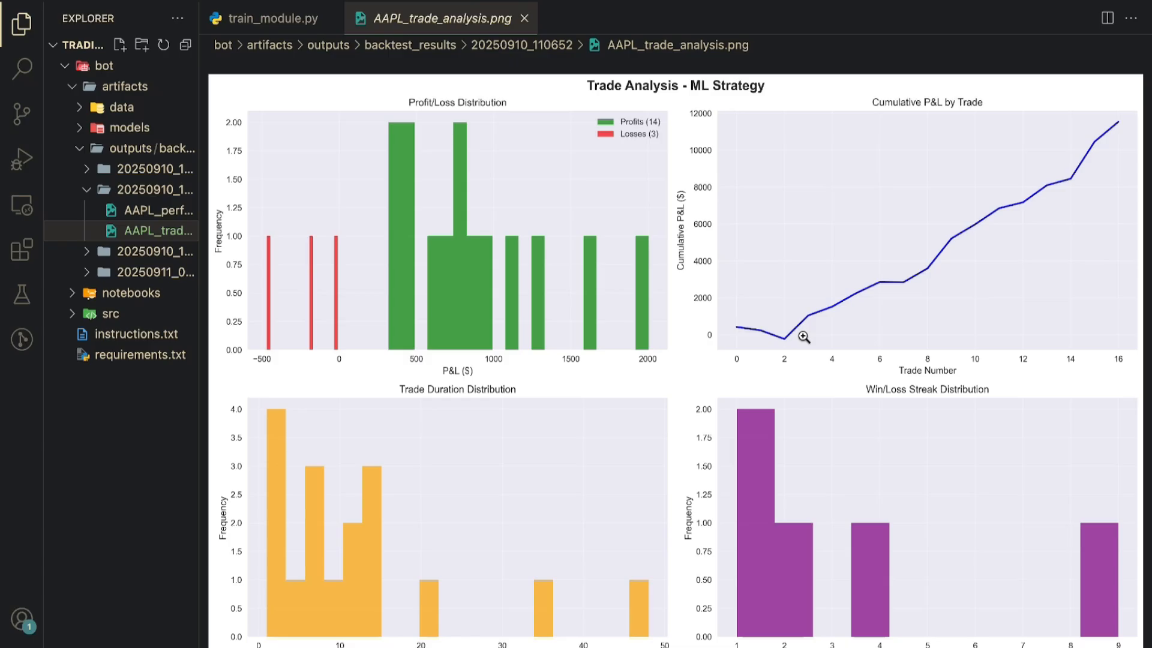
Open MSFT_performance_analysis.png from the 20250910_110801 backtest run.
click(153, 190)
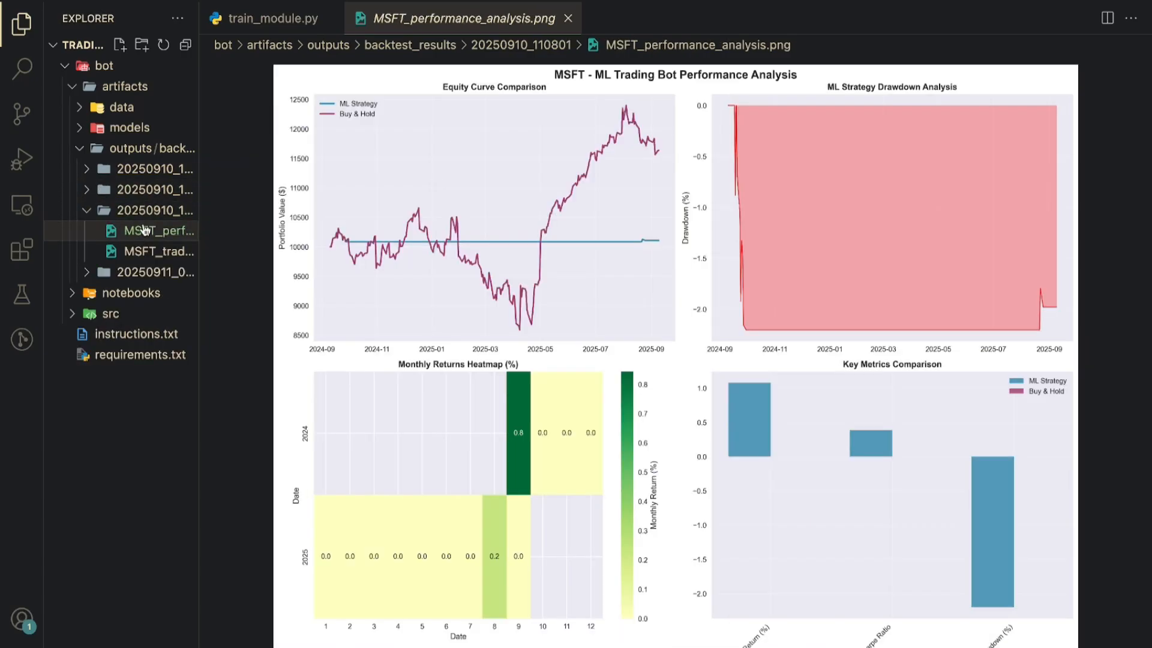
mouse_move(461, 309)
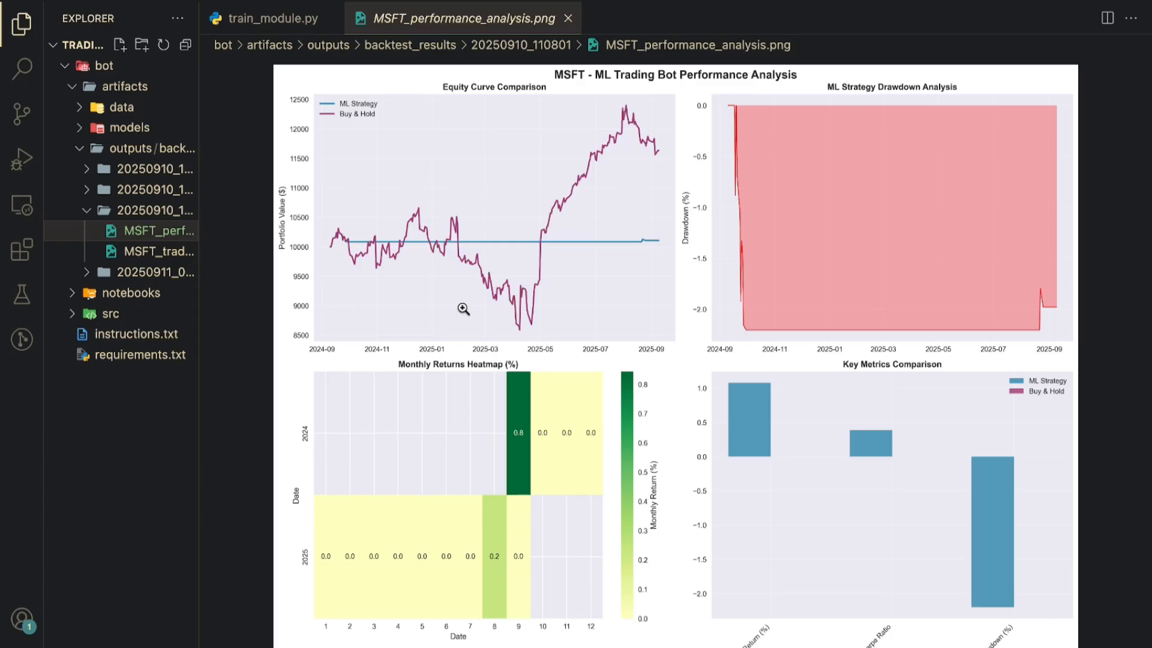
mouse_move(587, 200)
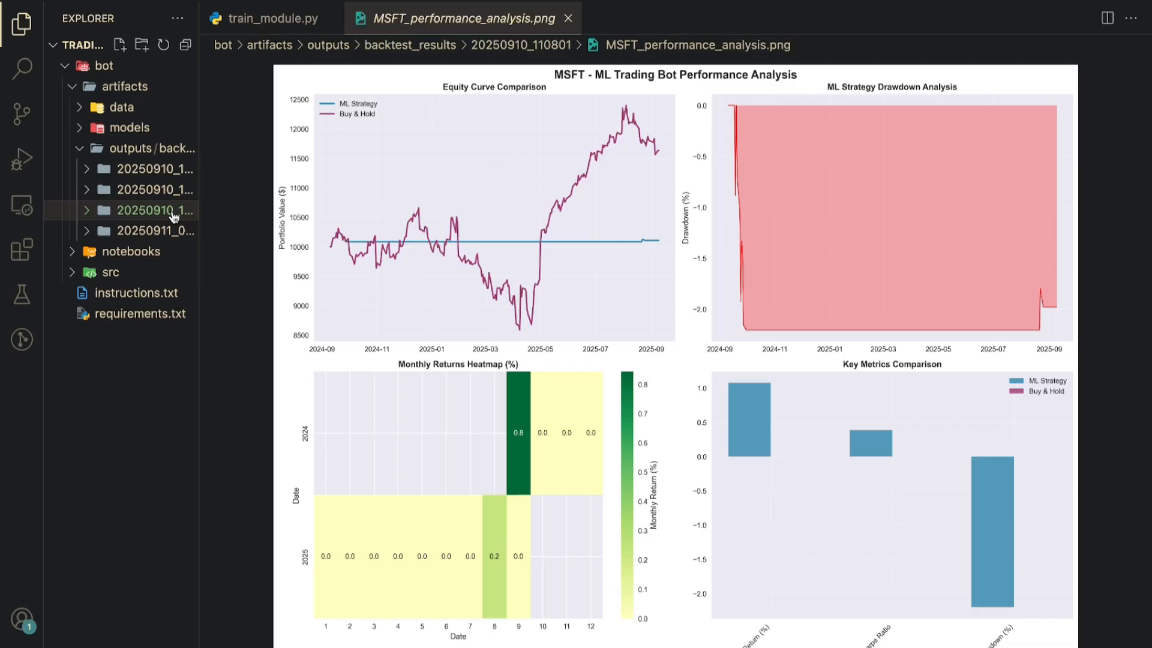
mouse_move(577, 240)
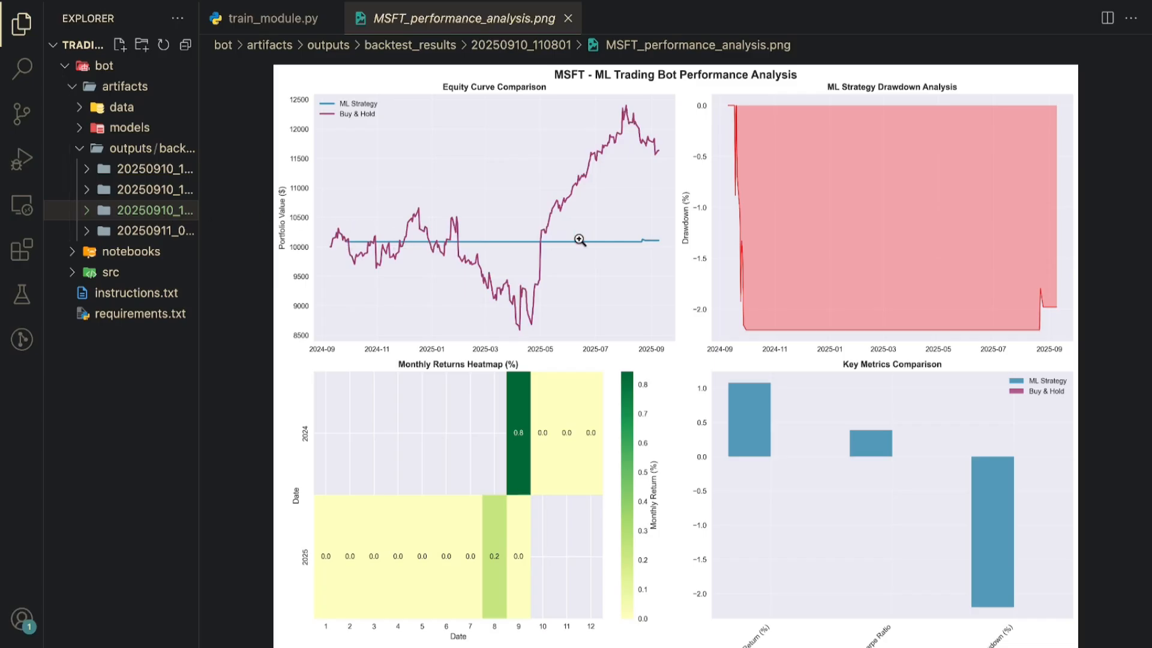
mouse_move(658, 244)
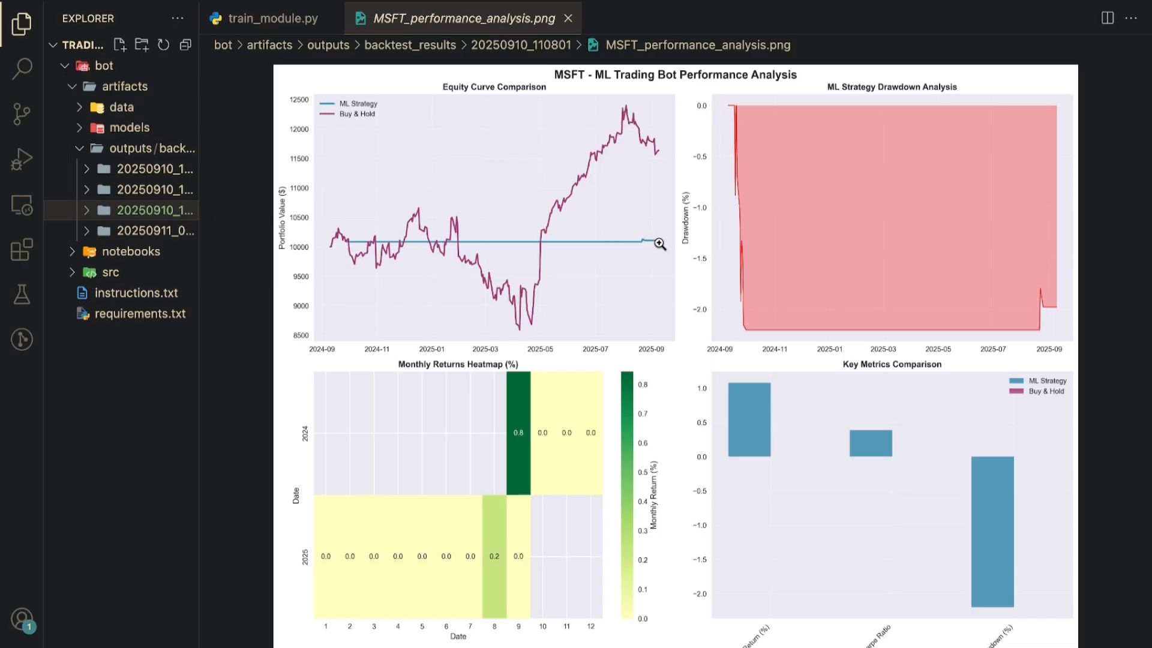
mouse_move(334, 246)
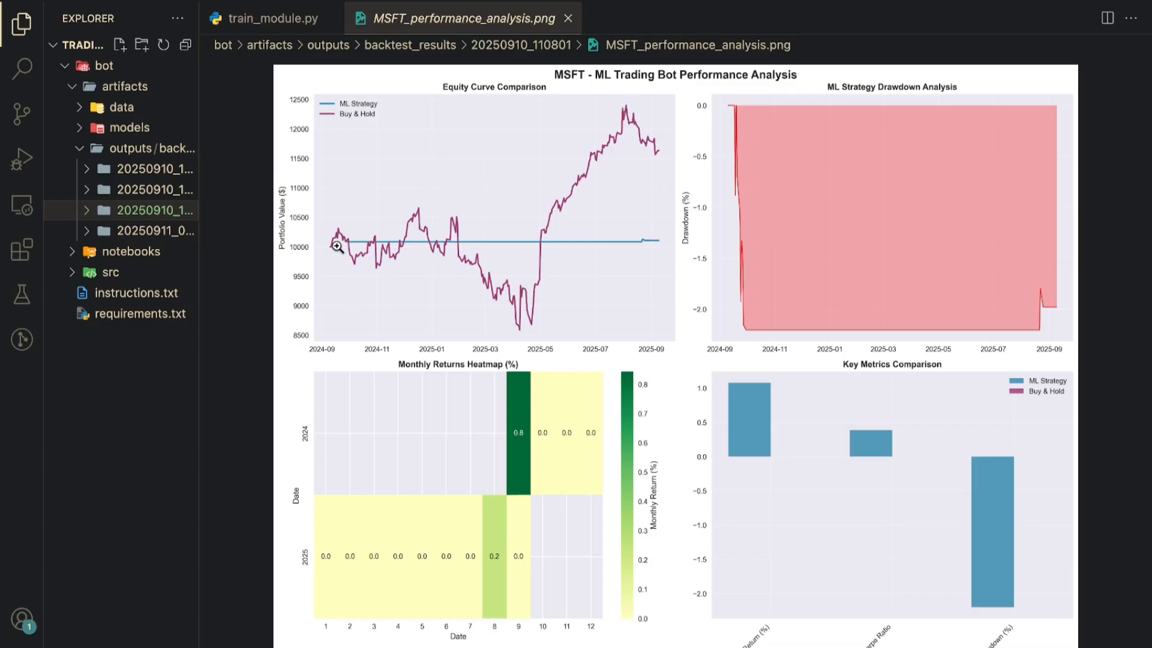
mouse_move(381, 271)
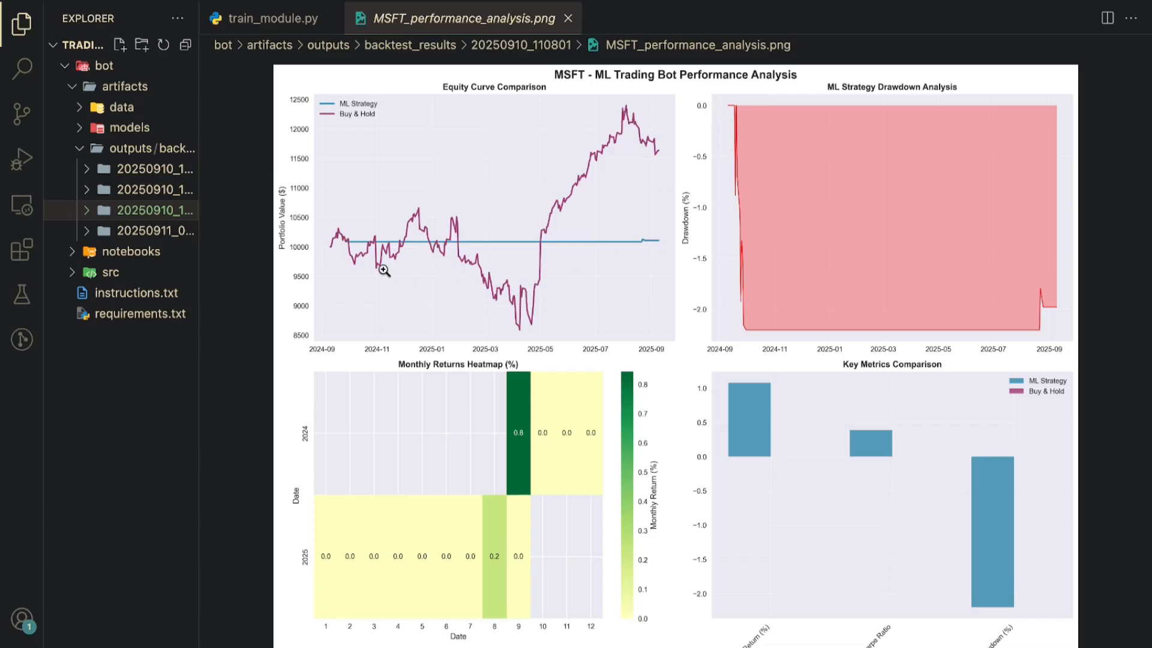
mouse_move(657, 147)
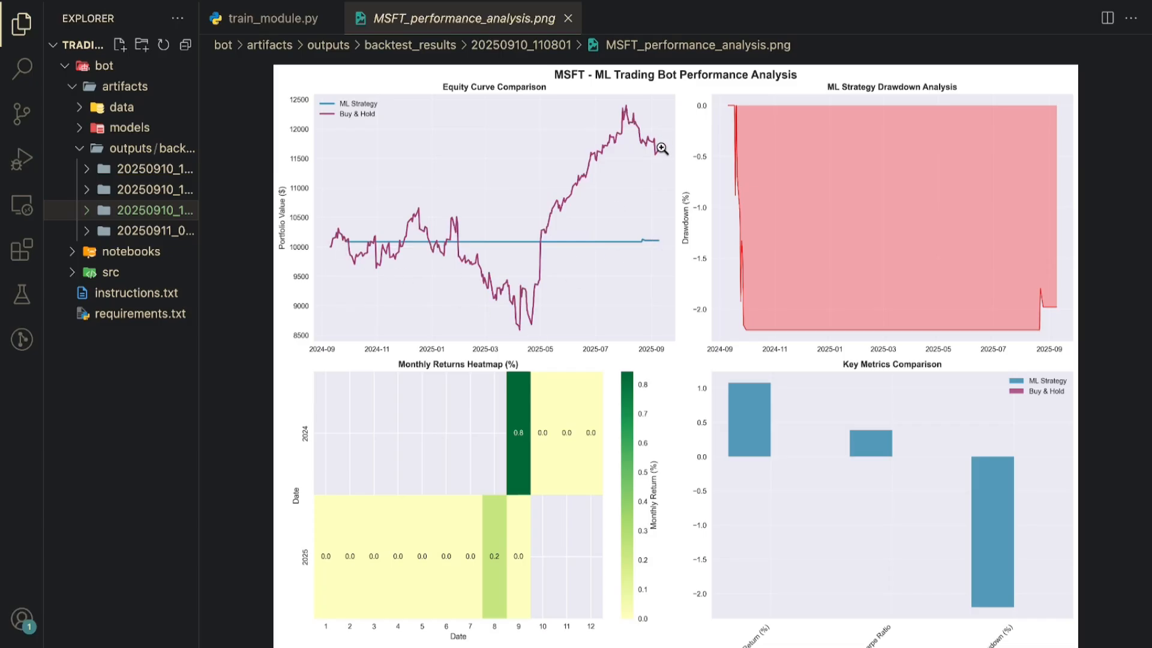
Open AAPL_performance_analysis.png from the latest 20250911_053843 backtest run.
click(150, 231)
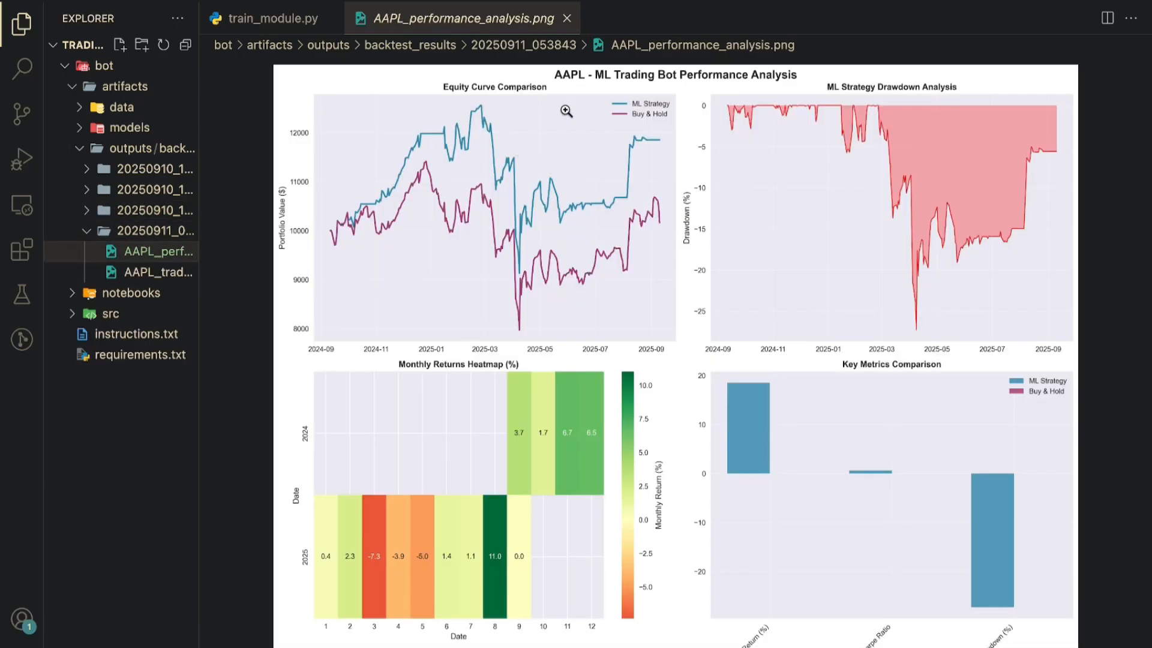
mouse_move(493, 127)
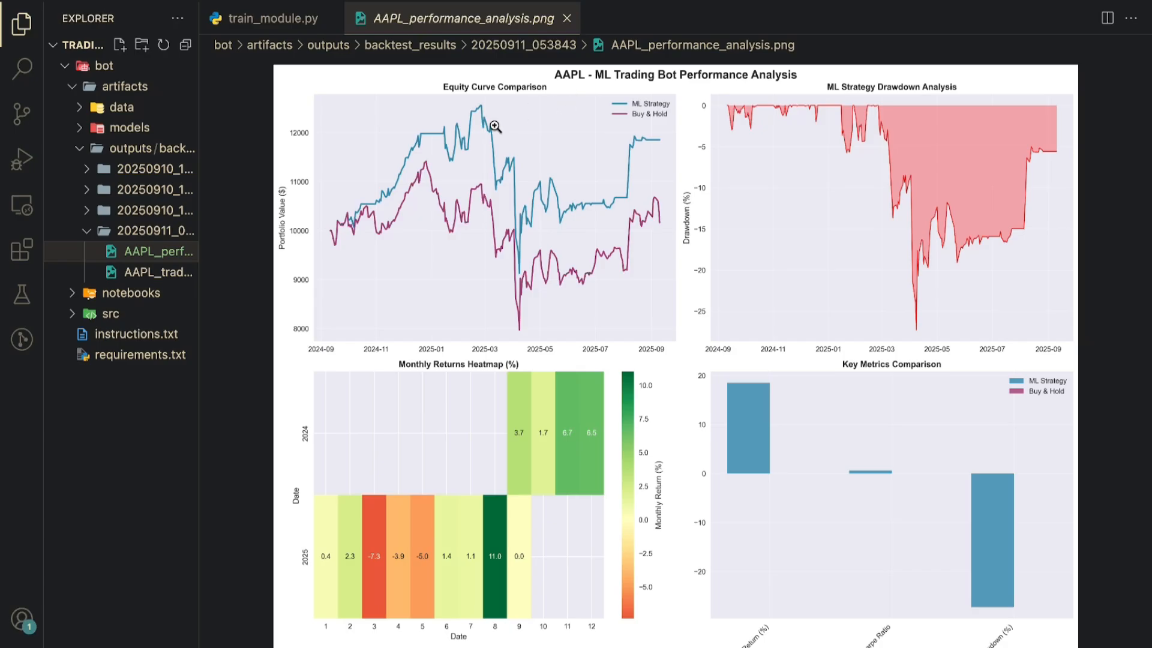
mouse_move(420, 170)
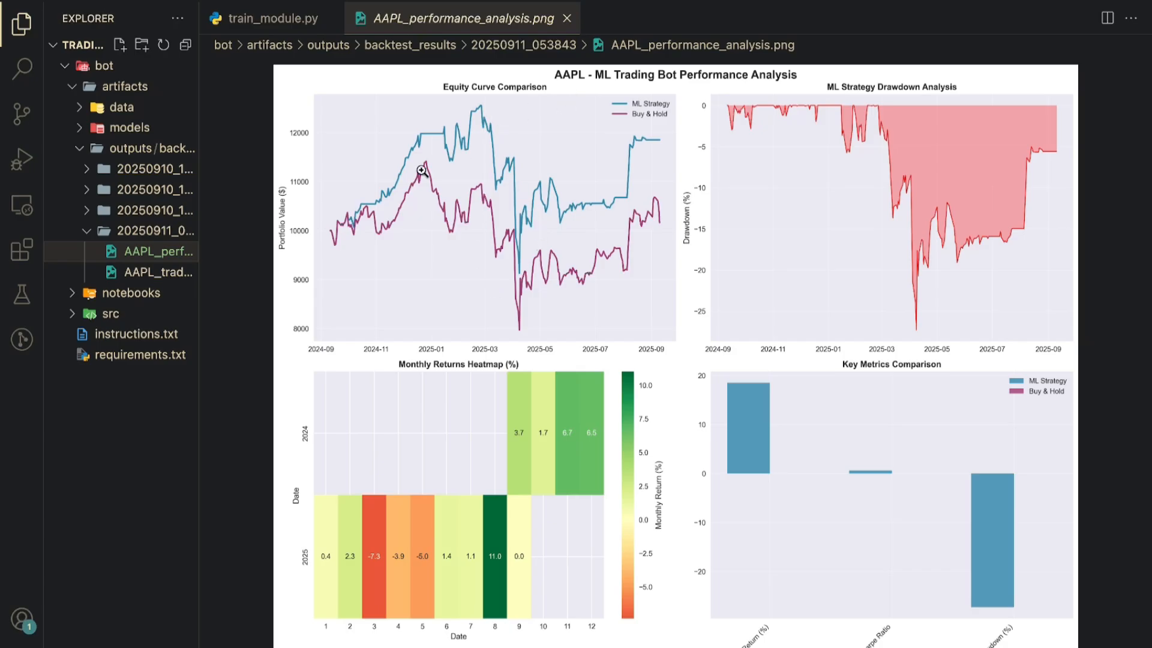
mouse_move(753, 308)
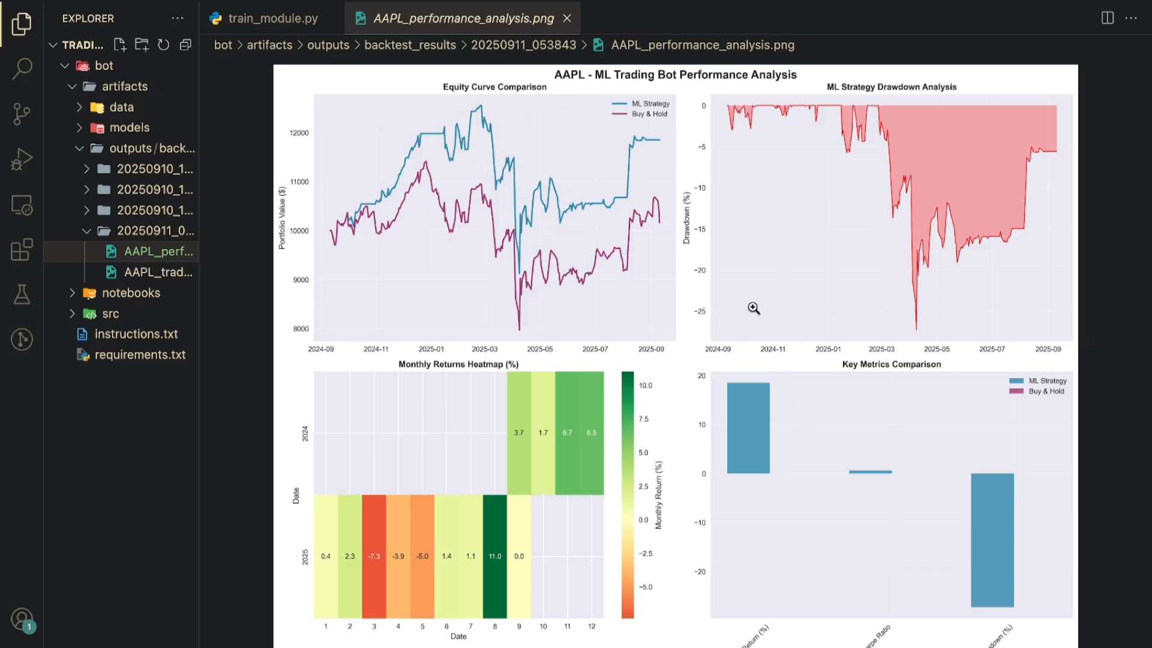
mouse_move(912, 343)
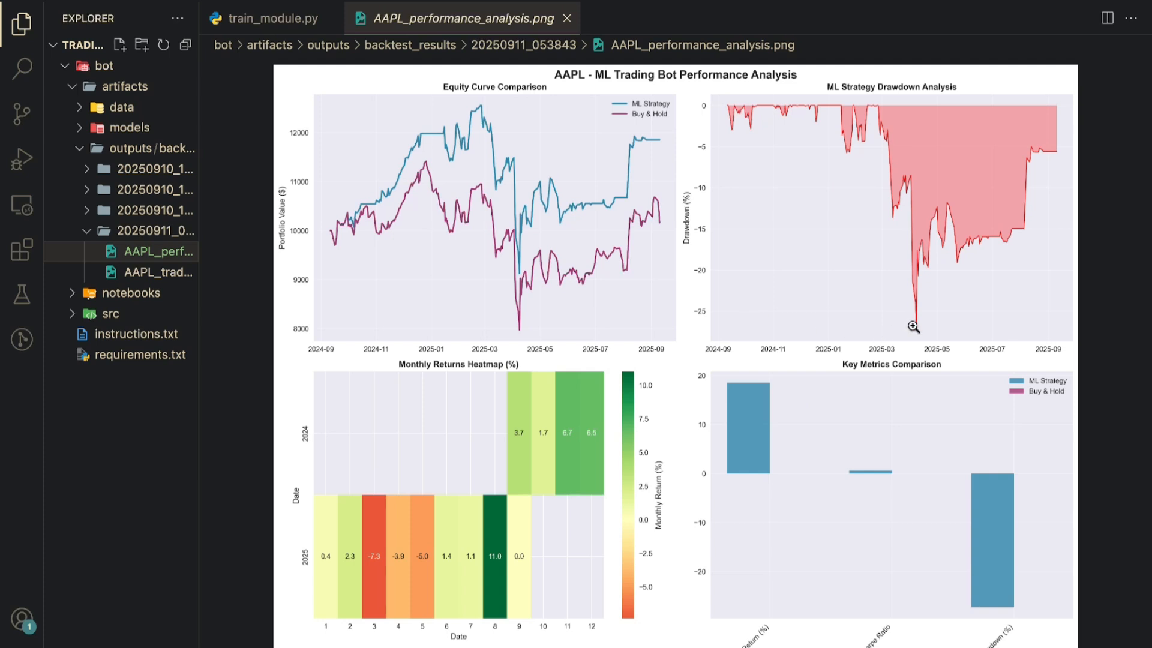
mouse_move(596, 215)
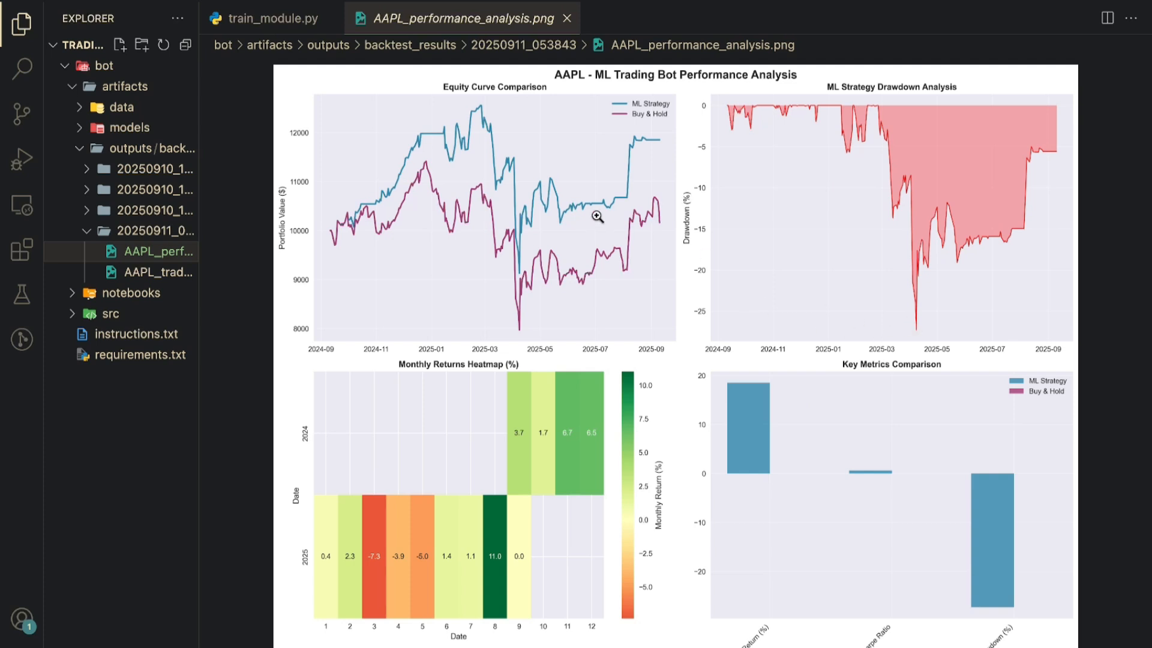
mouse_move(570, 141)
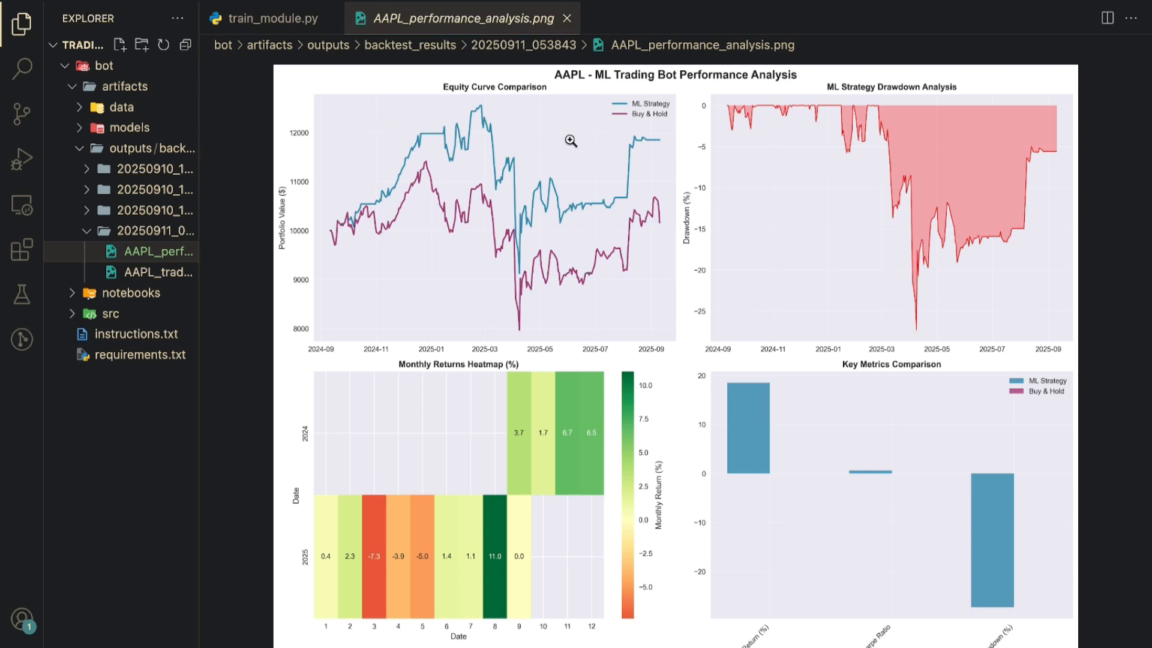
mouse_move(655, 140)
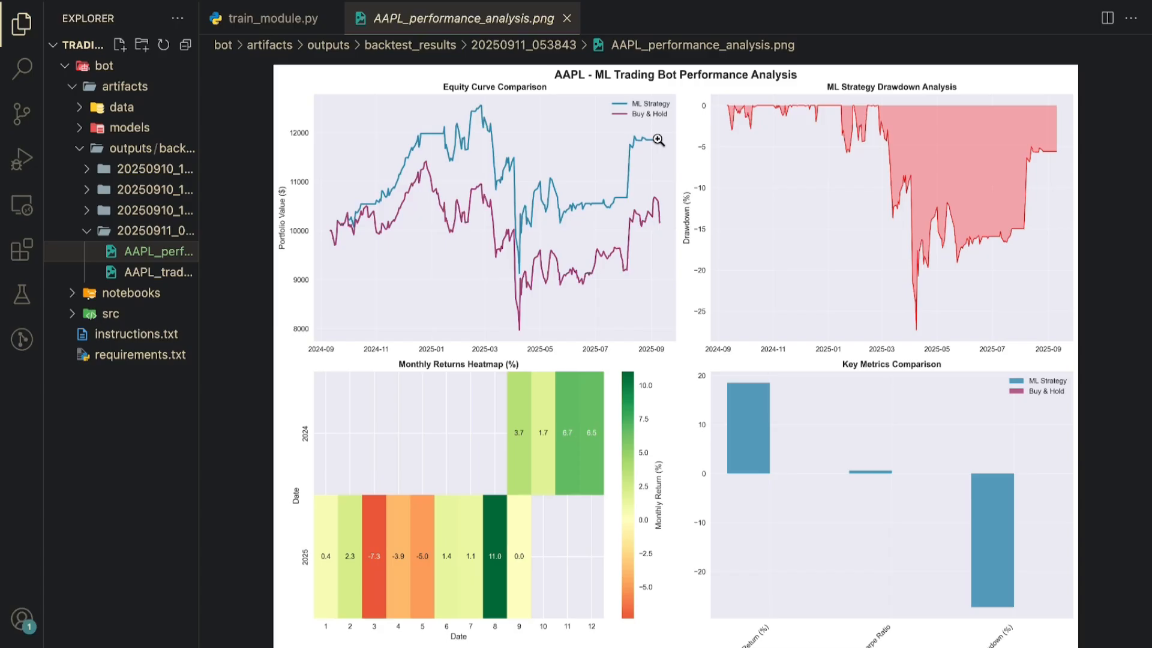
Open AAPL_trade_analysis.png from the 20250911_053843 run.
click(157, 271)
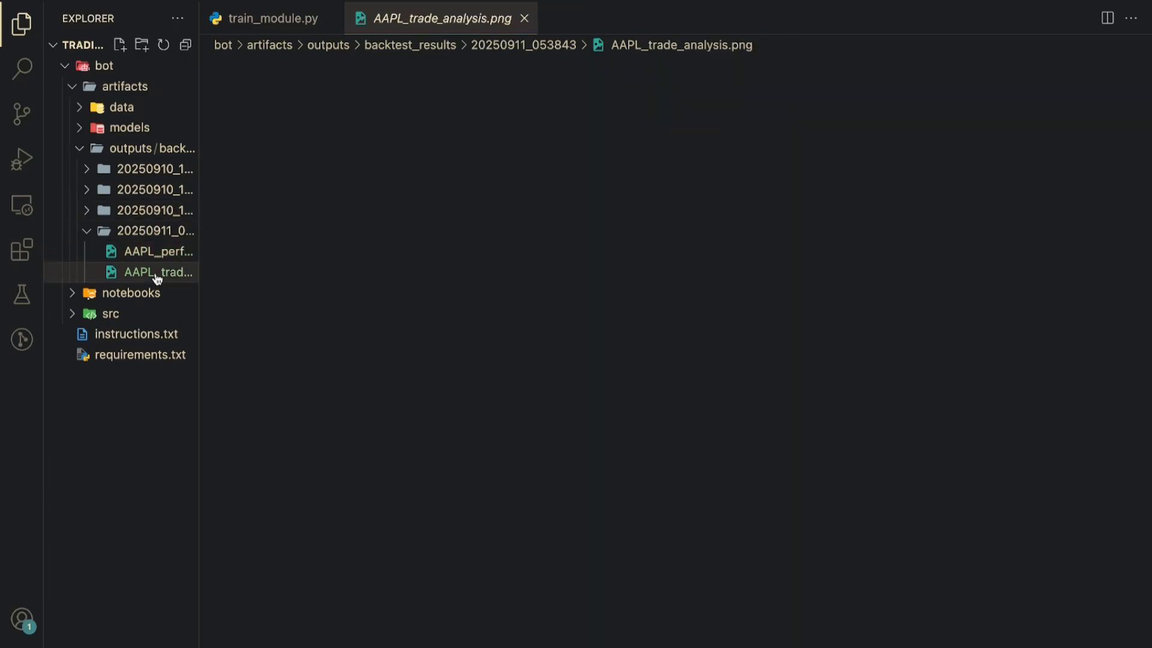
Render the 20250911_053843 AAPL trade analysis chart showing P&L, duration and streak distributions.
click(157, 273)
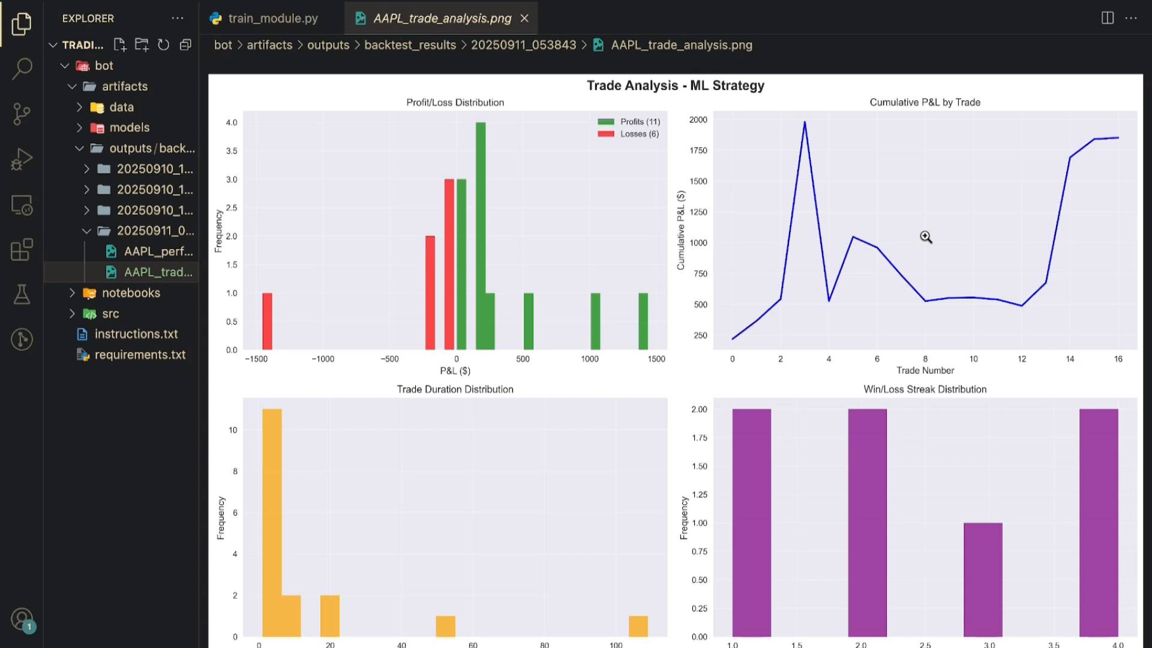
mouse_move(661, 169)
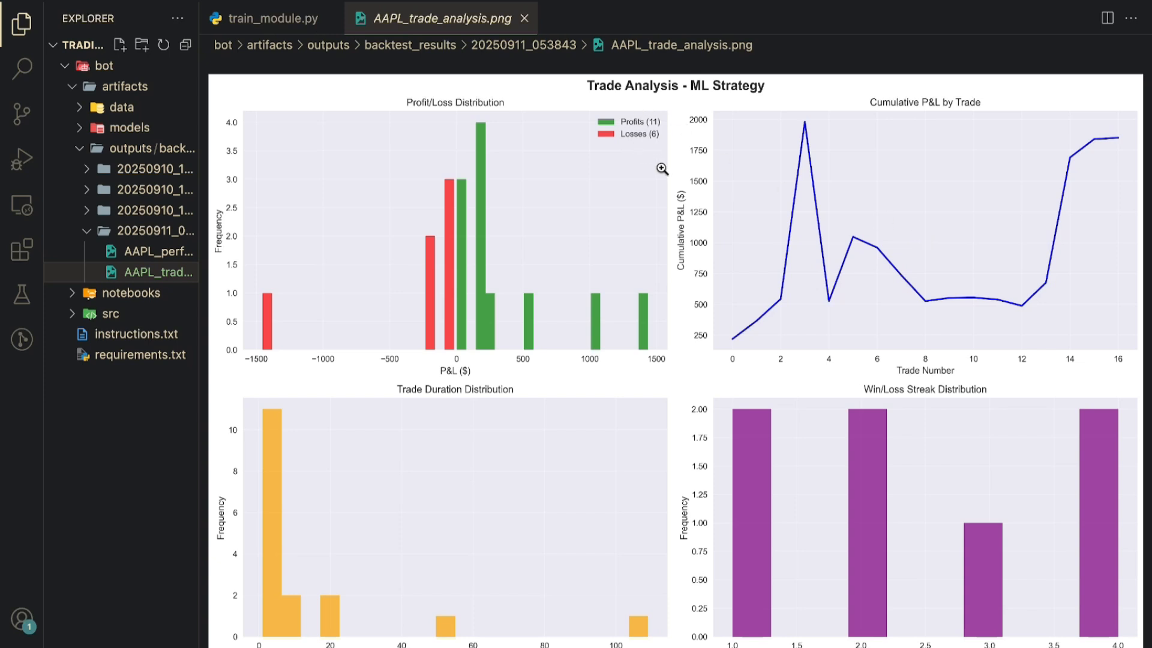